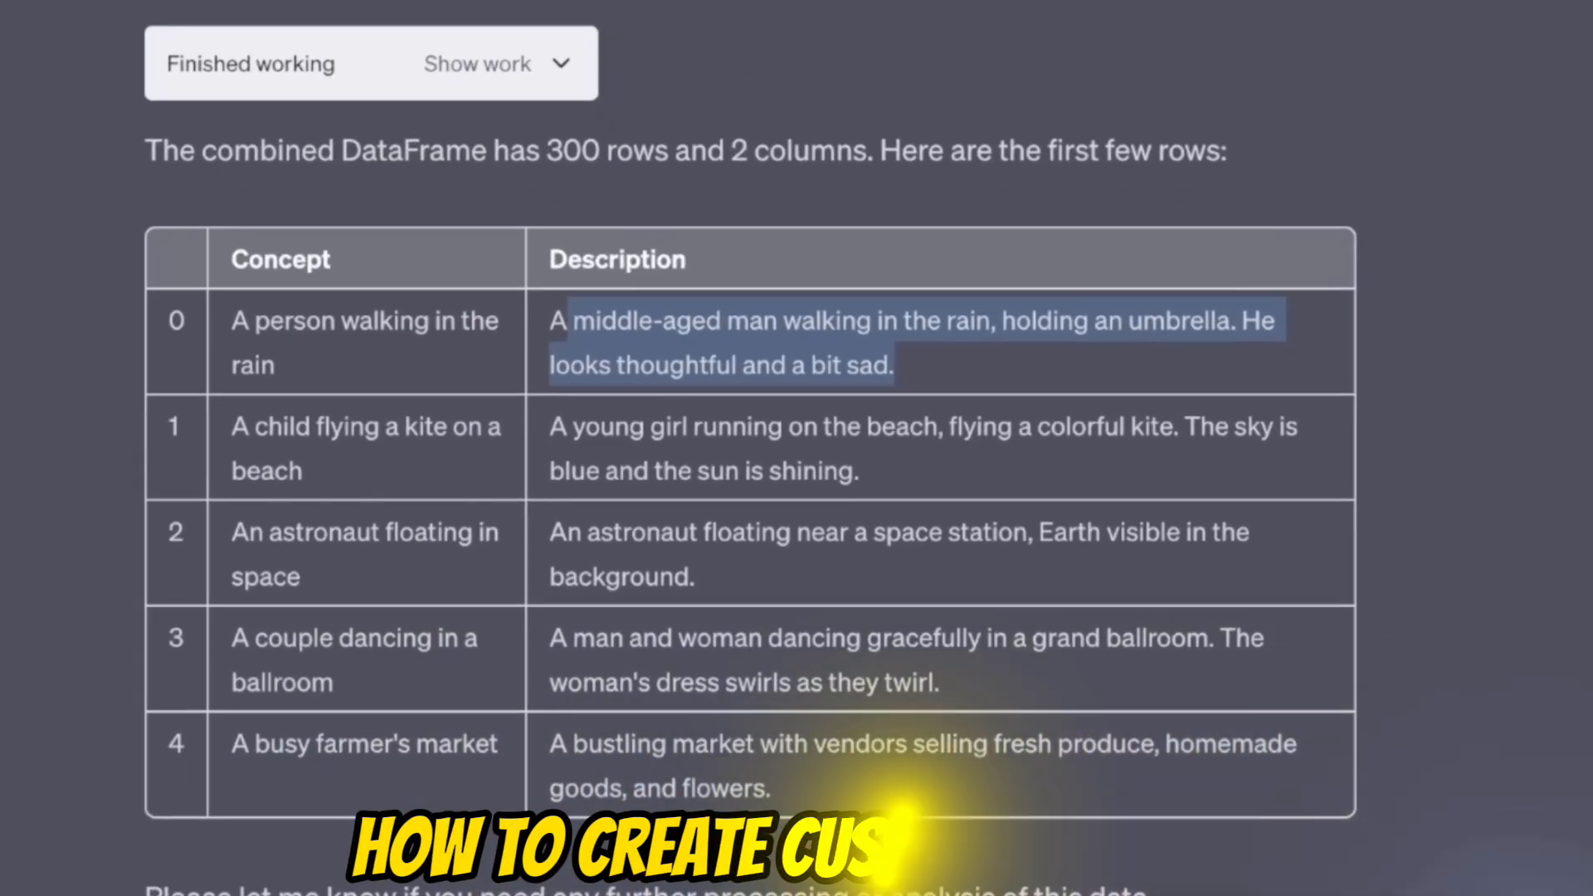
Open the gpt-llm-trainer repository and highlight its training-pipeline, dataset-generation and LLaMA 2 fine-tuning descriptions
scroll(down, 3)
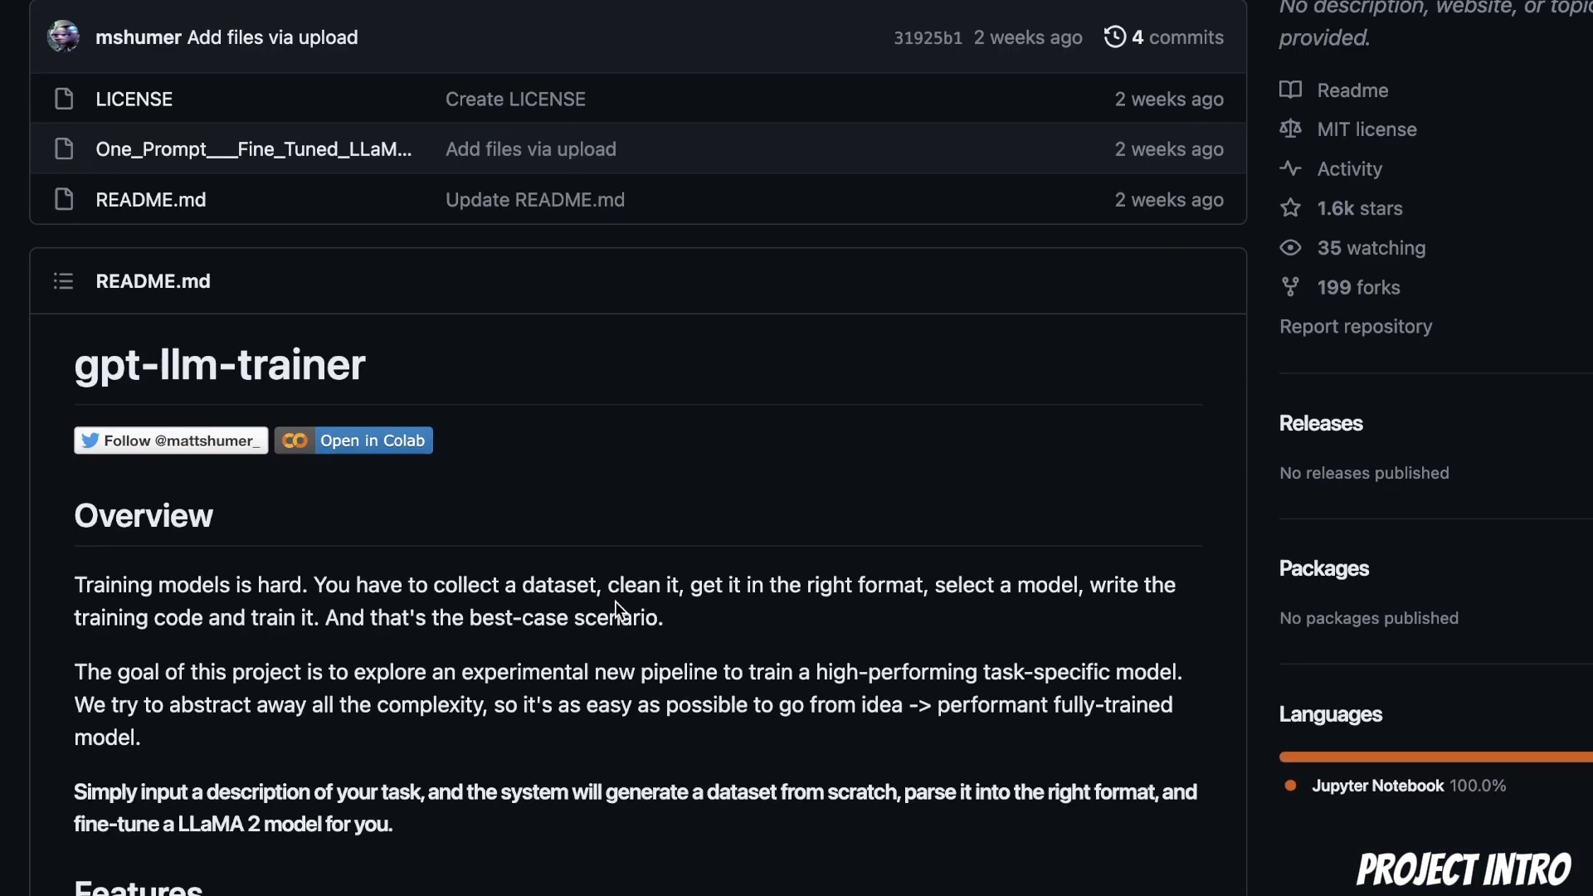
mouse_move(15, 381)
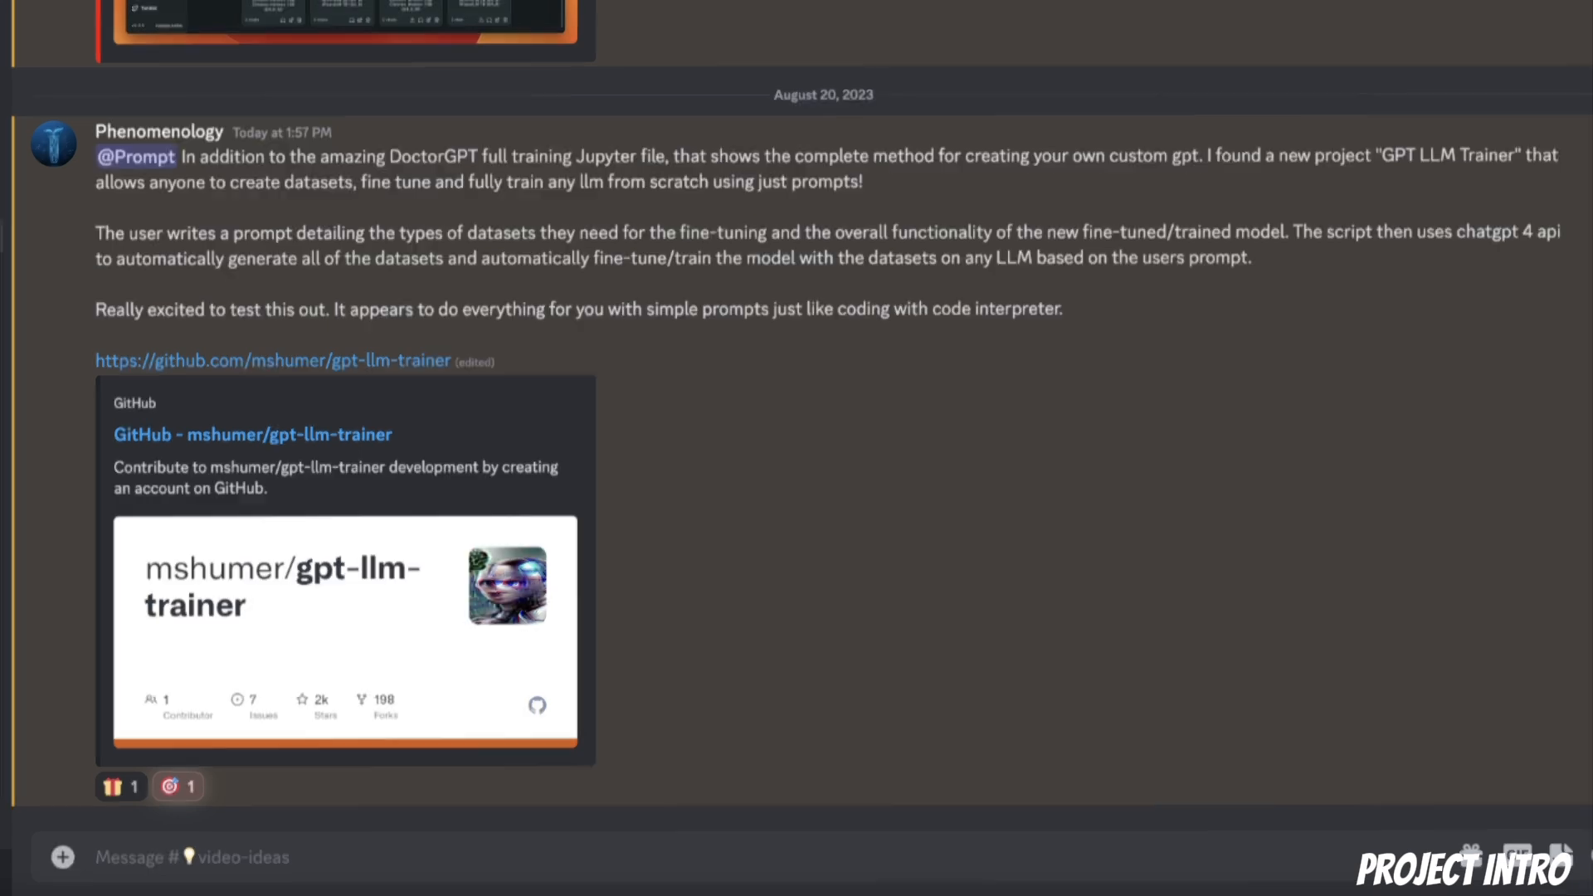
click(271, 359)
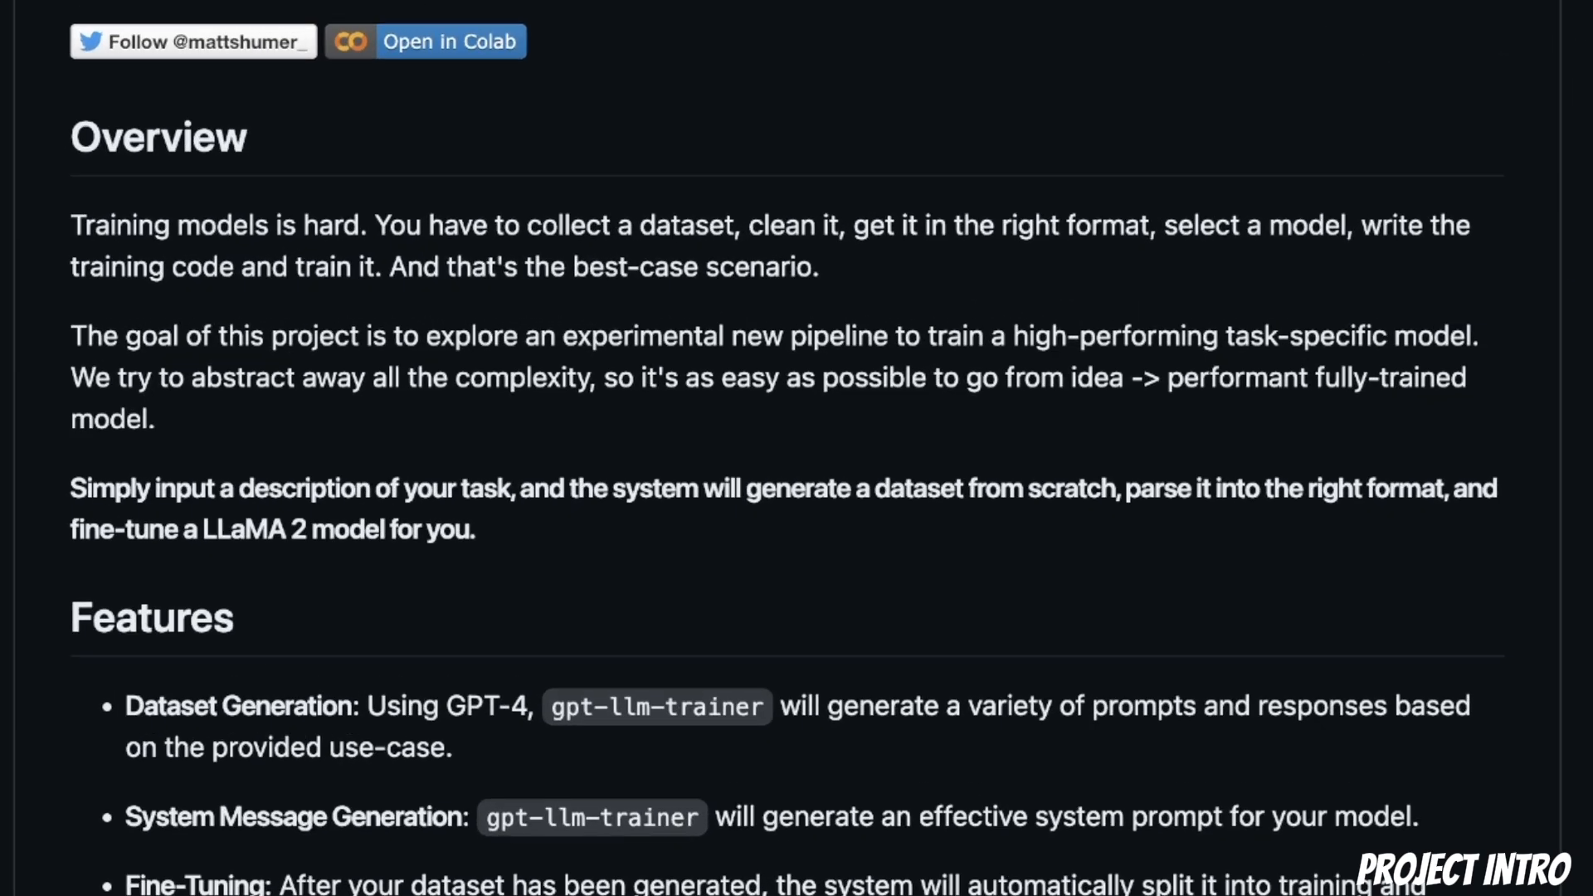
mouse_move(1282, 343)
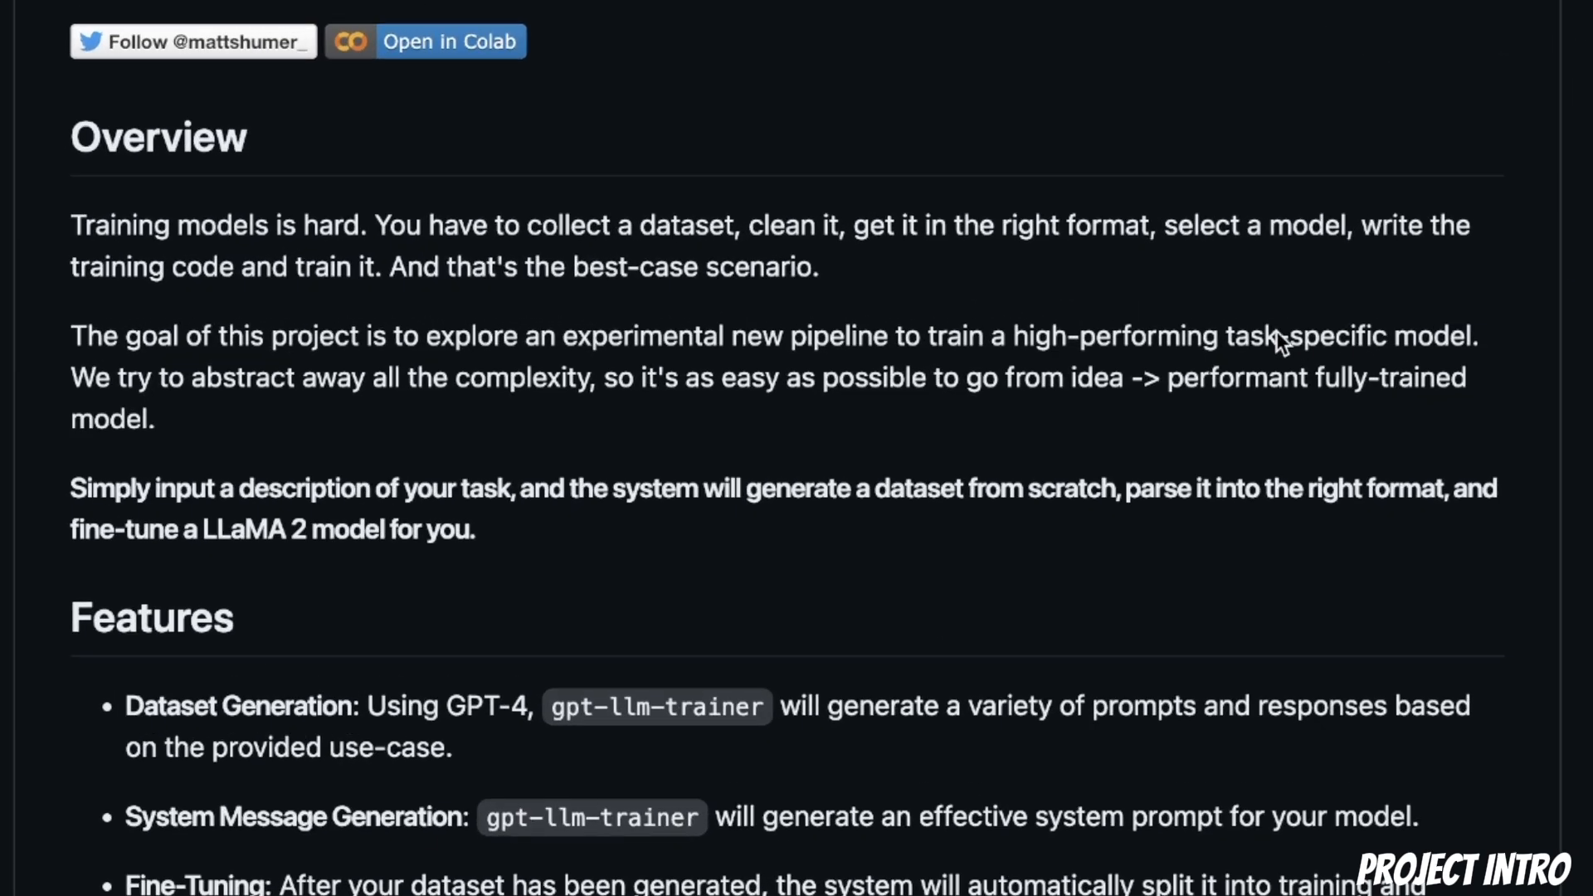
drag(1361, 225, 269, 266)
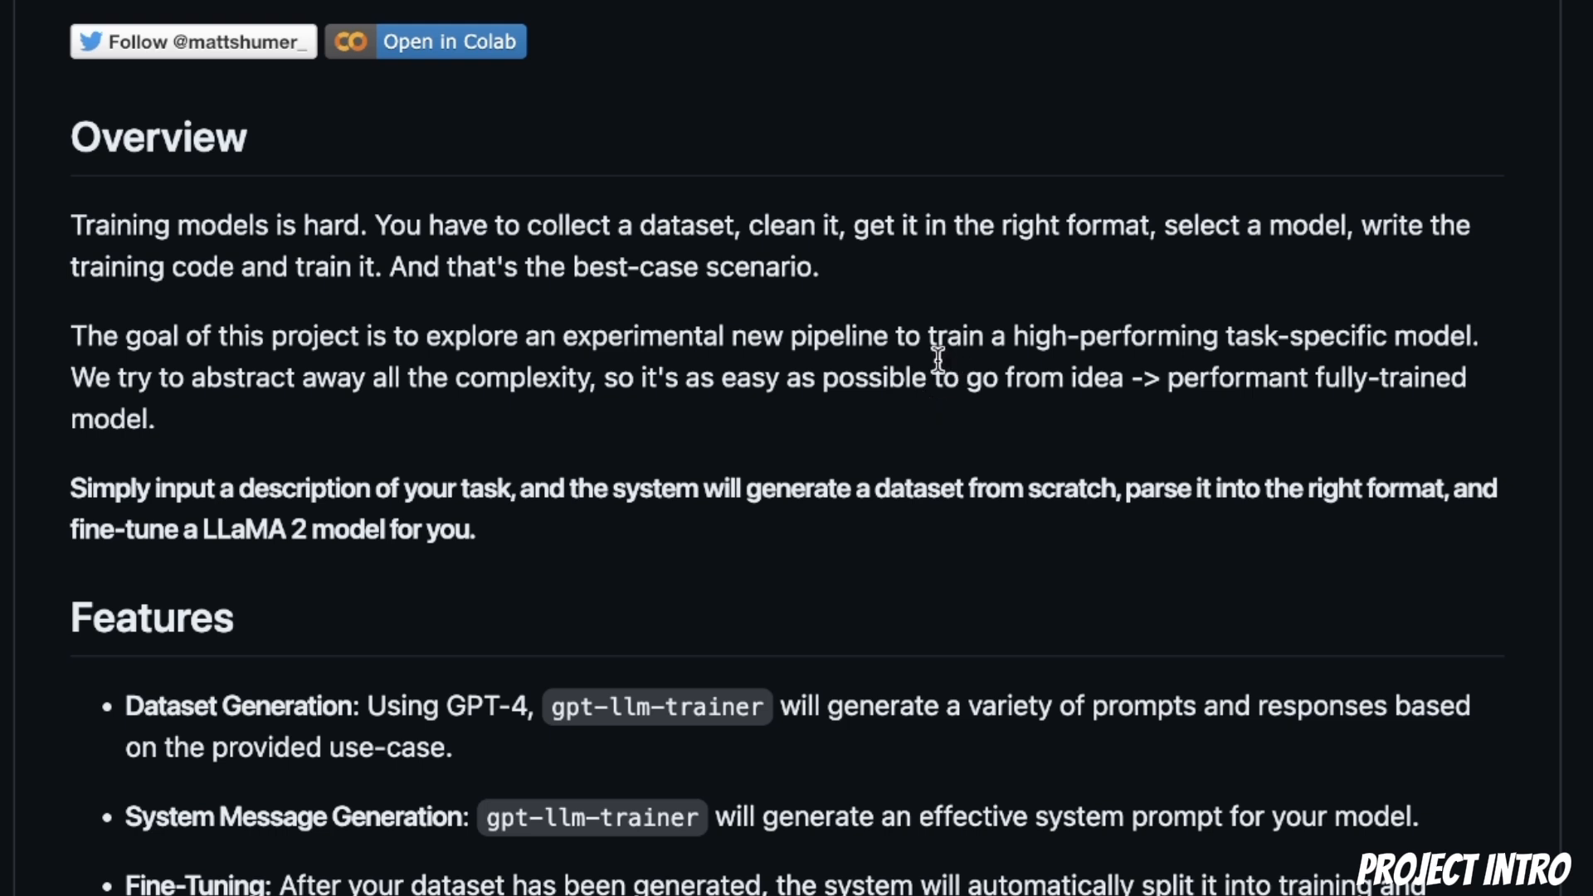
drag(791, 336, 1153, 336)
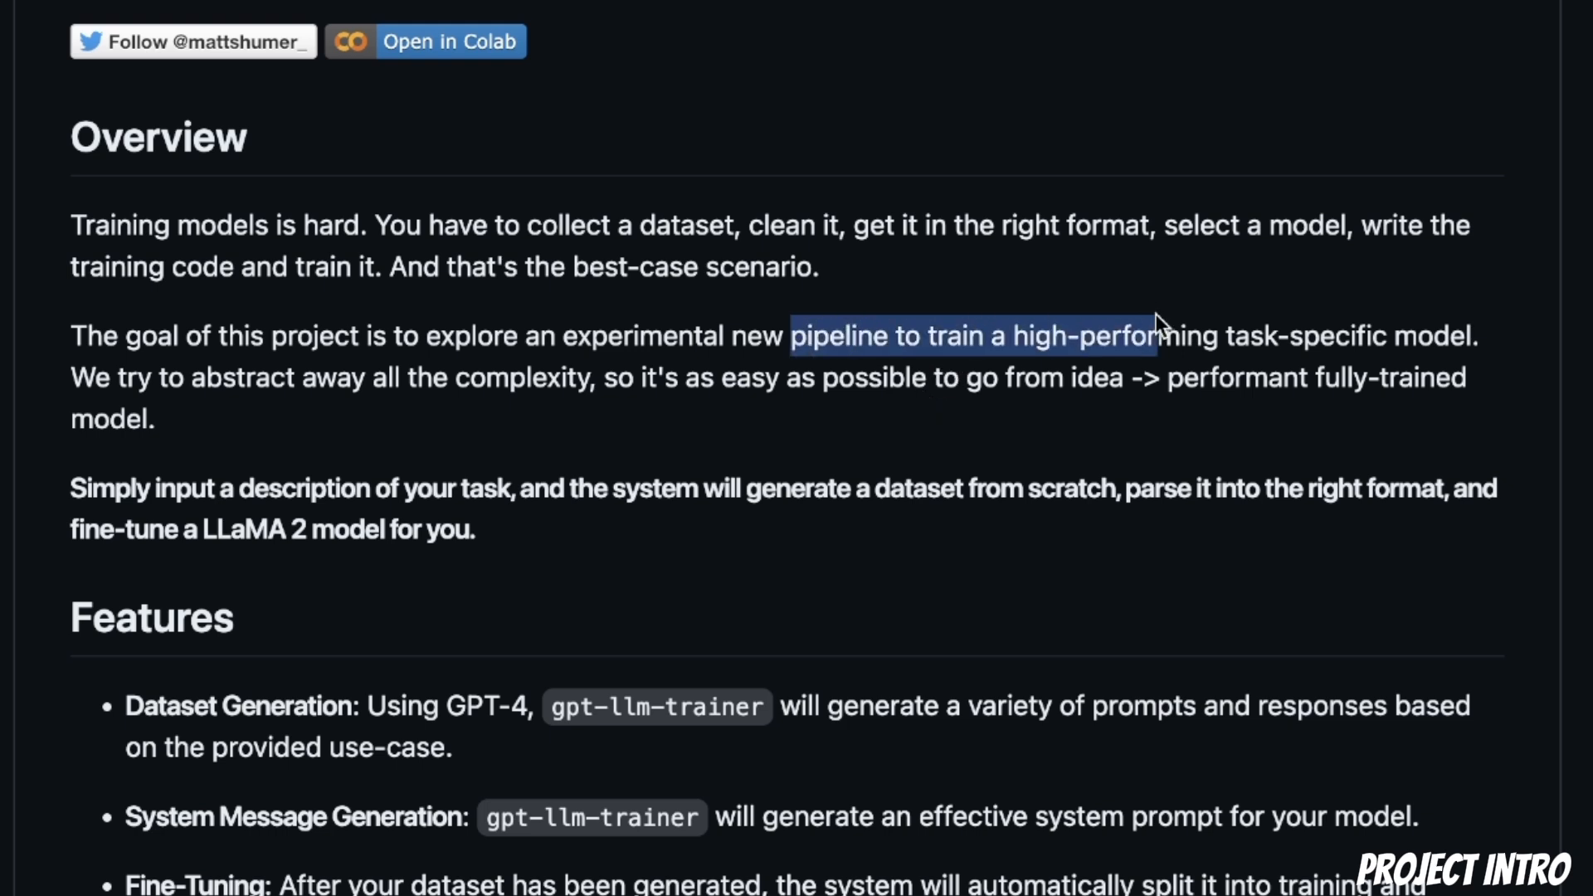
drag(1158, 335, 1453, 335)
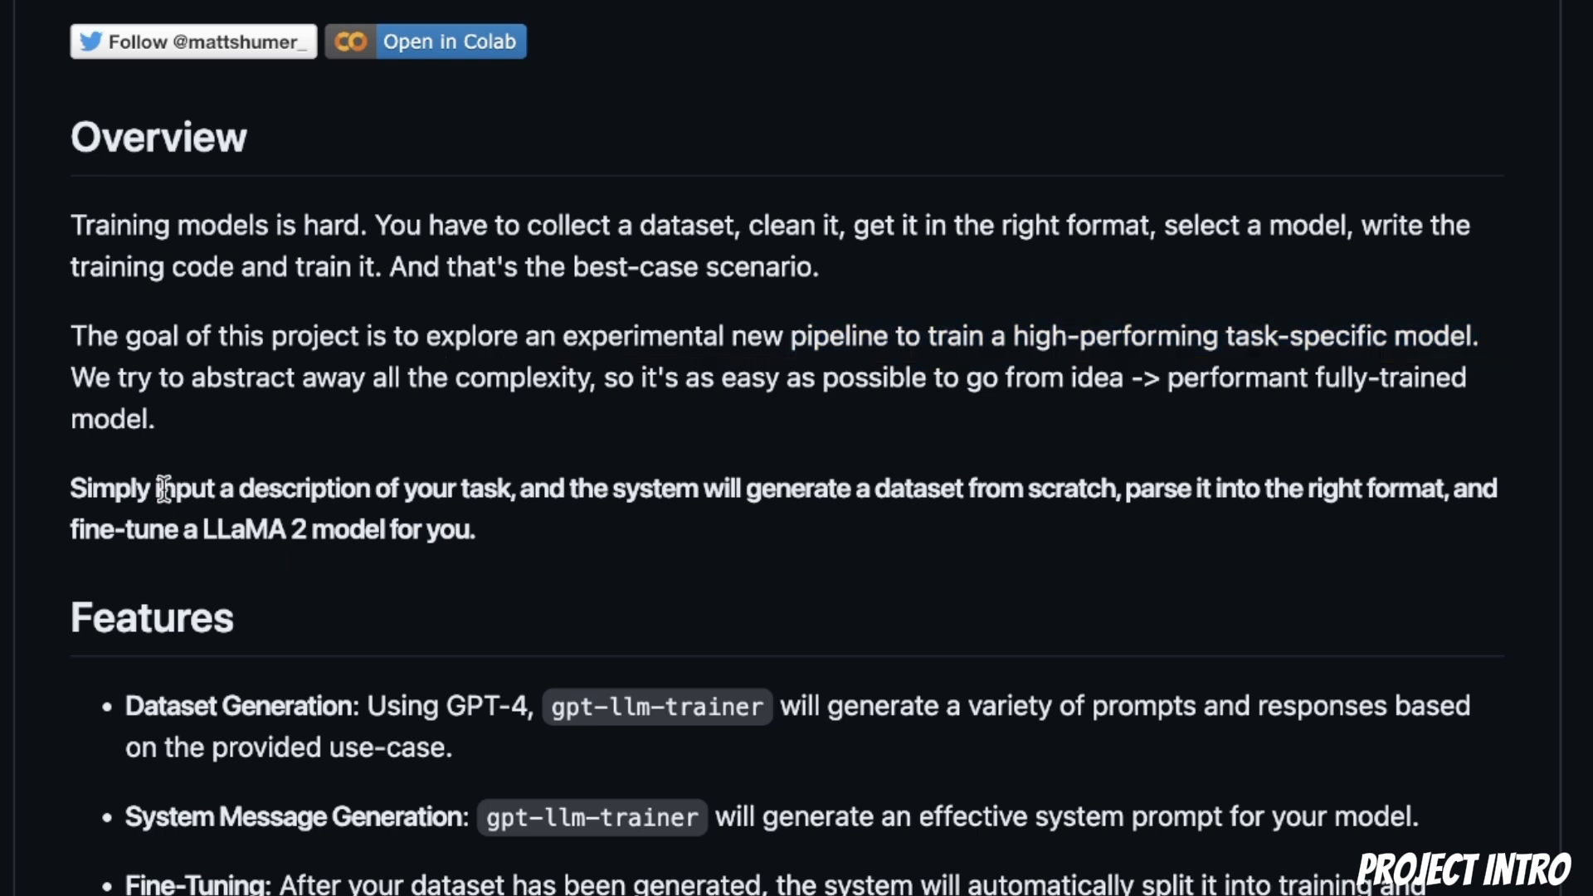
drag(158, 488, 505, 488)
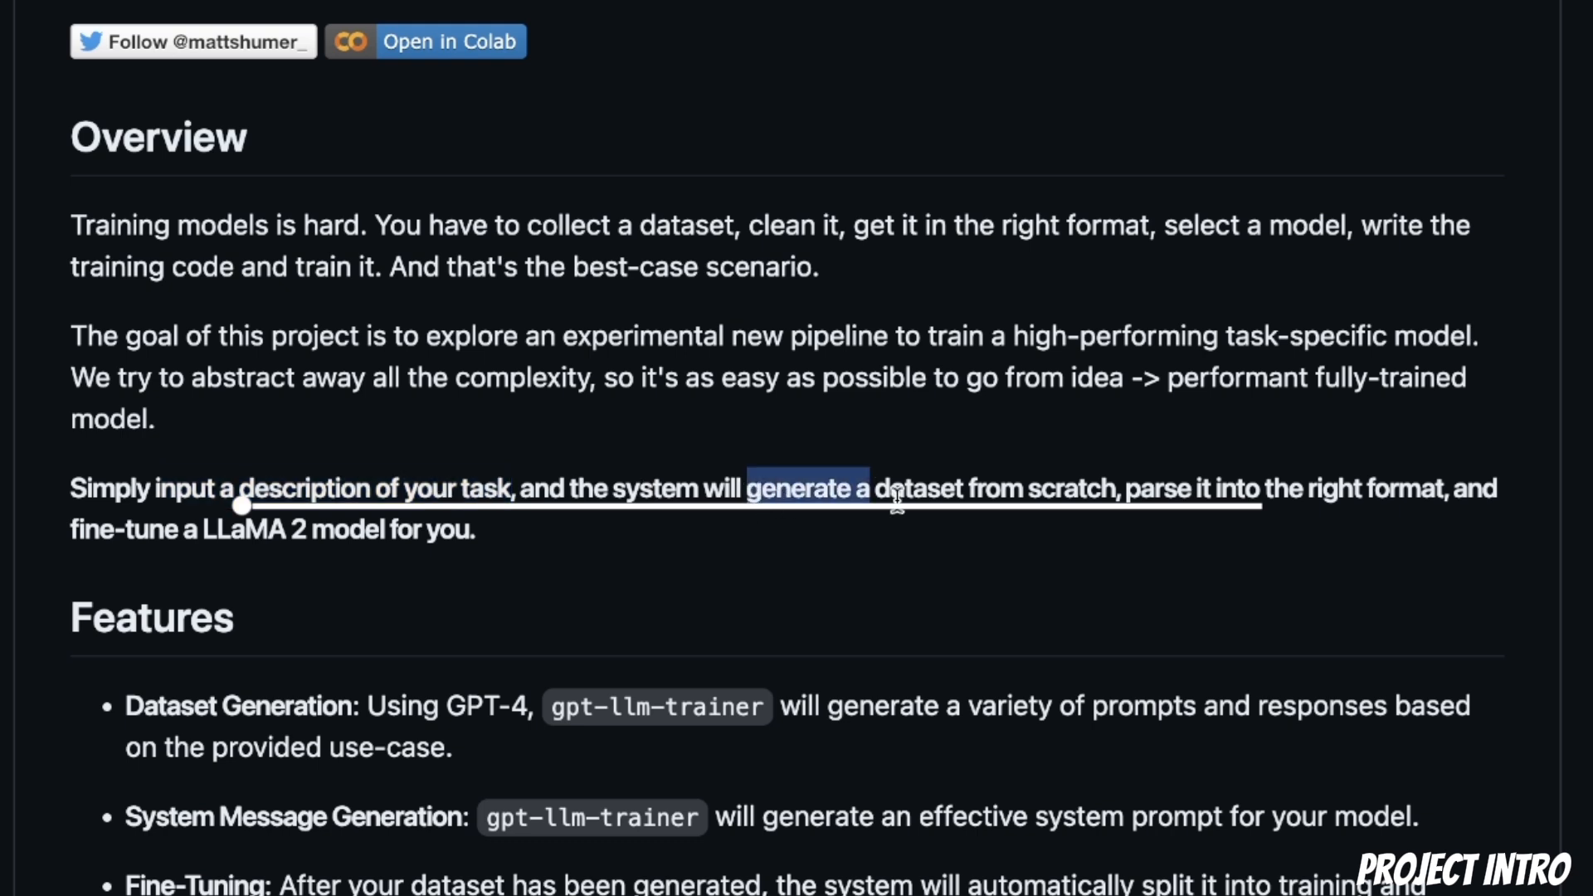
drag(895, 489, 1285, 488)
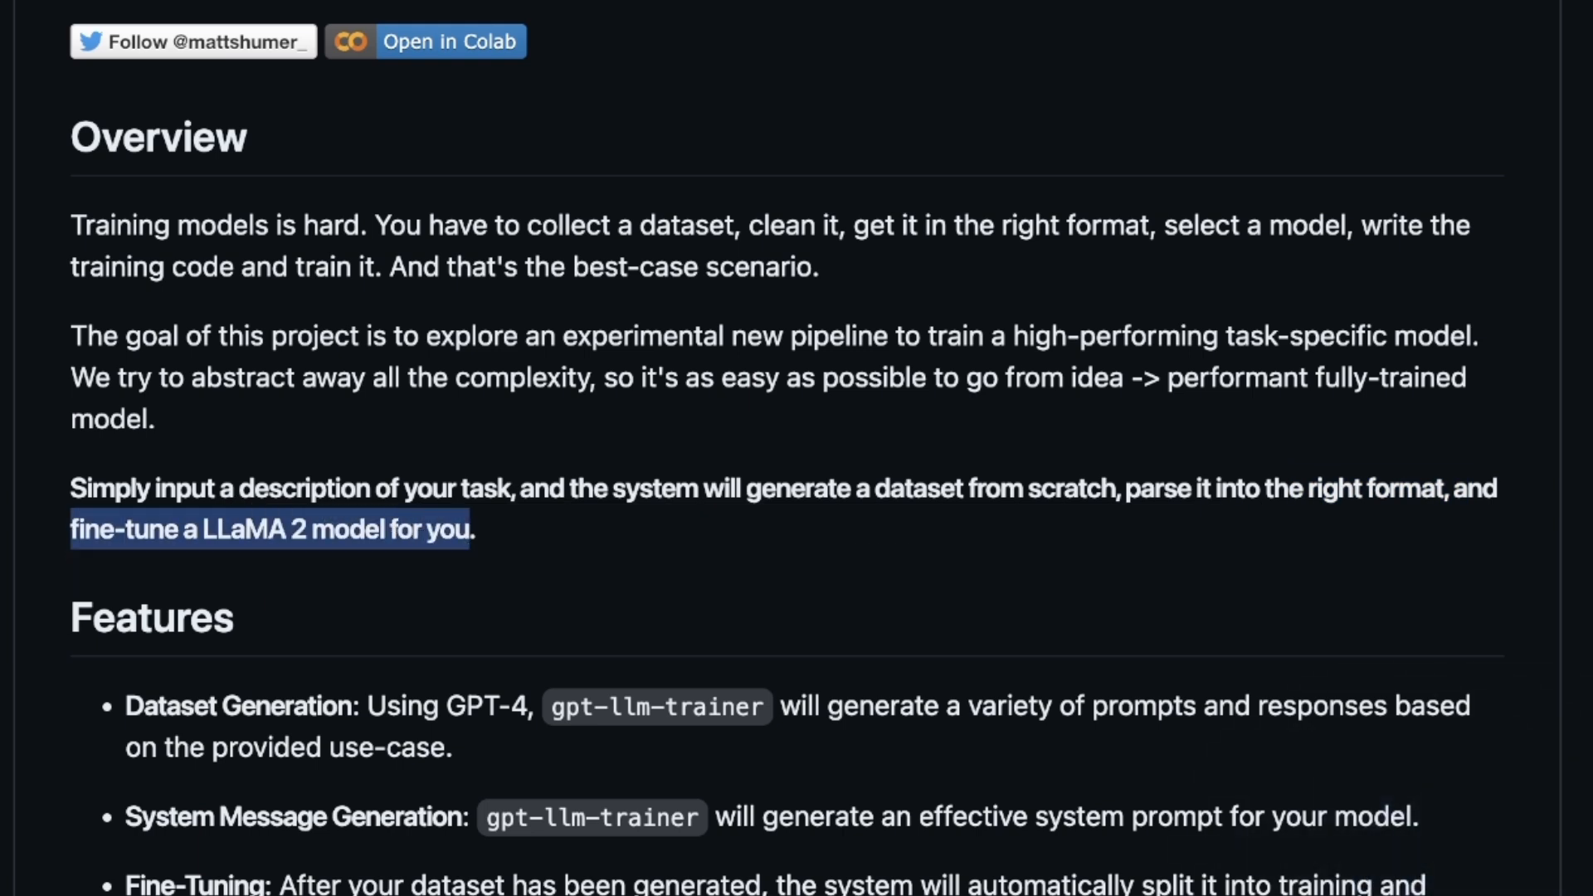
Highlight the guidance on prompts and responses, what the prompt should describe, and the Run Inference cell
scroll(down, 3)
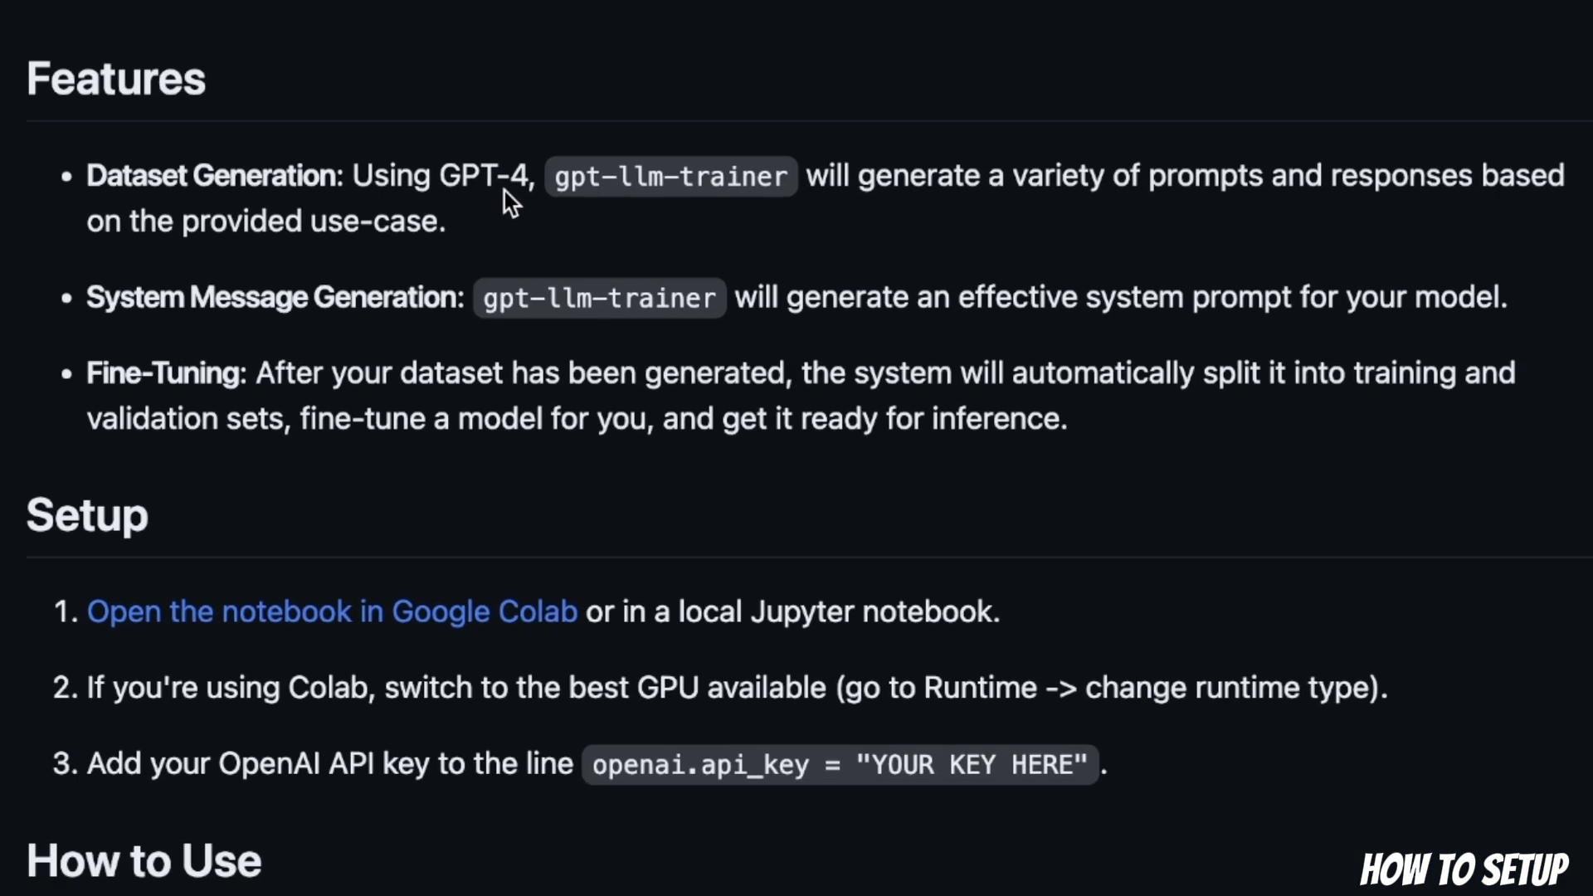
drag(442, 176, 553, 176)
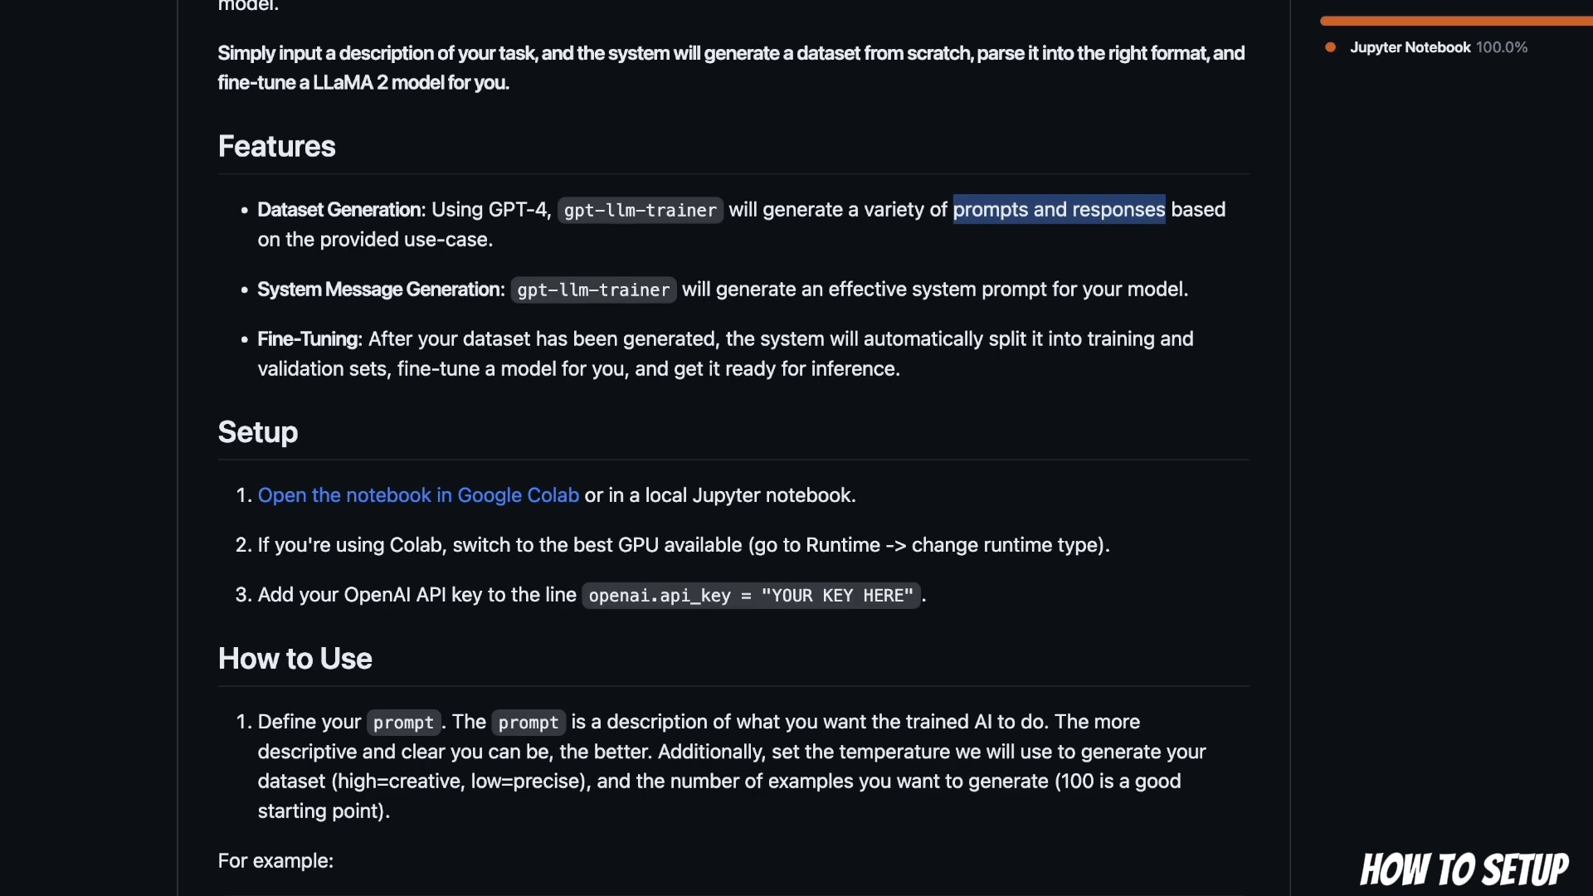
scroll(down, 3)
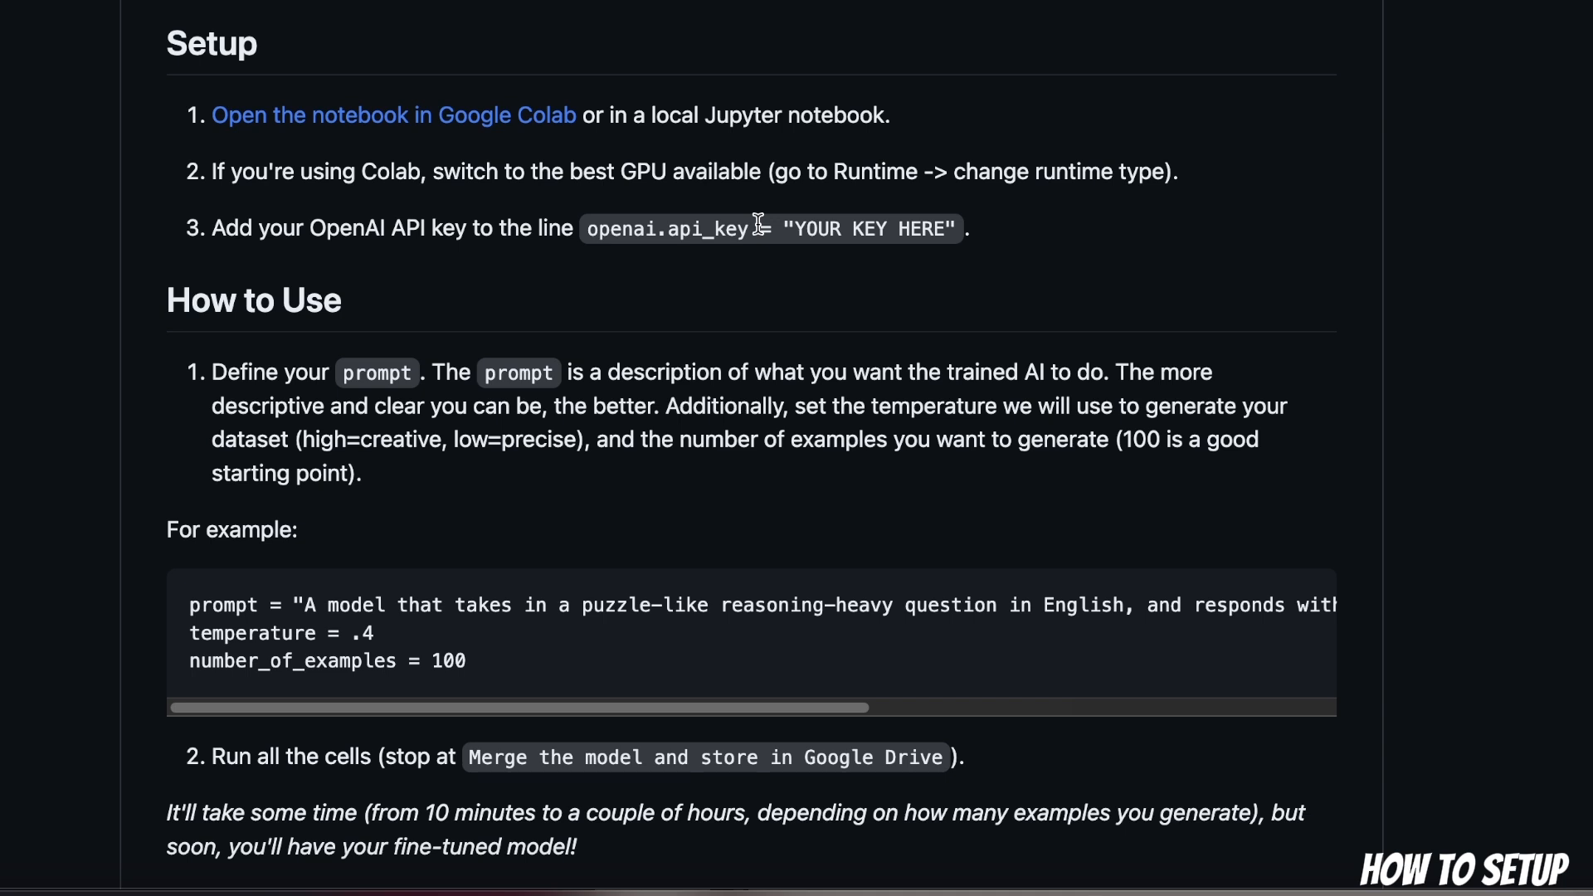
mouse_move(394, 115)
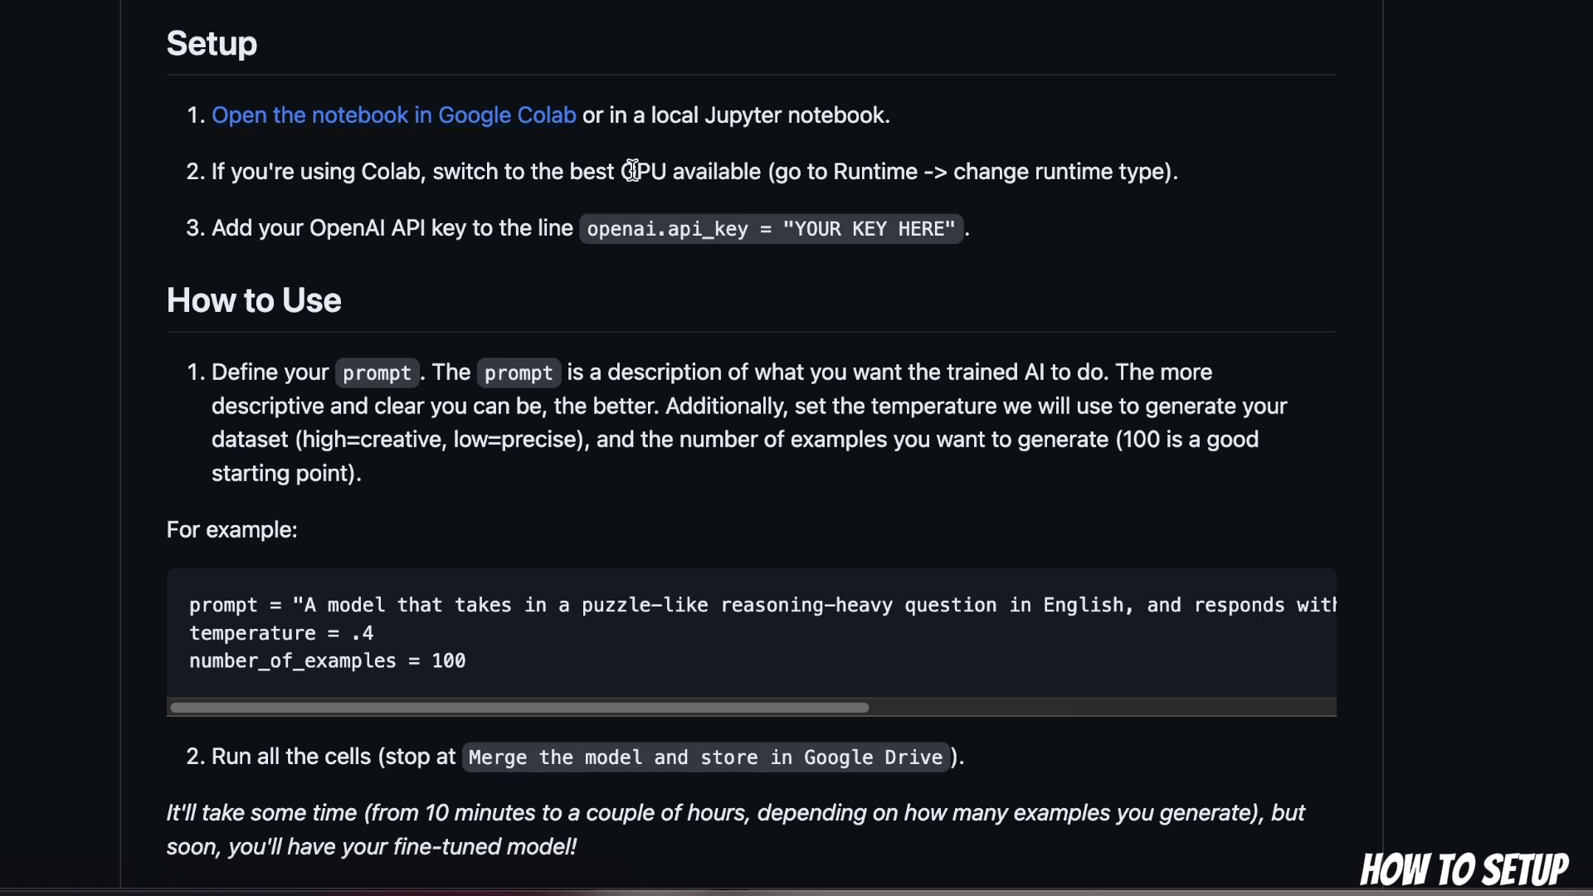
drag(620, 172, 767, 172)
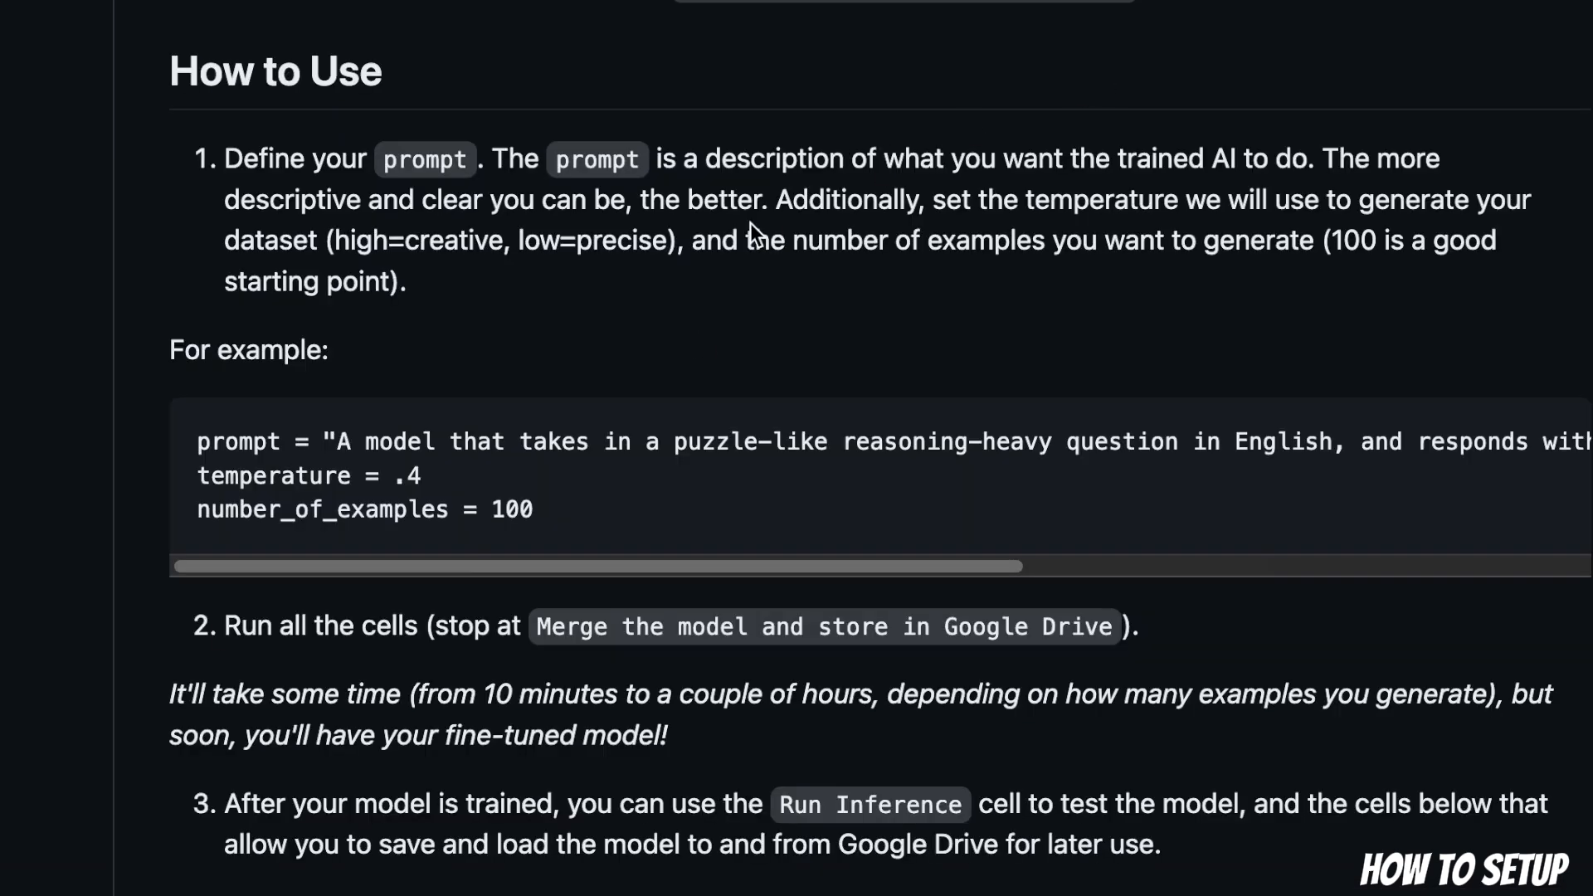
double_click(597, 159)
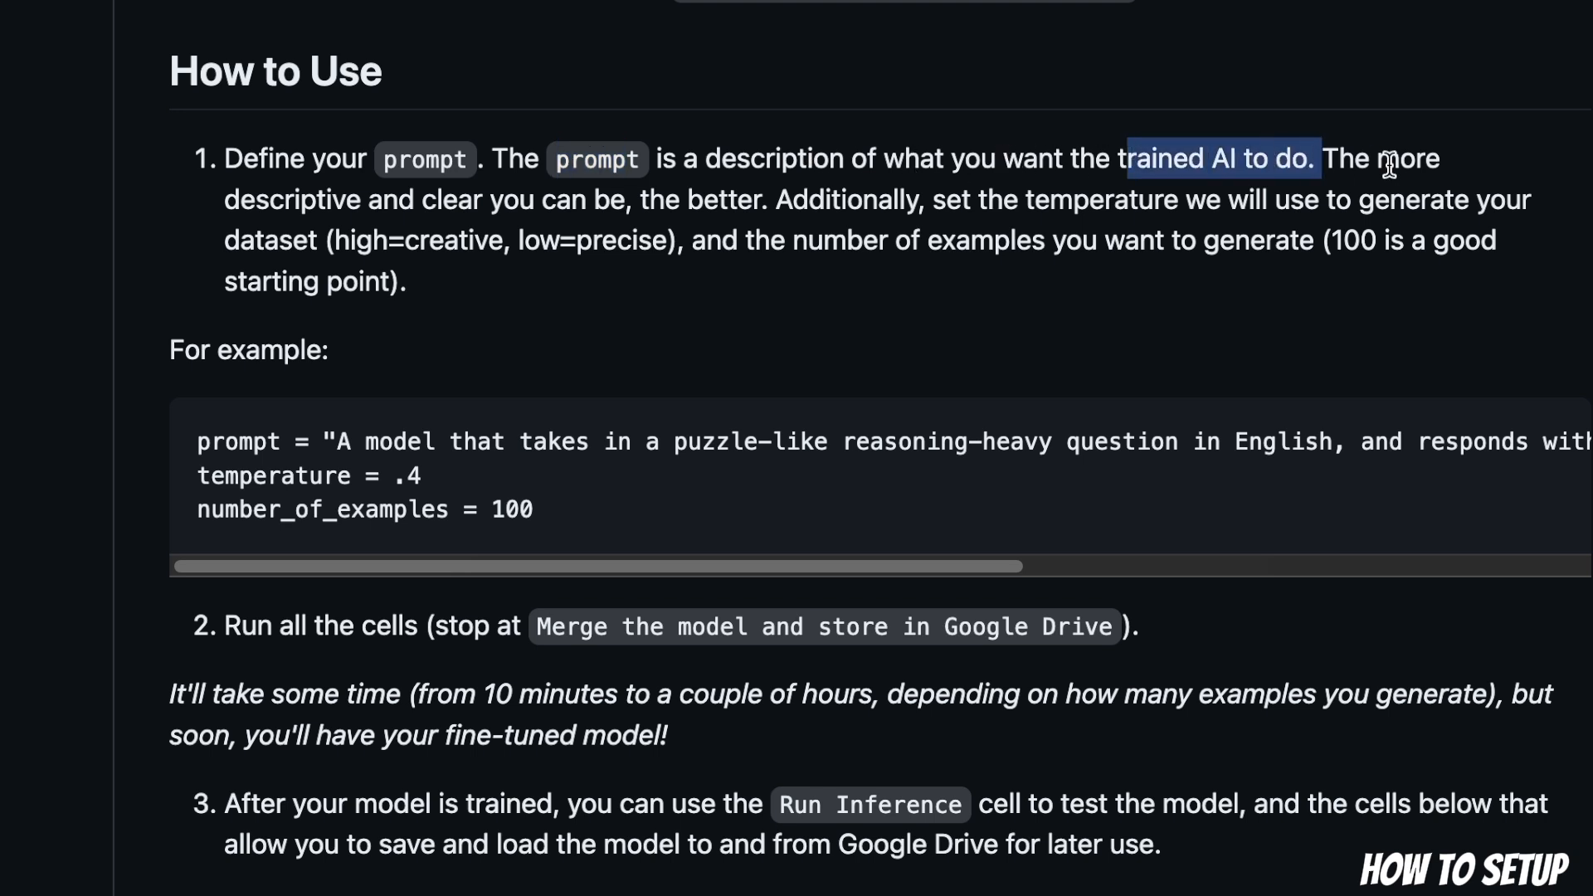
mouse_move(235, 198)
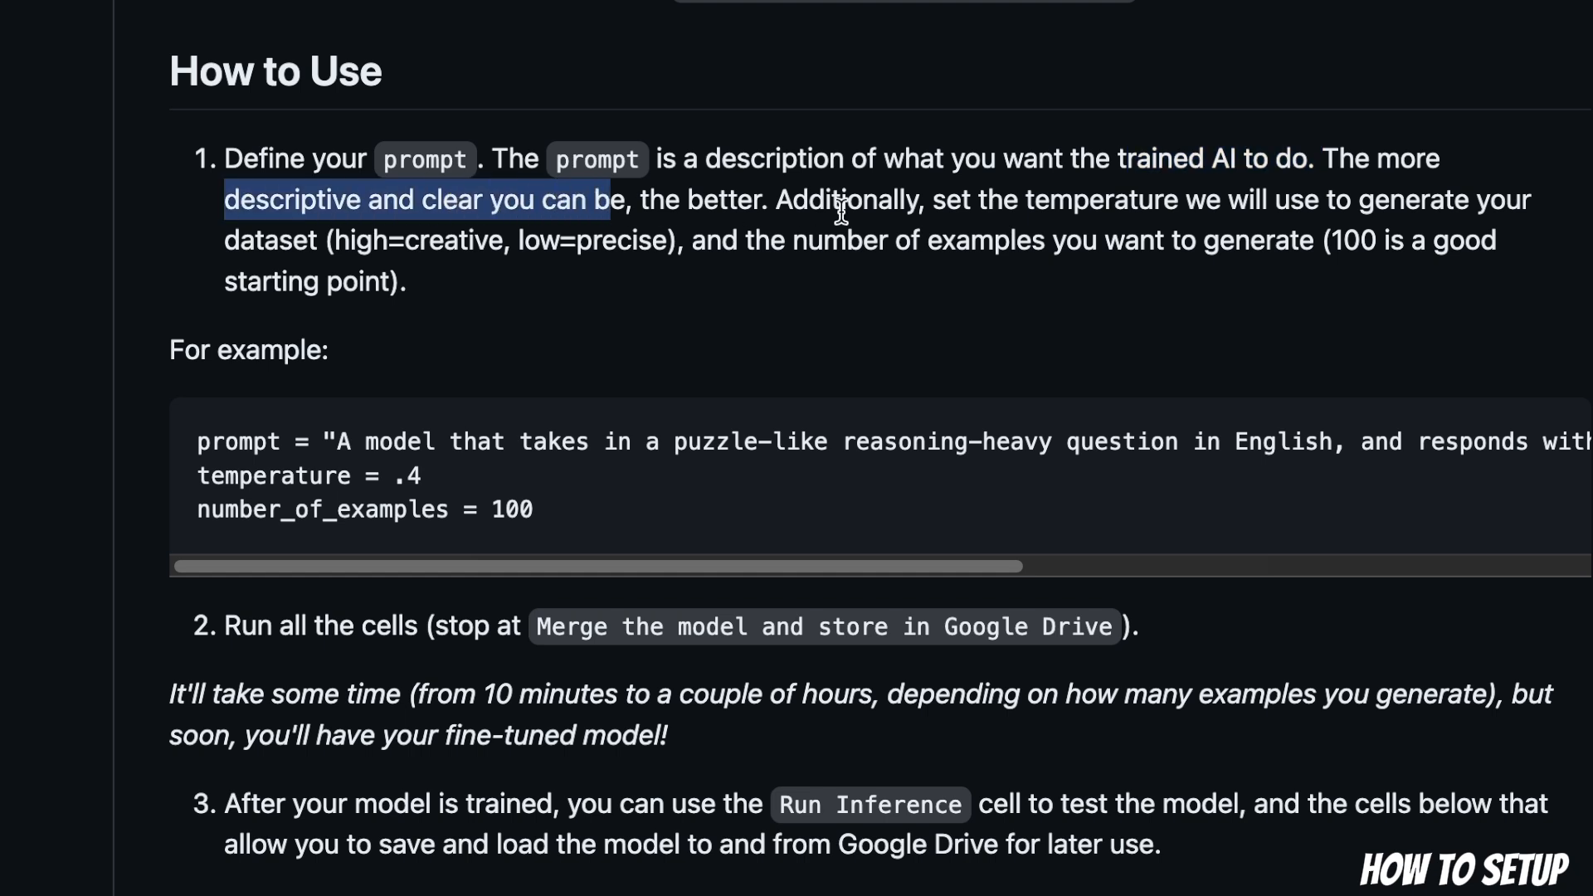
mouse_move(833, 269)
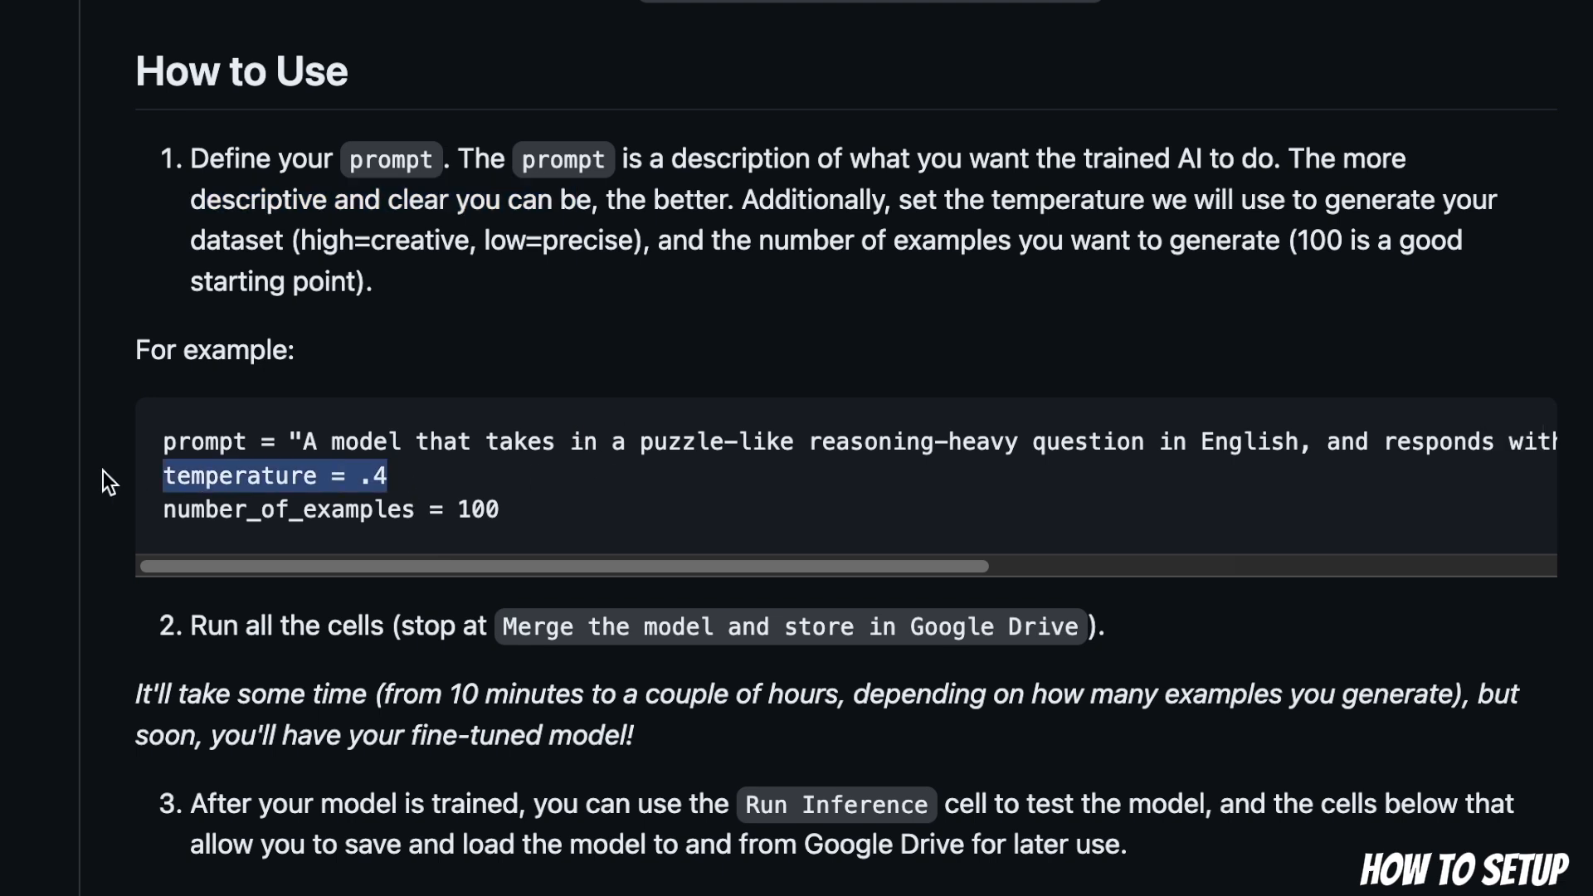
mouse_move(509, 525)
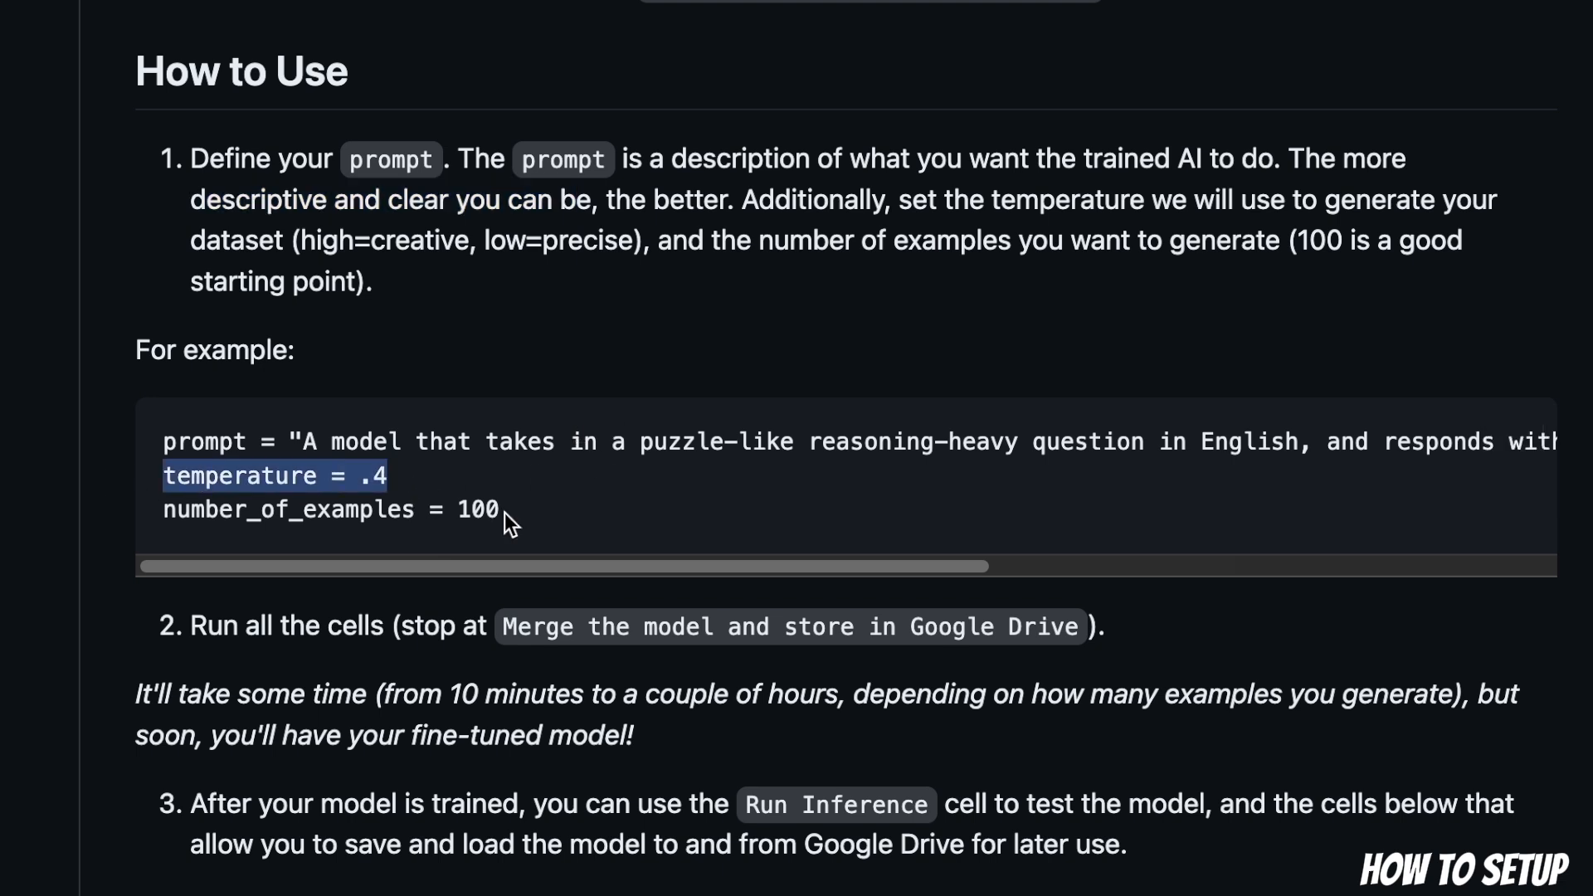
mouse_move(531, 524)
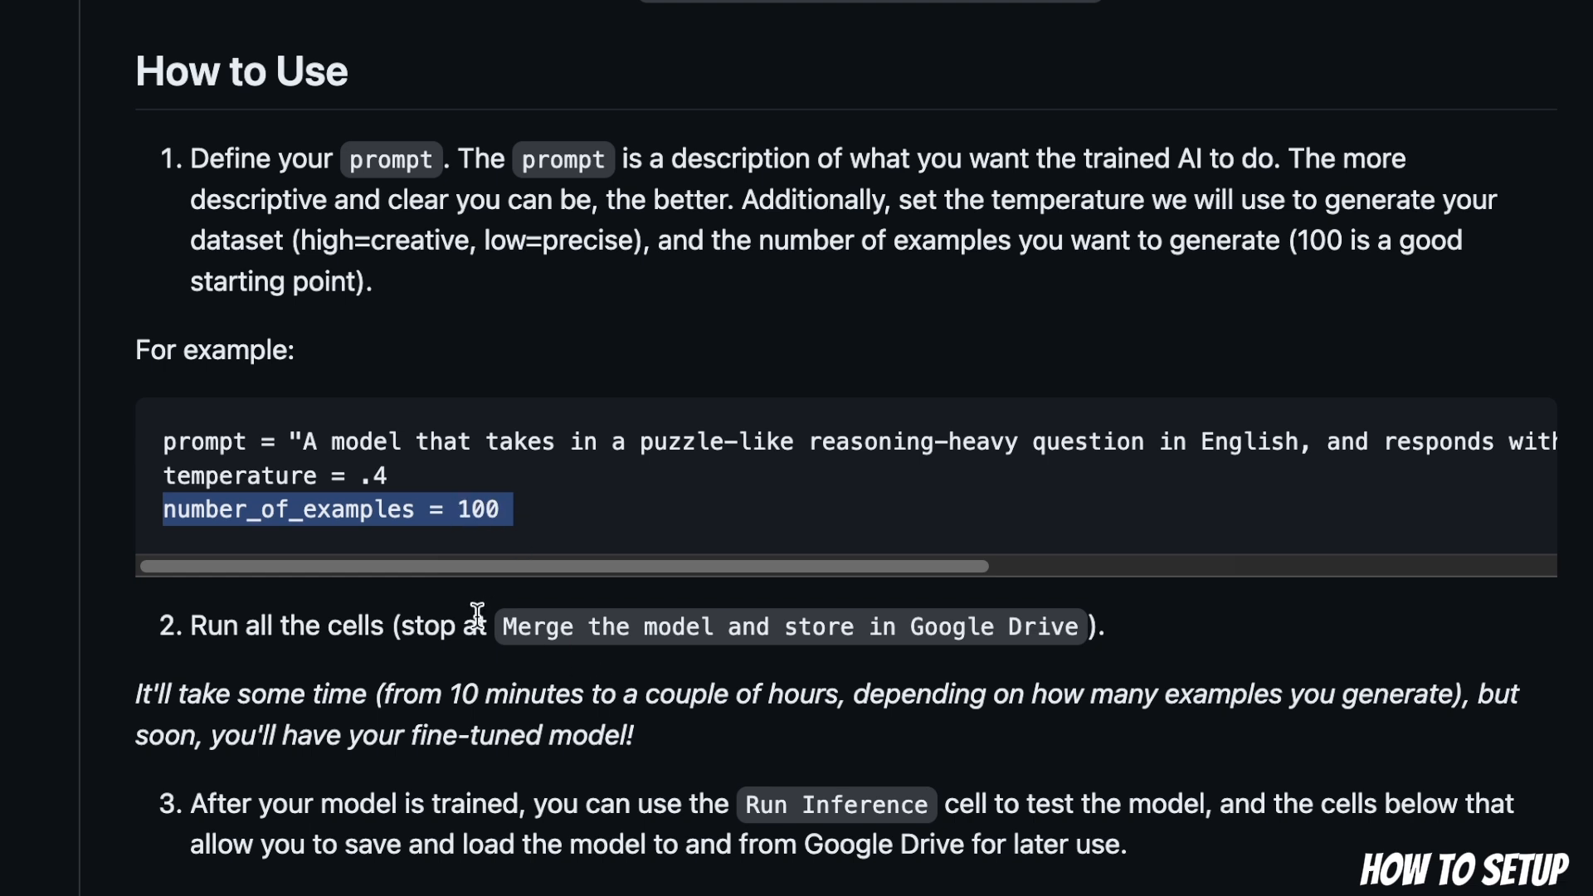
mouse_move(428, 671)
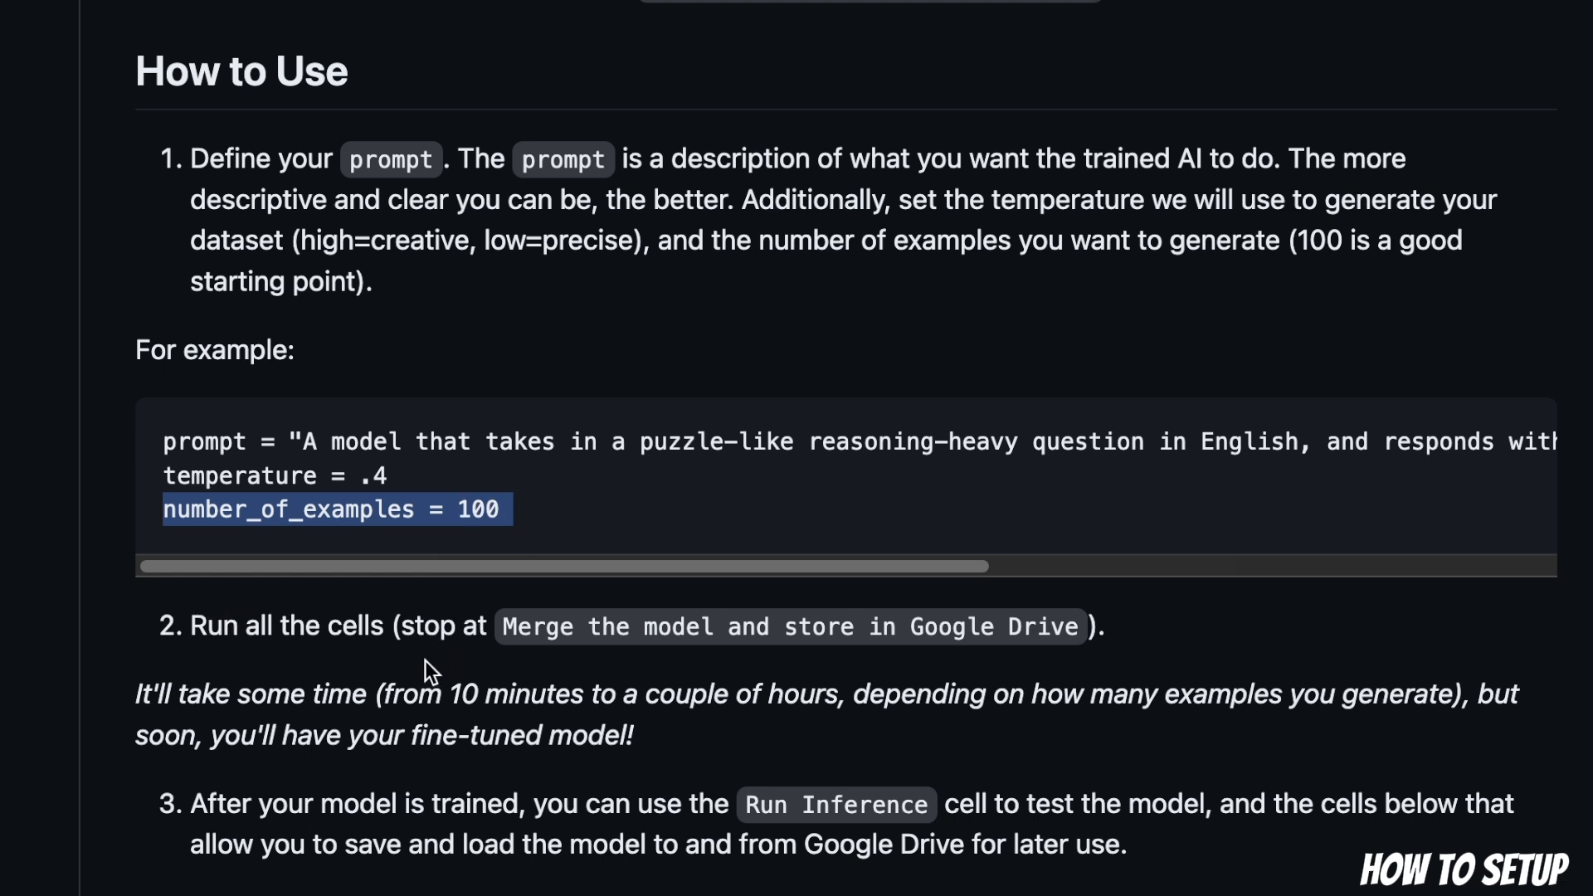
mouse_move(729, 807)
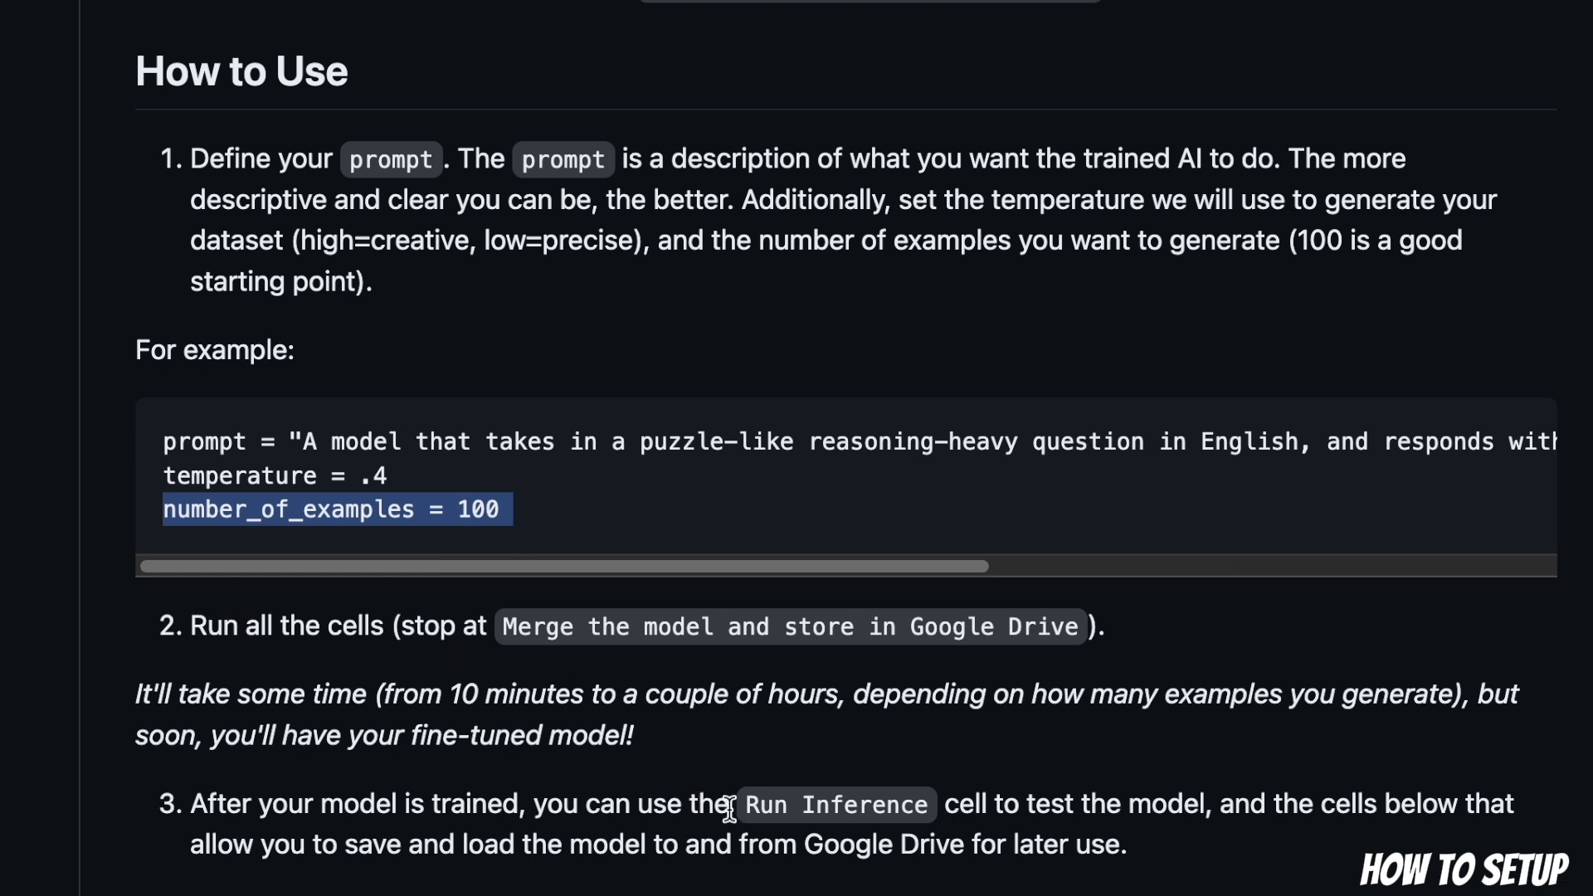
double_click(833, 804)
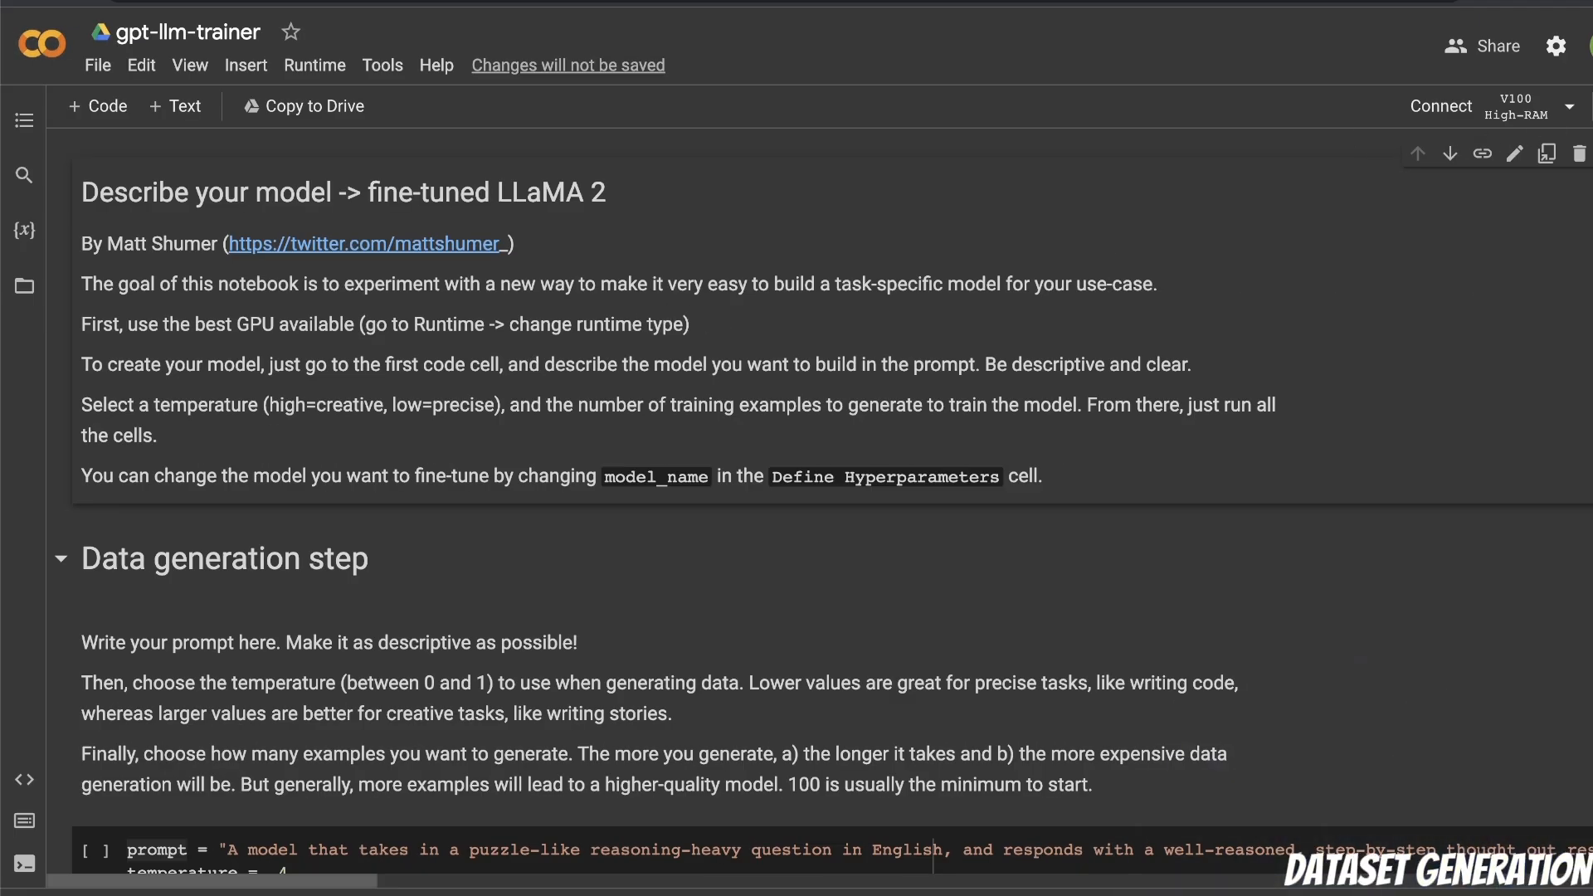
mouse_move(1495, 120)
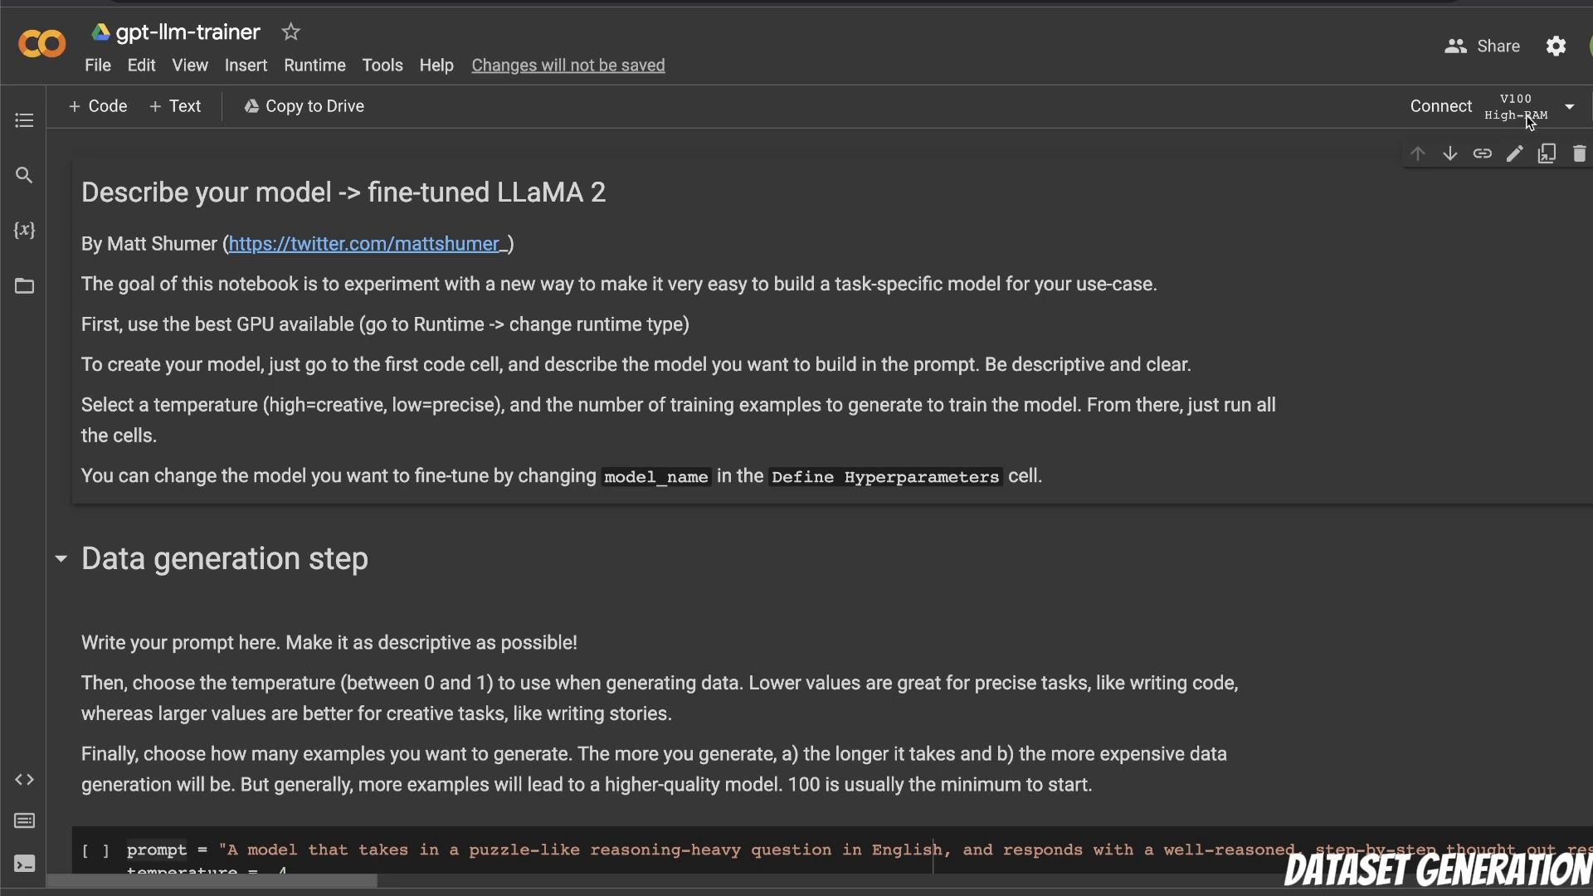
mouse_move(506, 373)
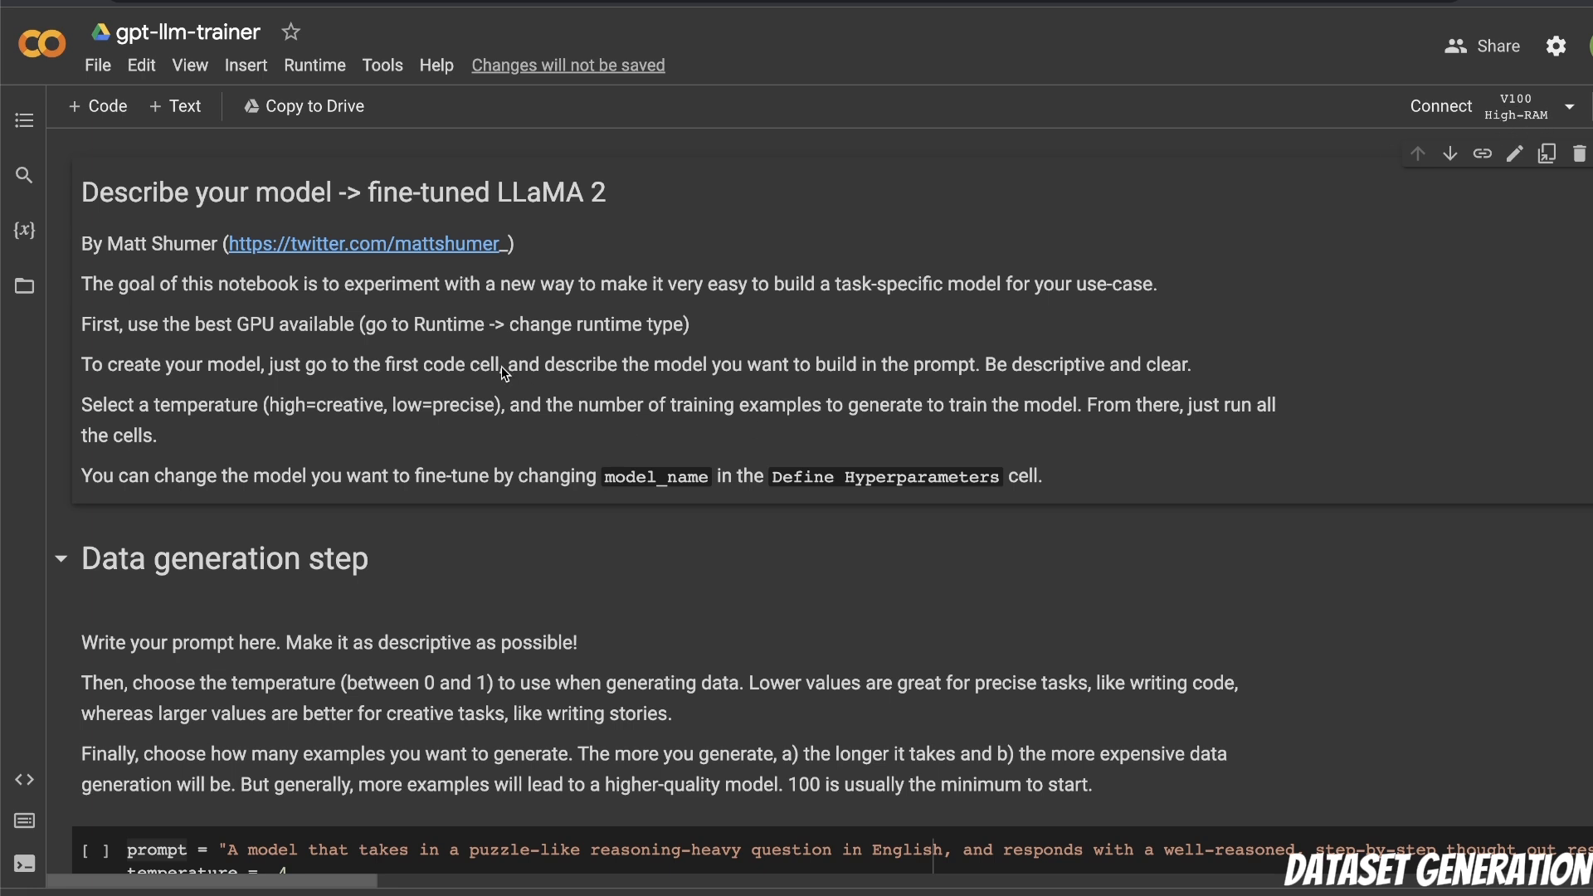
Select the example prompt text in the notebook so it can be rewritten
click(98, 65)
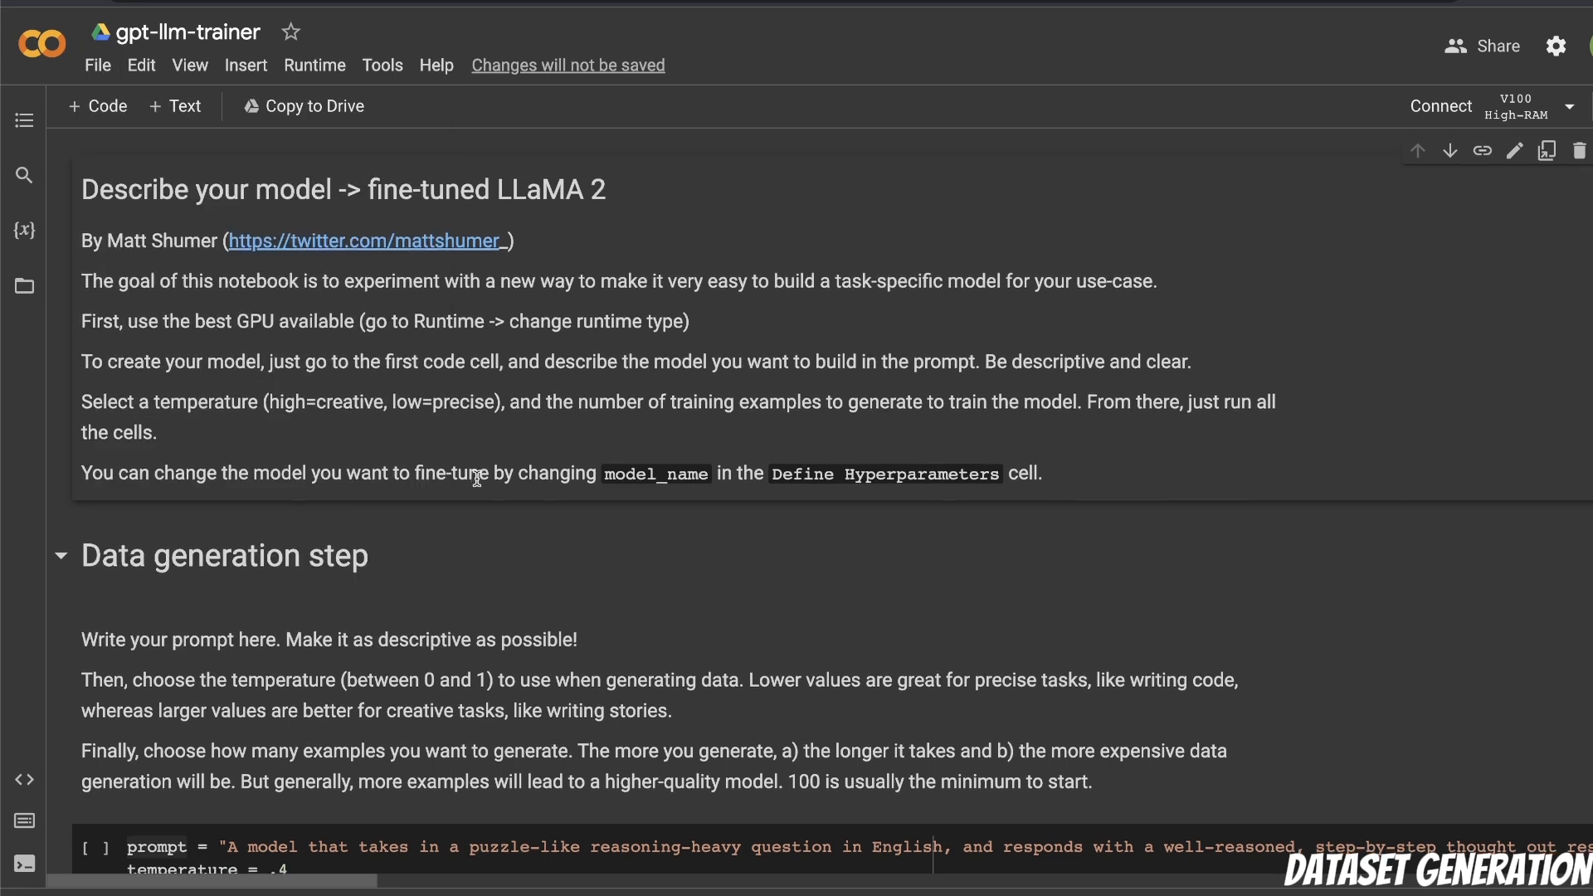
scroll(down, 3)
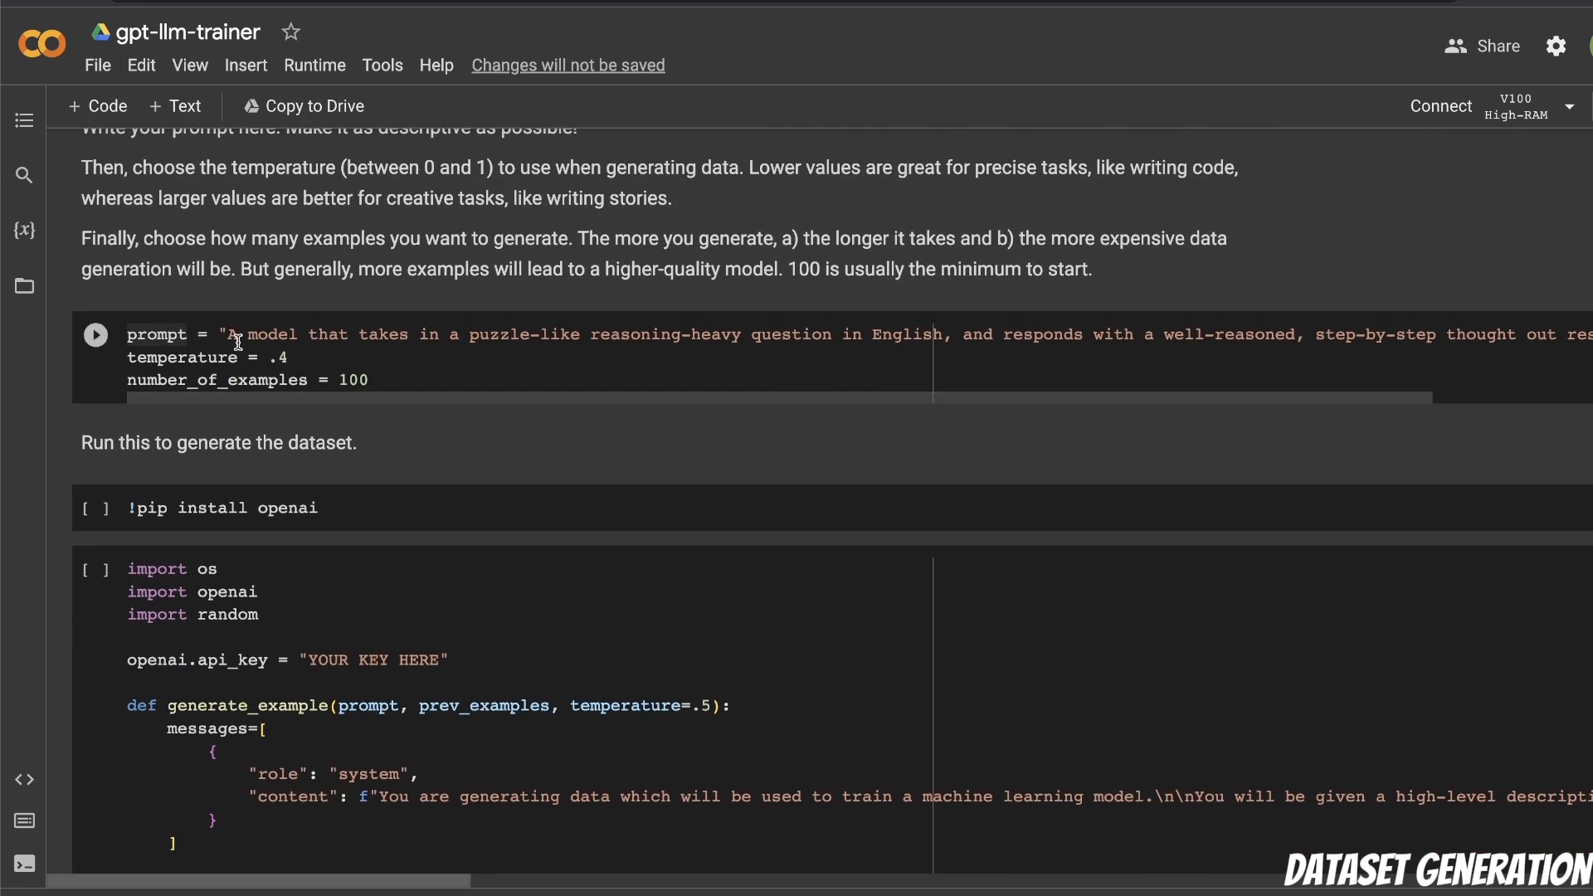
drag(228, 334, 1046, 334)
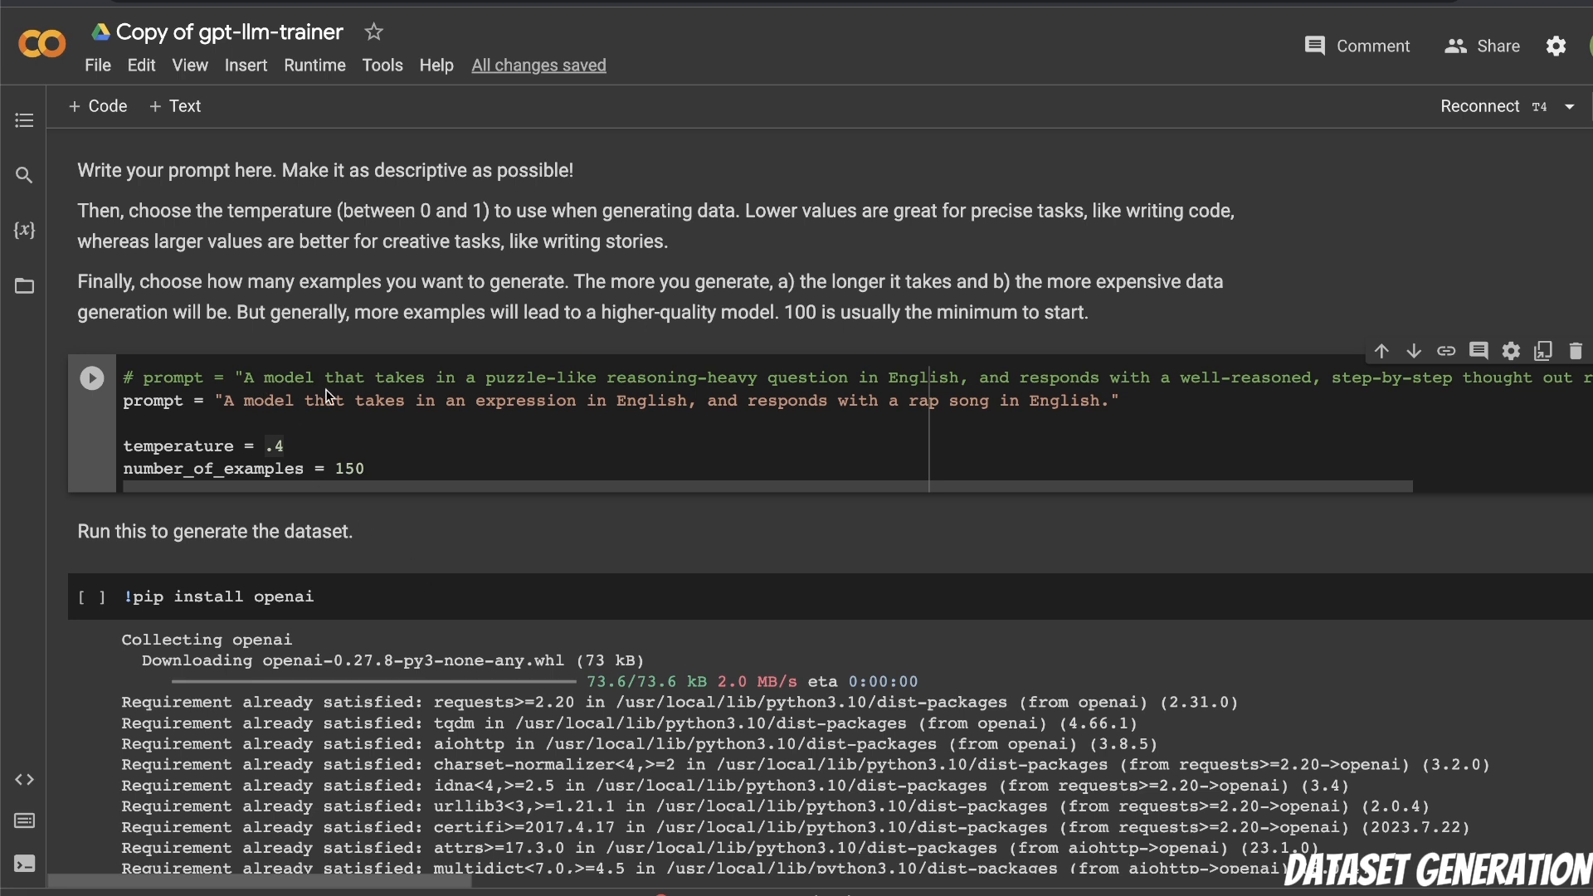
mouse_move(291, 415)
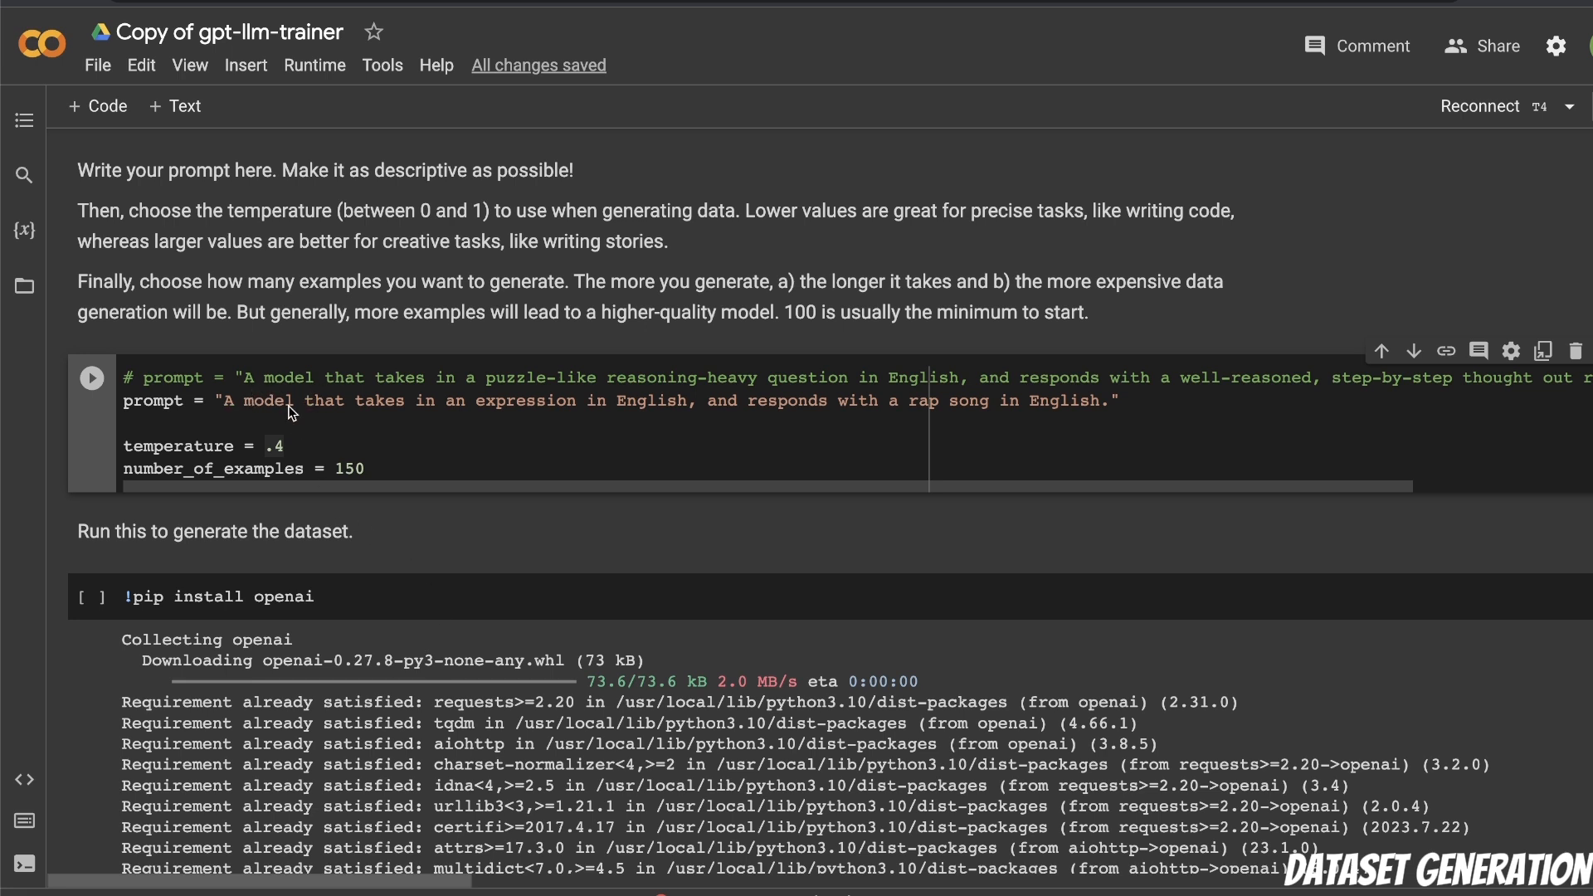
mouse_move(668, 415)
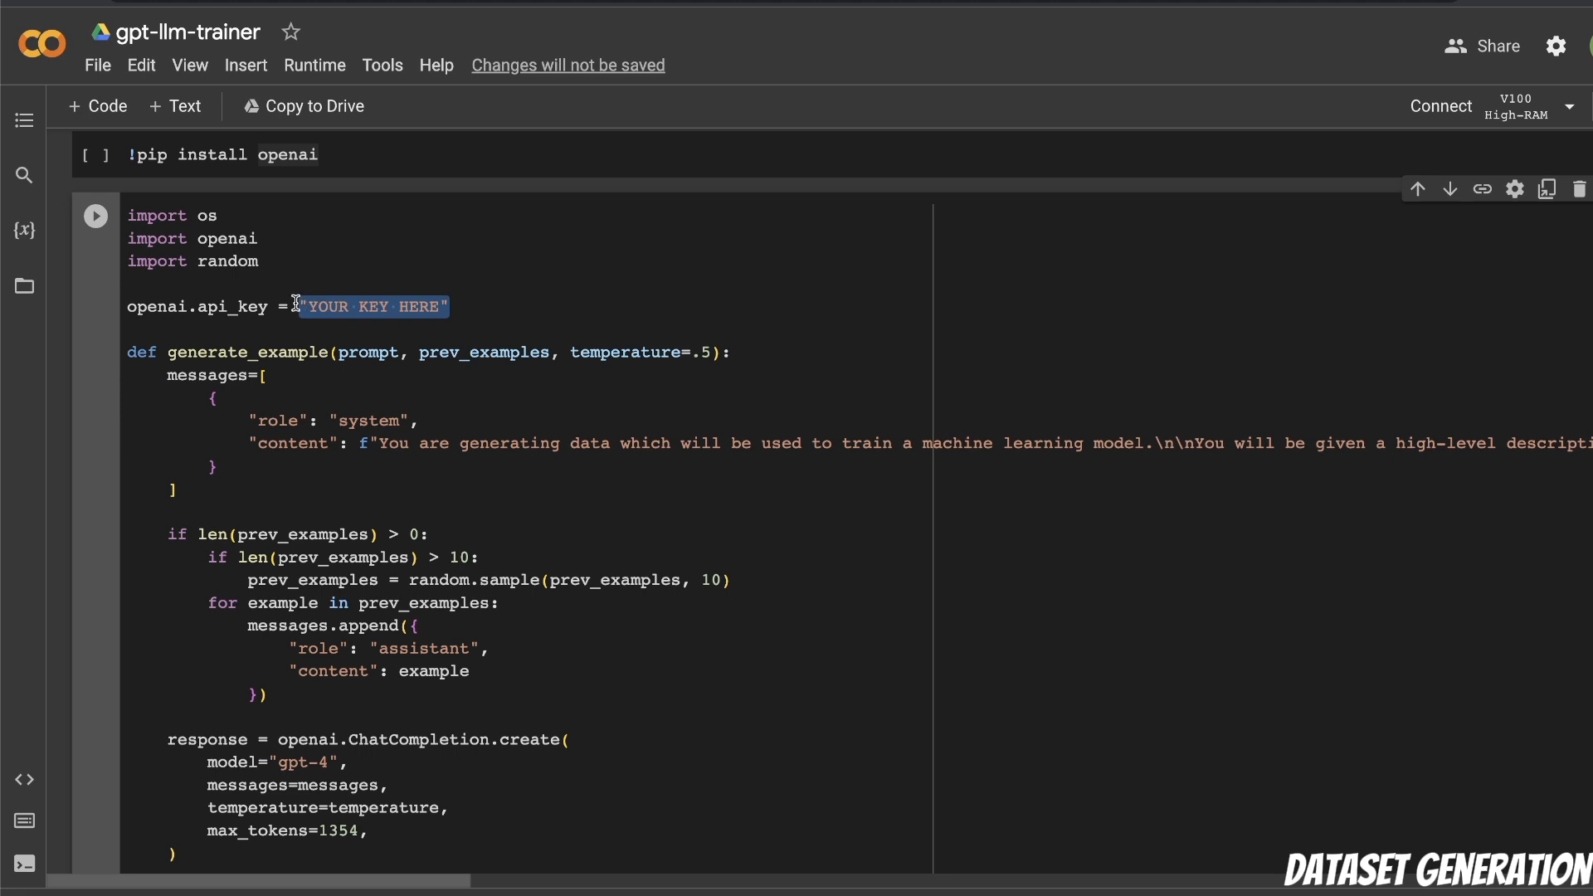
mouse_move(447, 311)
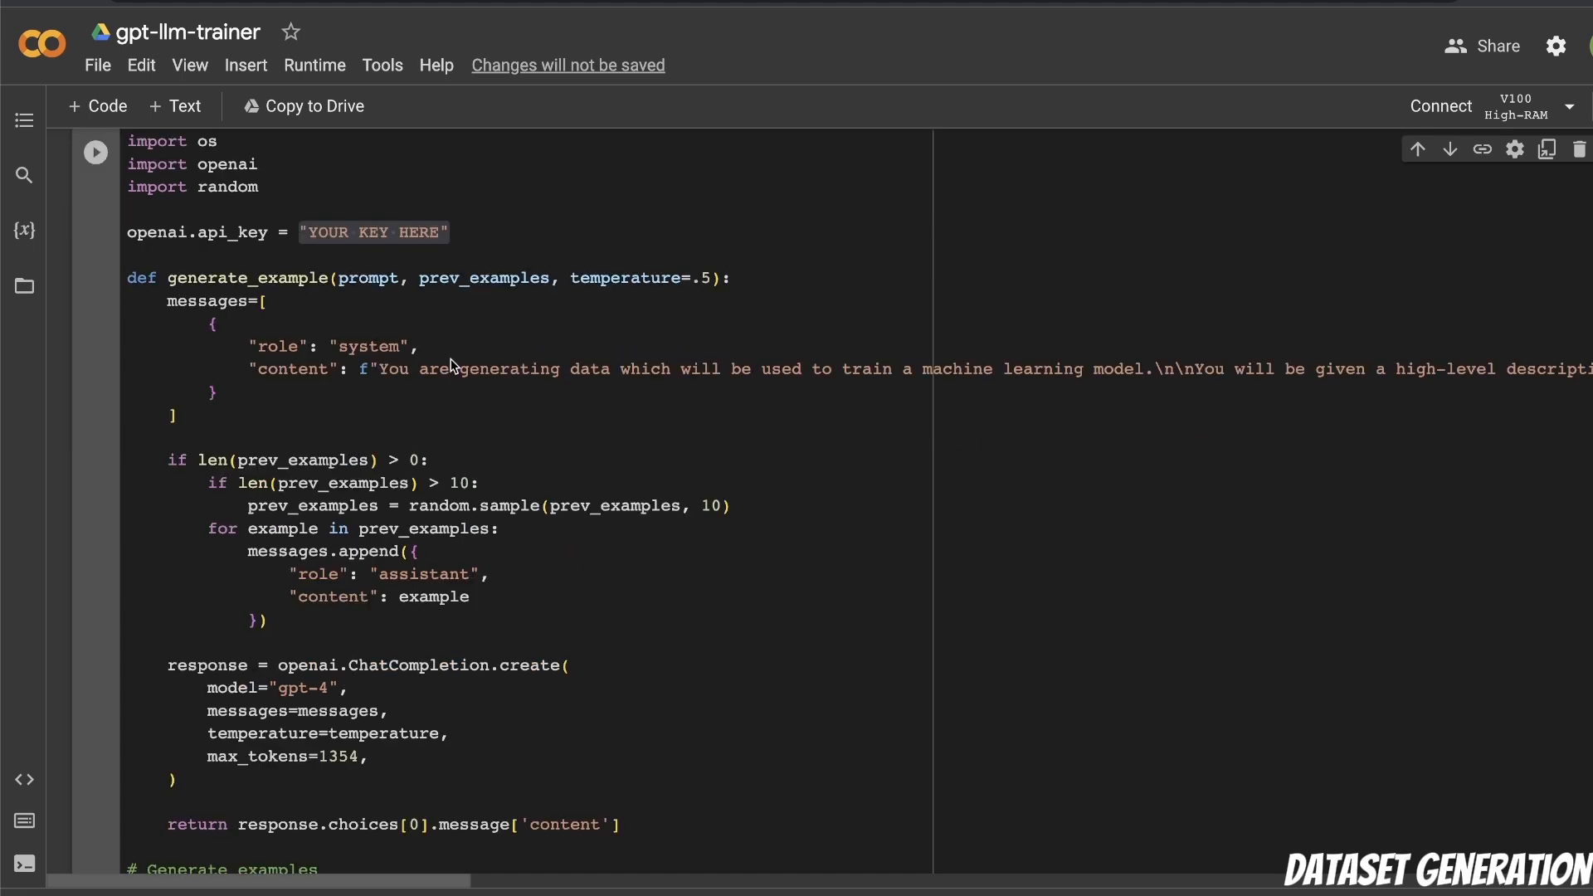
drag(166, 300, 175, 416)
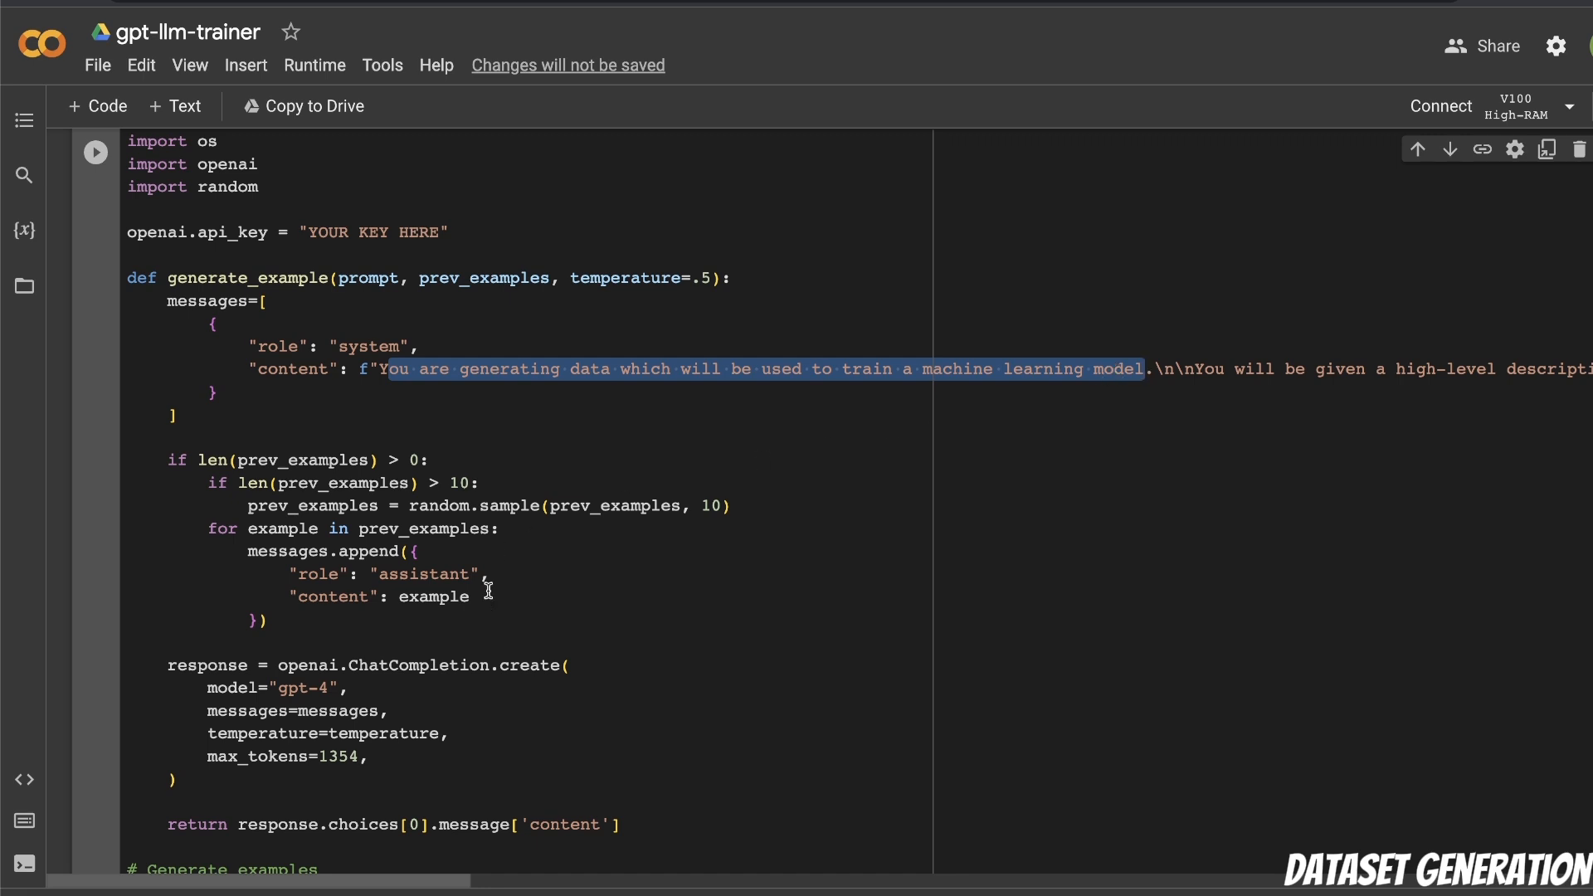
scroll(down, 3)
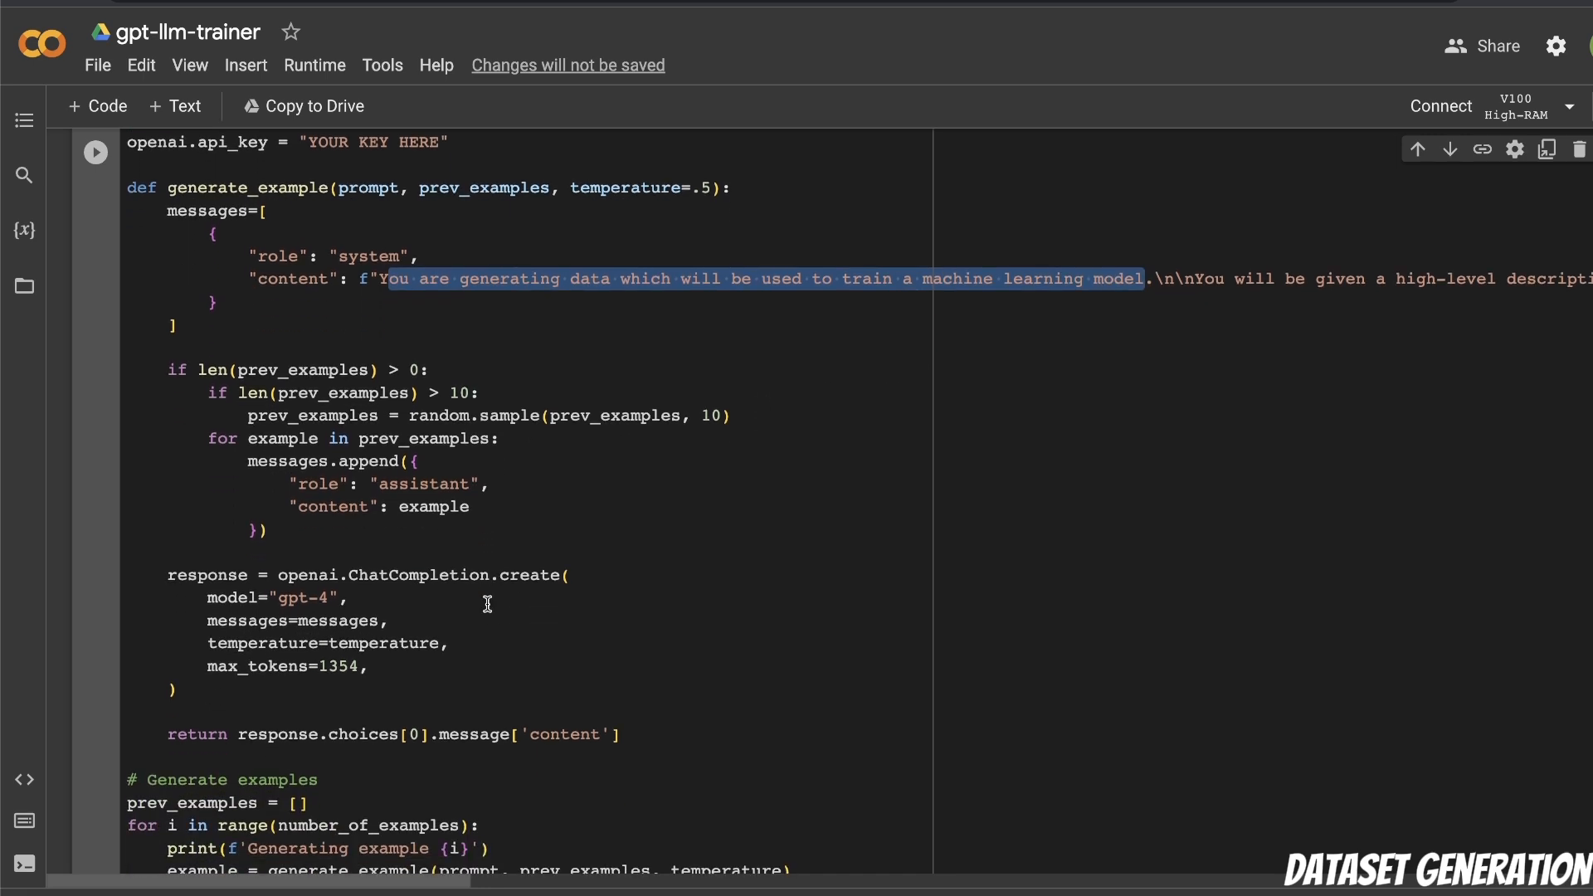
scroll(down, 3)
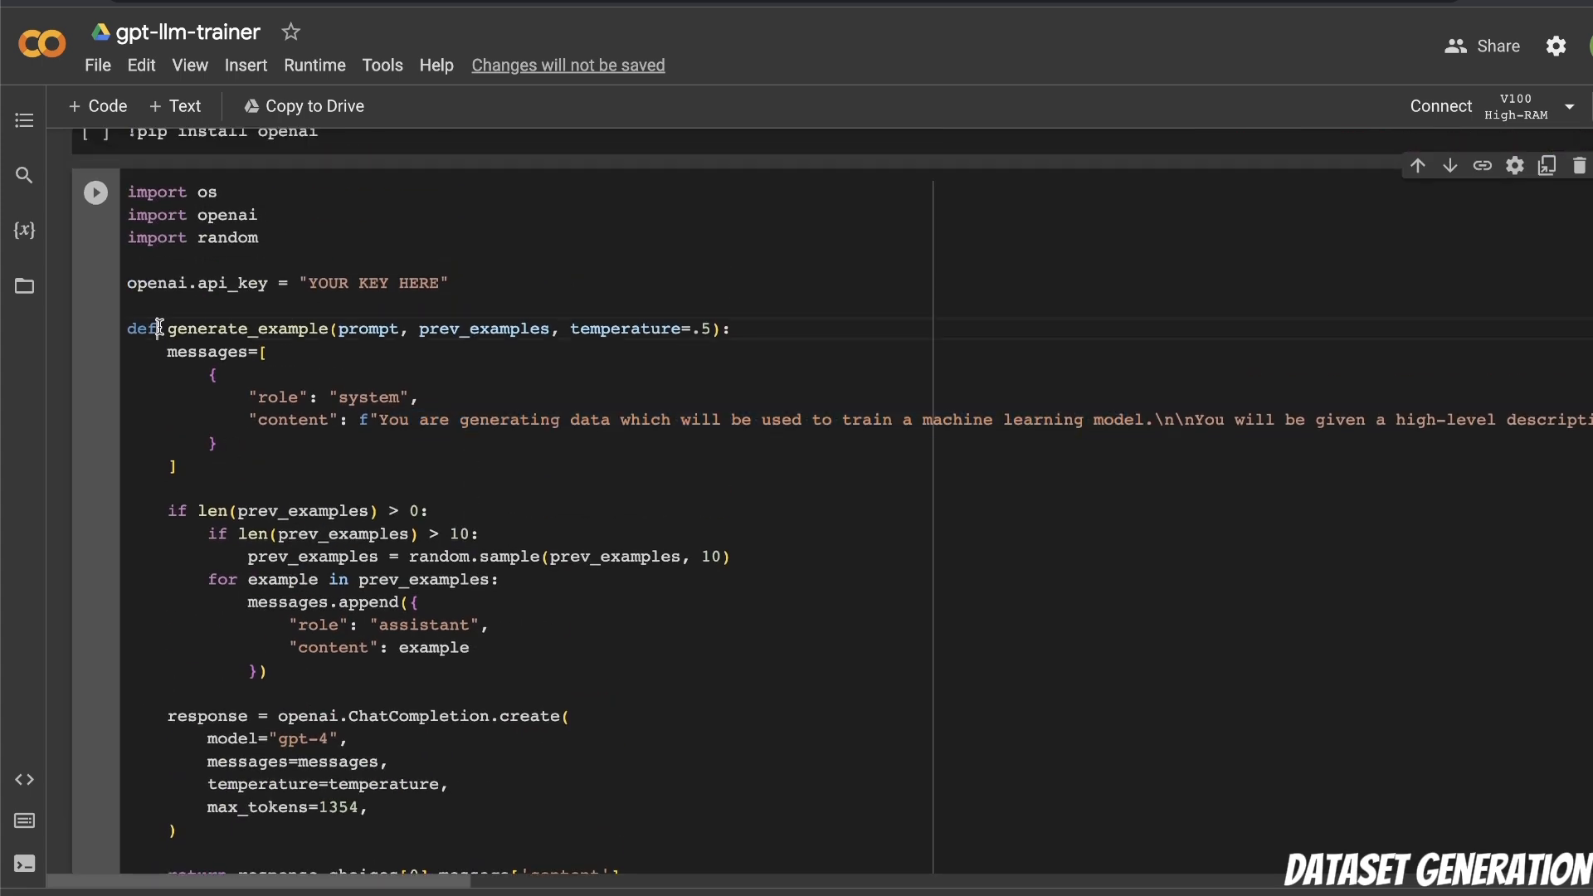
double_click(244, 329)
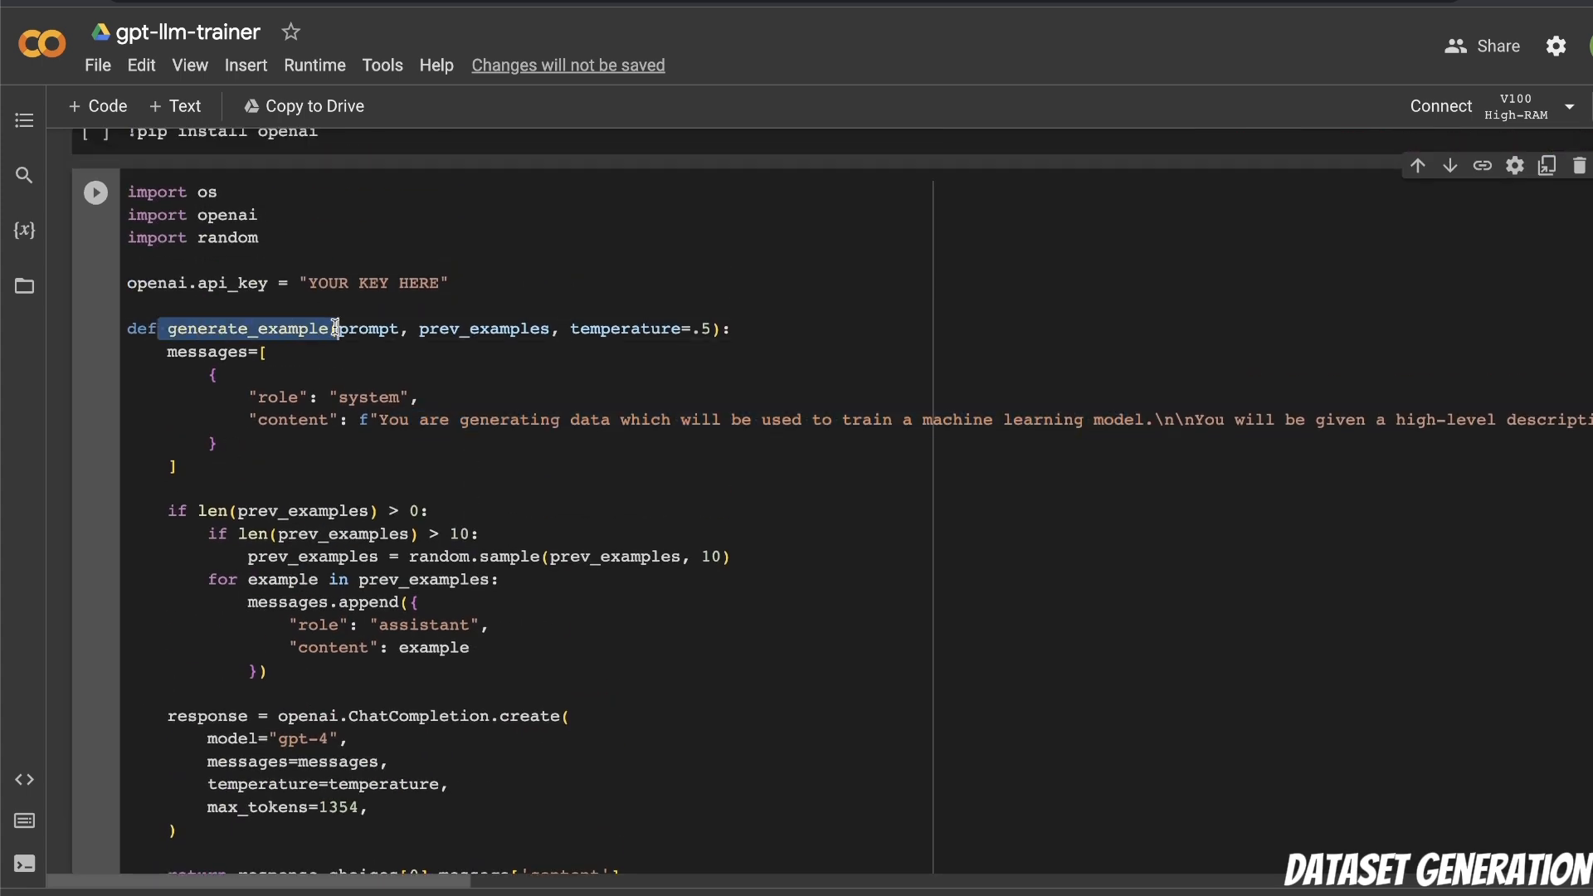
scroll(down, 3)
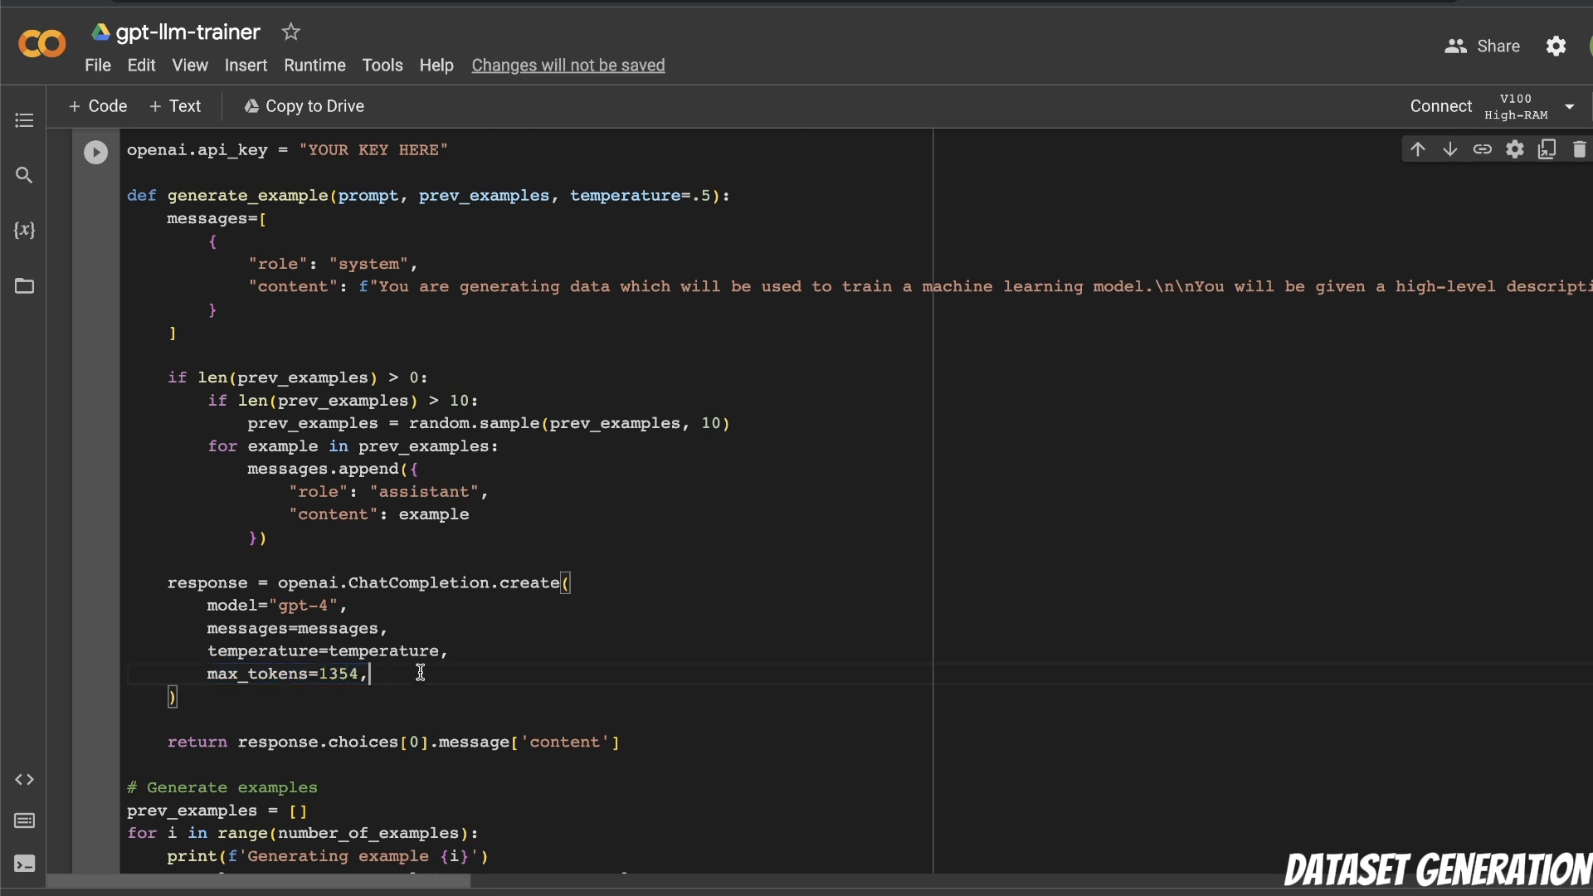
Select the model and max_tokens values in the generation call for editing
double_click(347, 674)
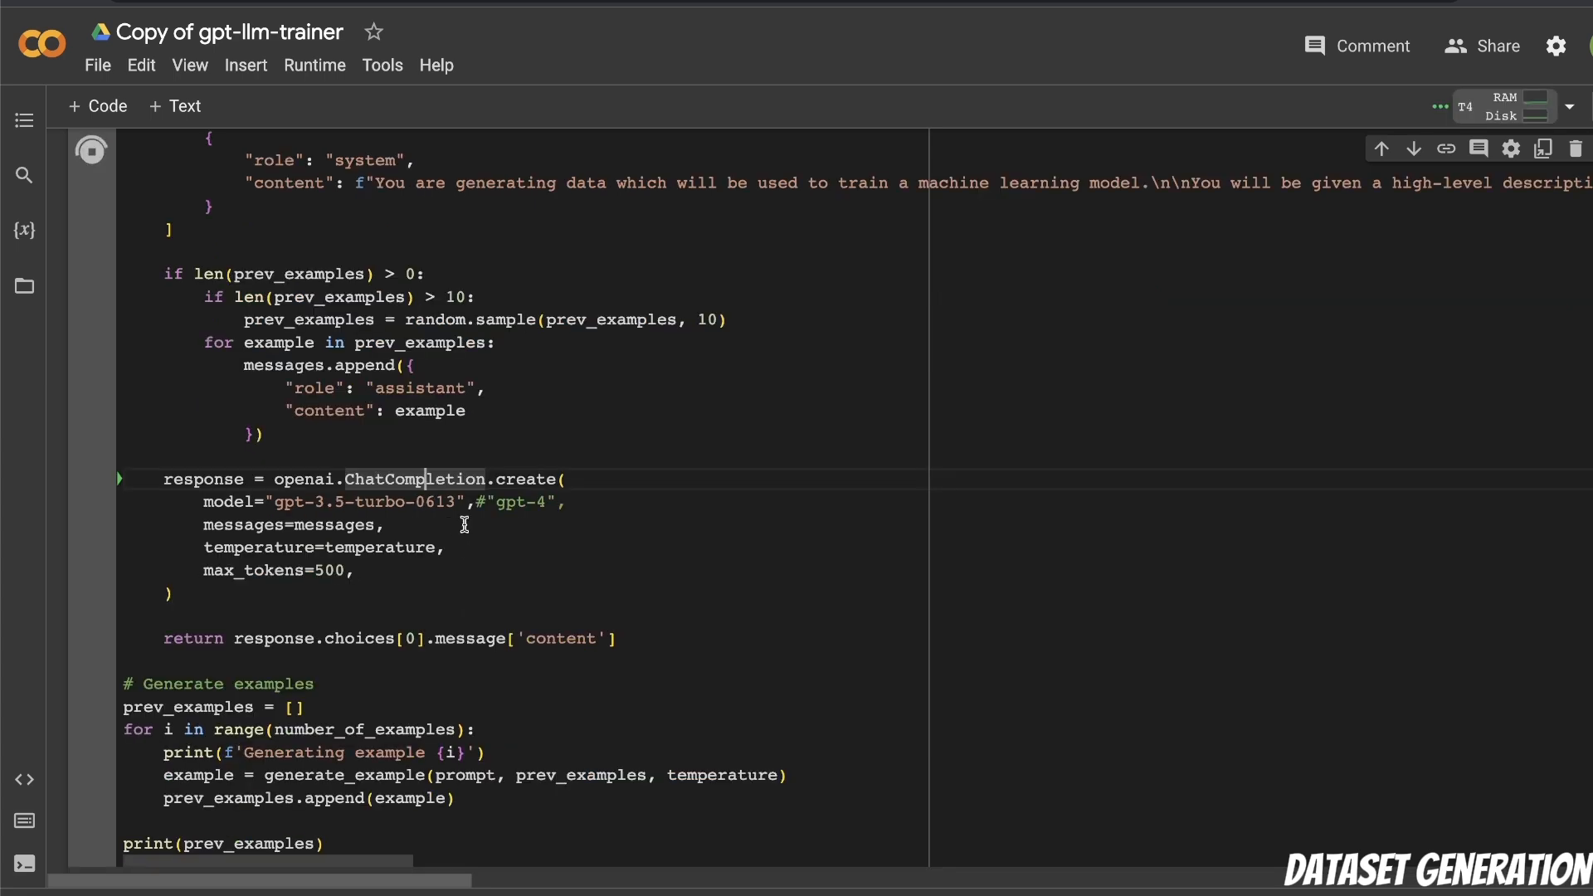
double_click(368, 502)
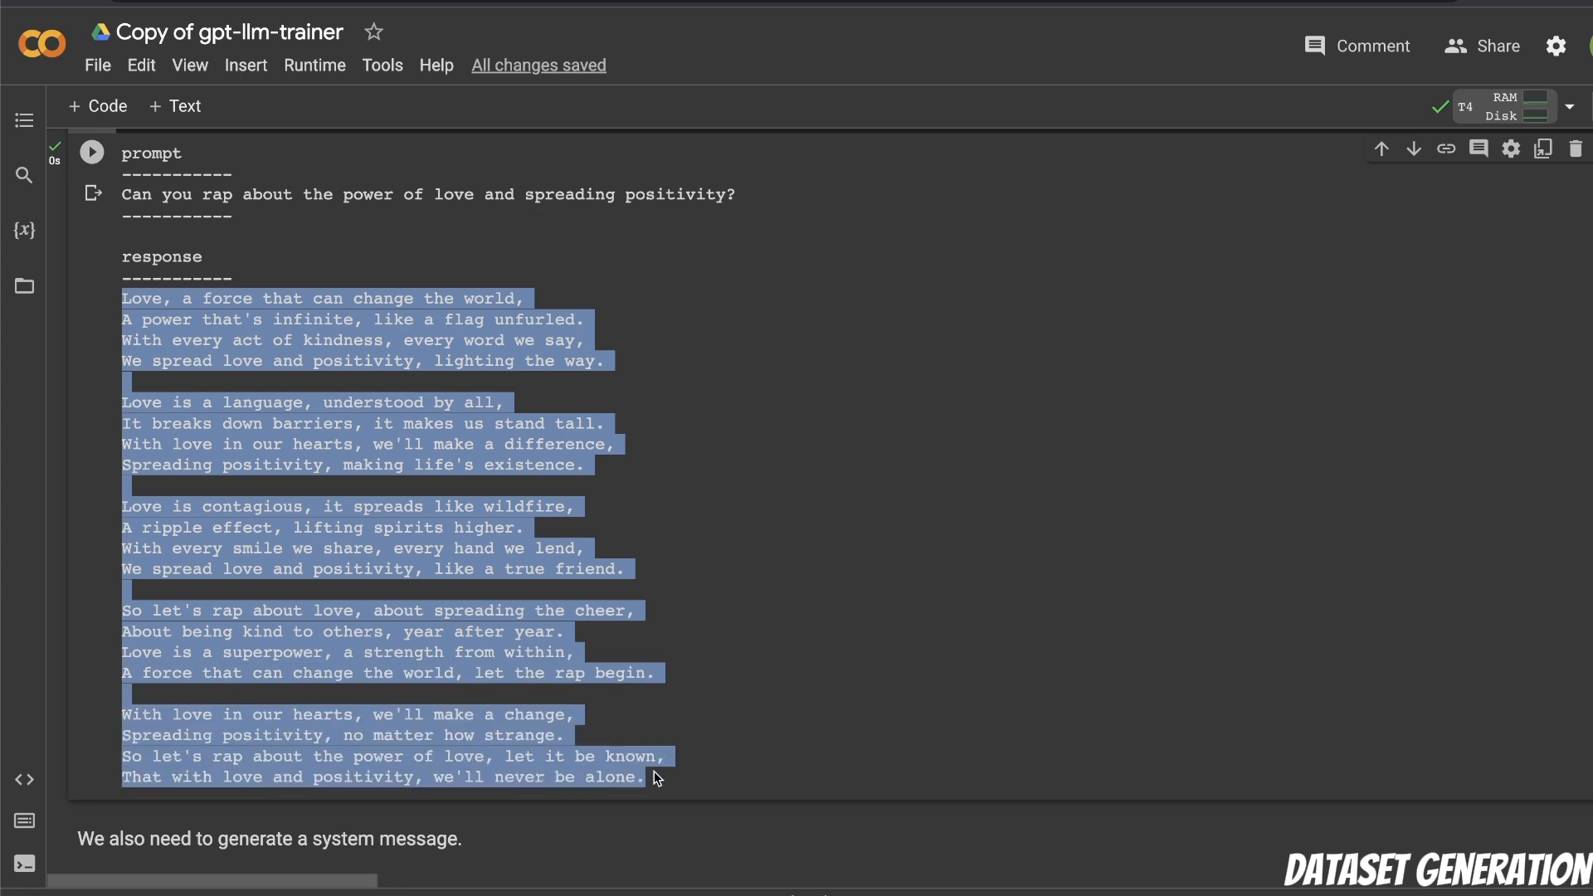
click(491, 398)
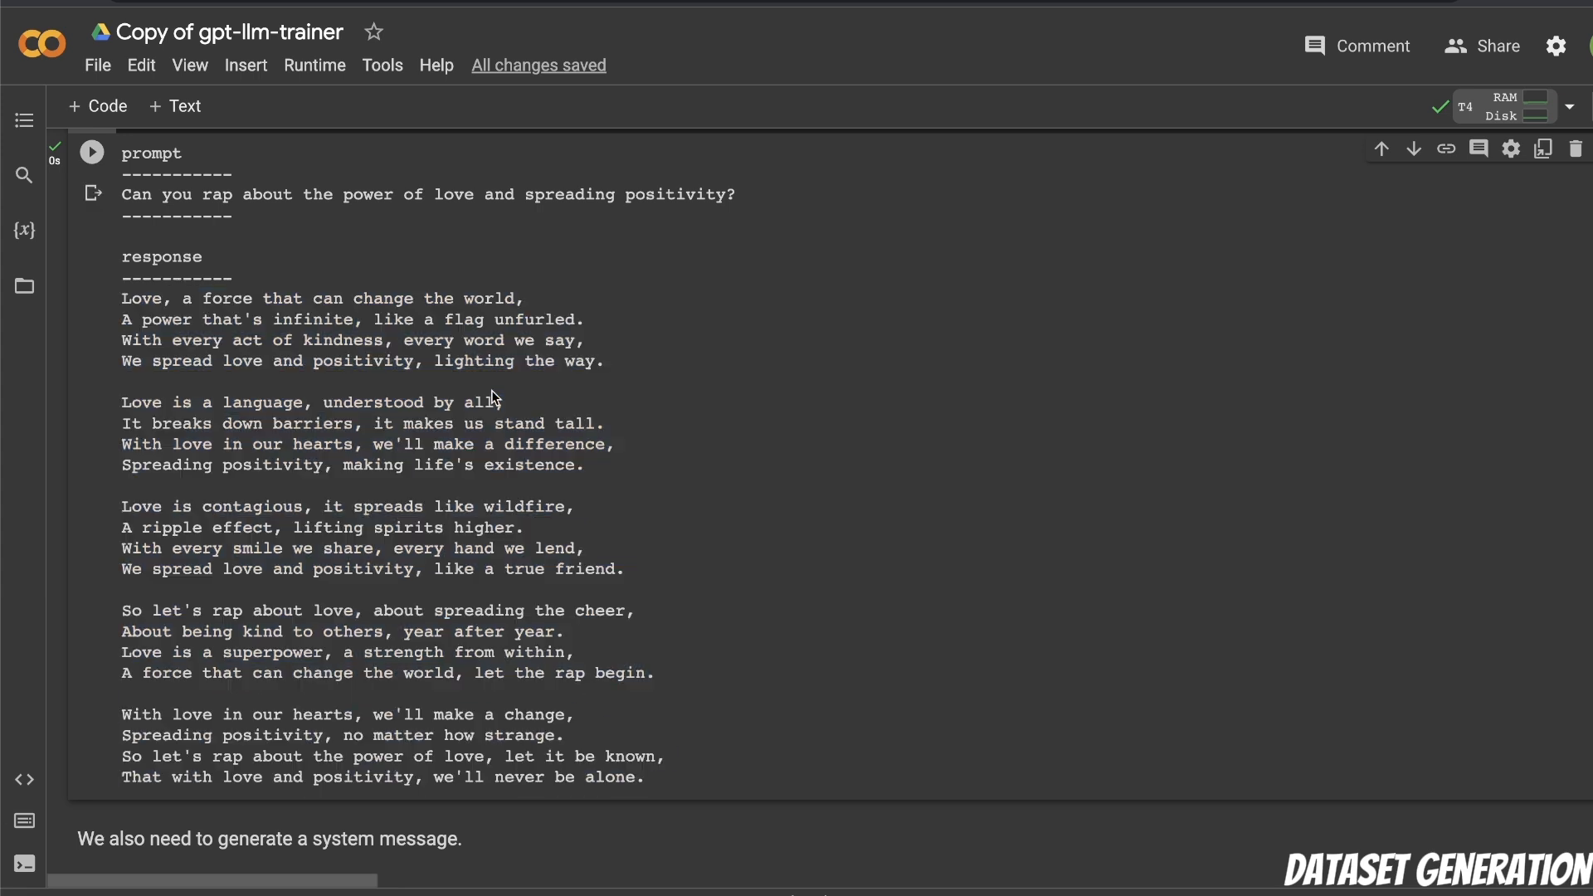
double_click(267, 195)
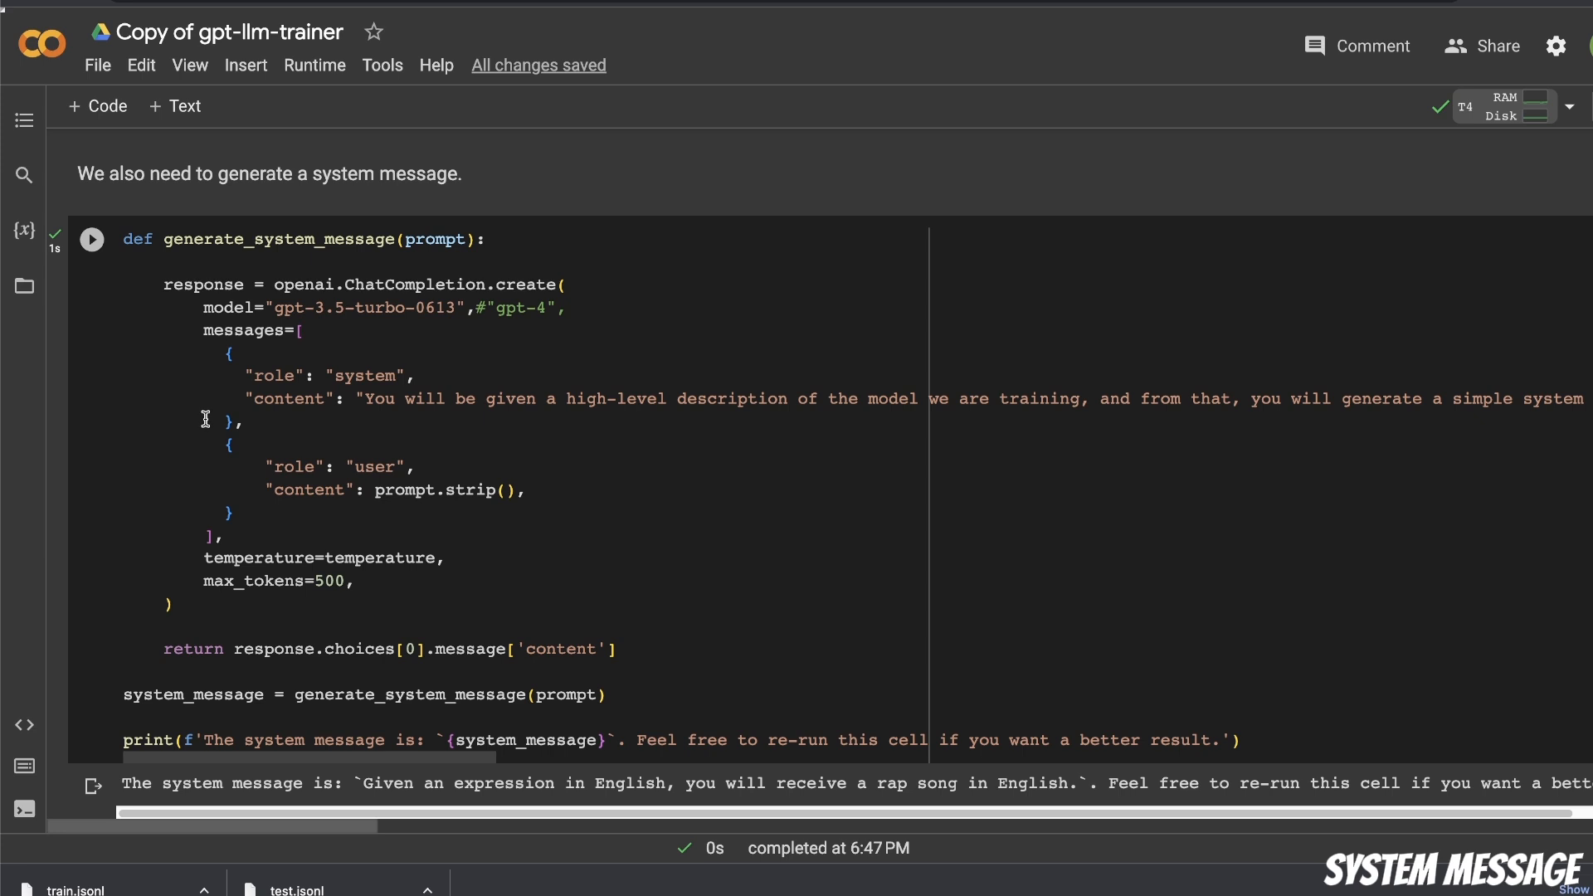
mouse_move(99, 512)
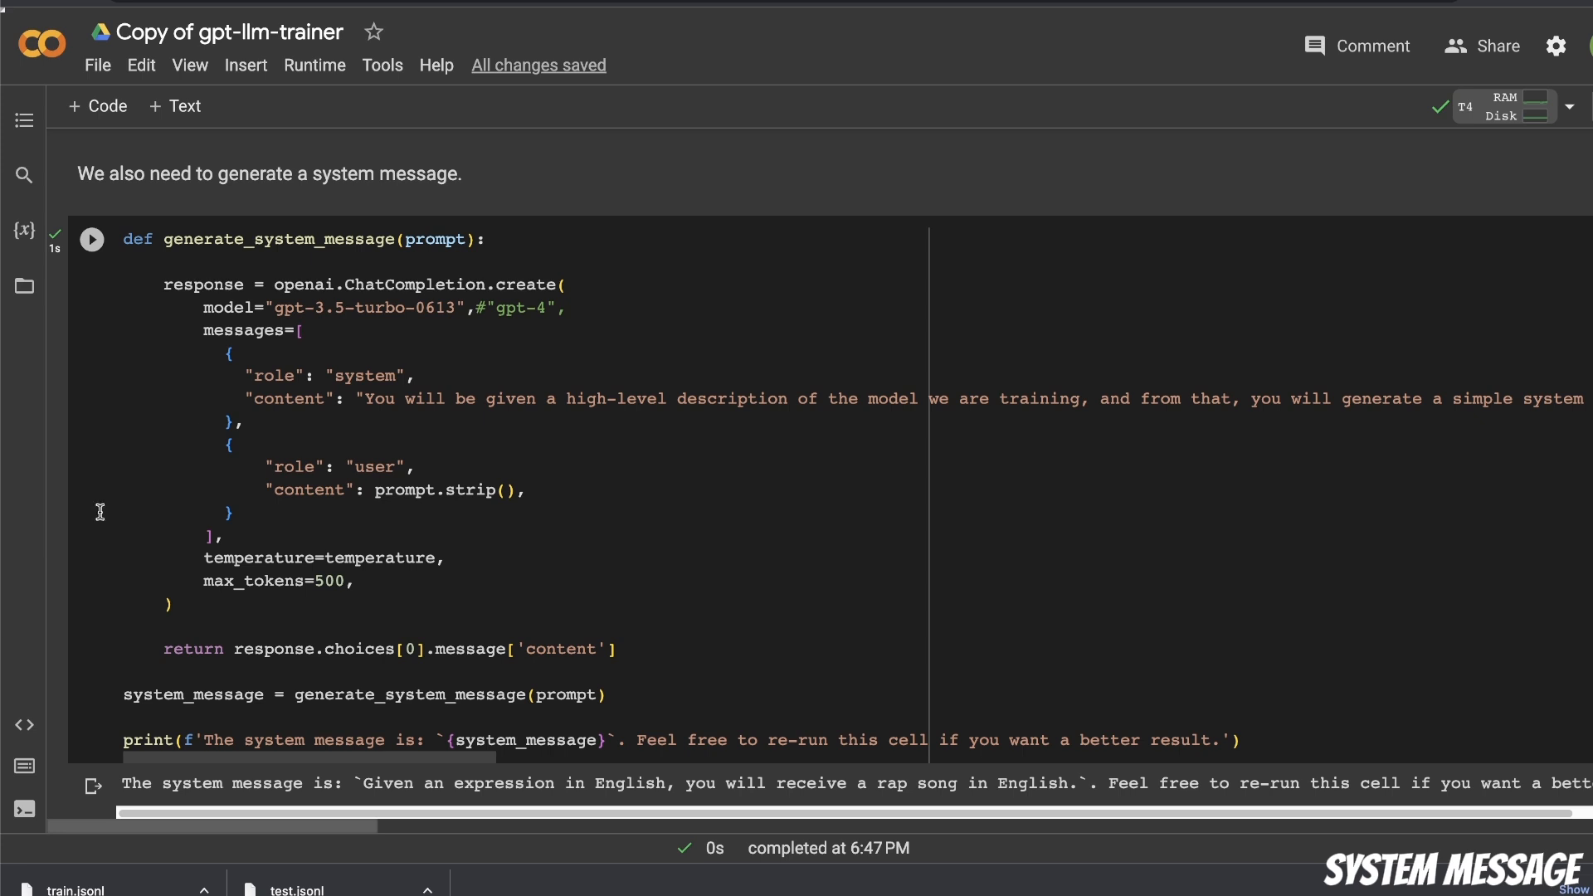
scroll(down, 3)
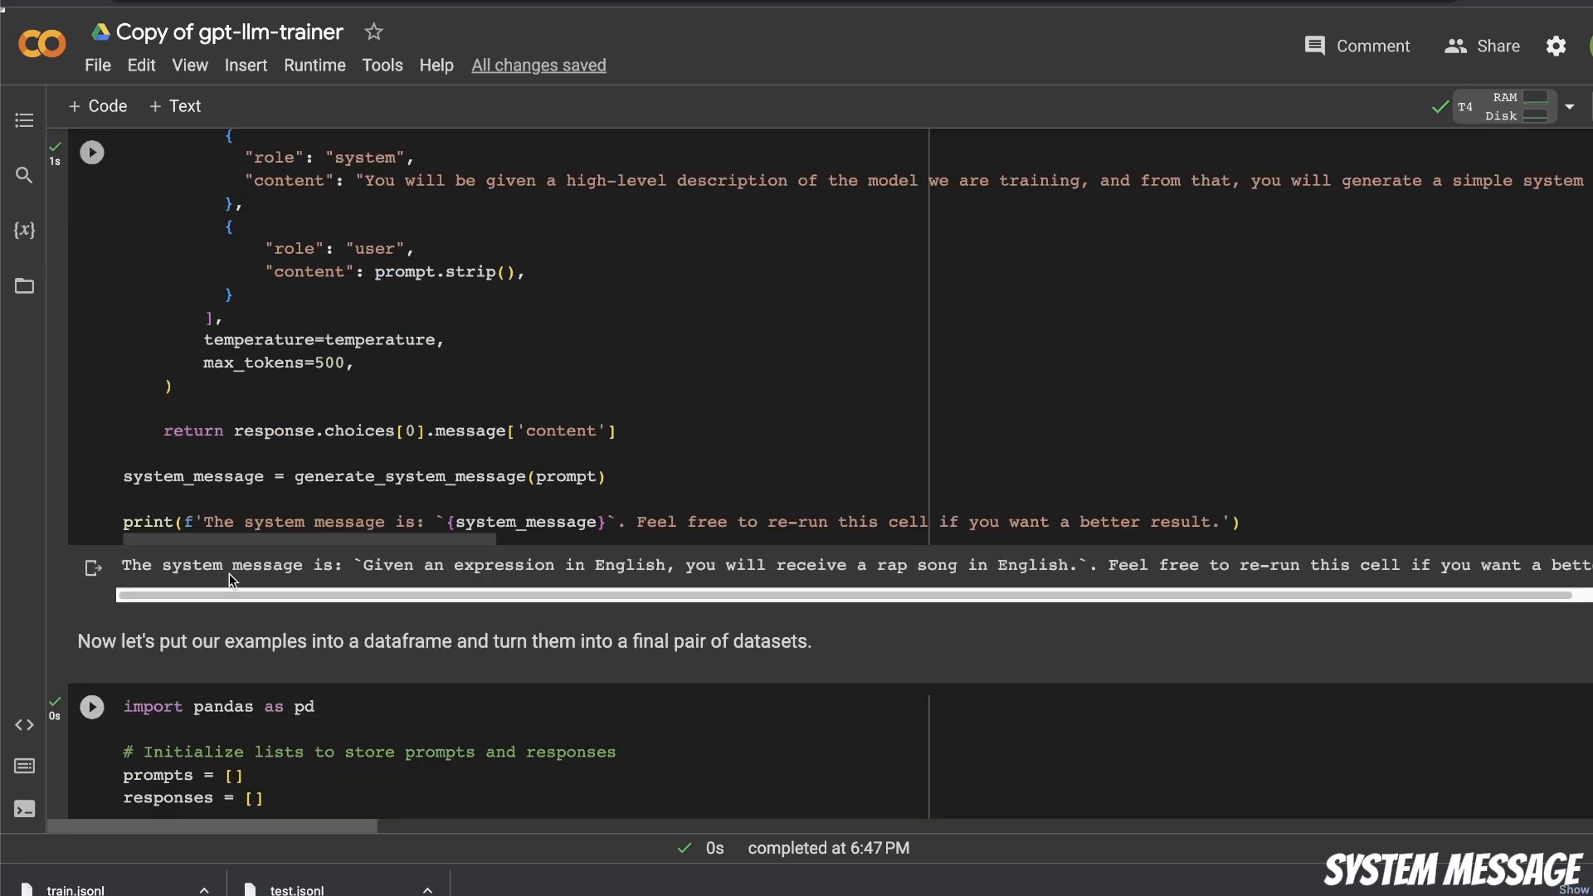
drag(361, 565, 521, 565)
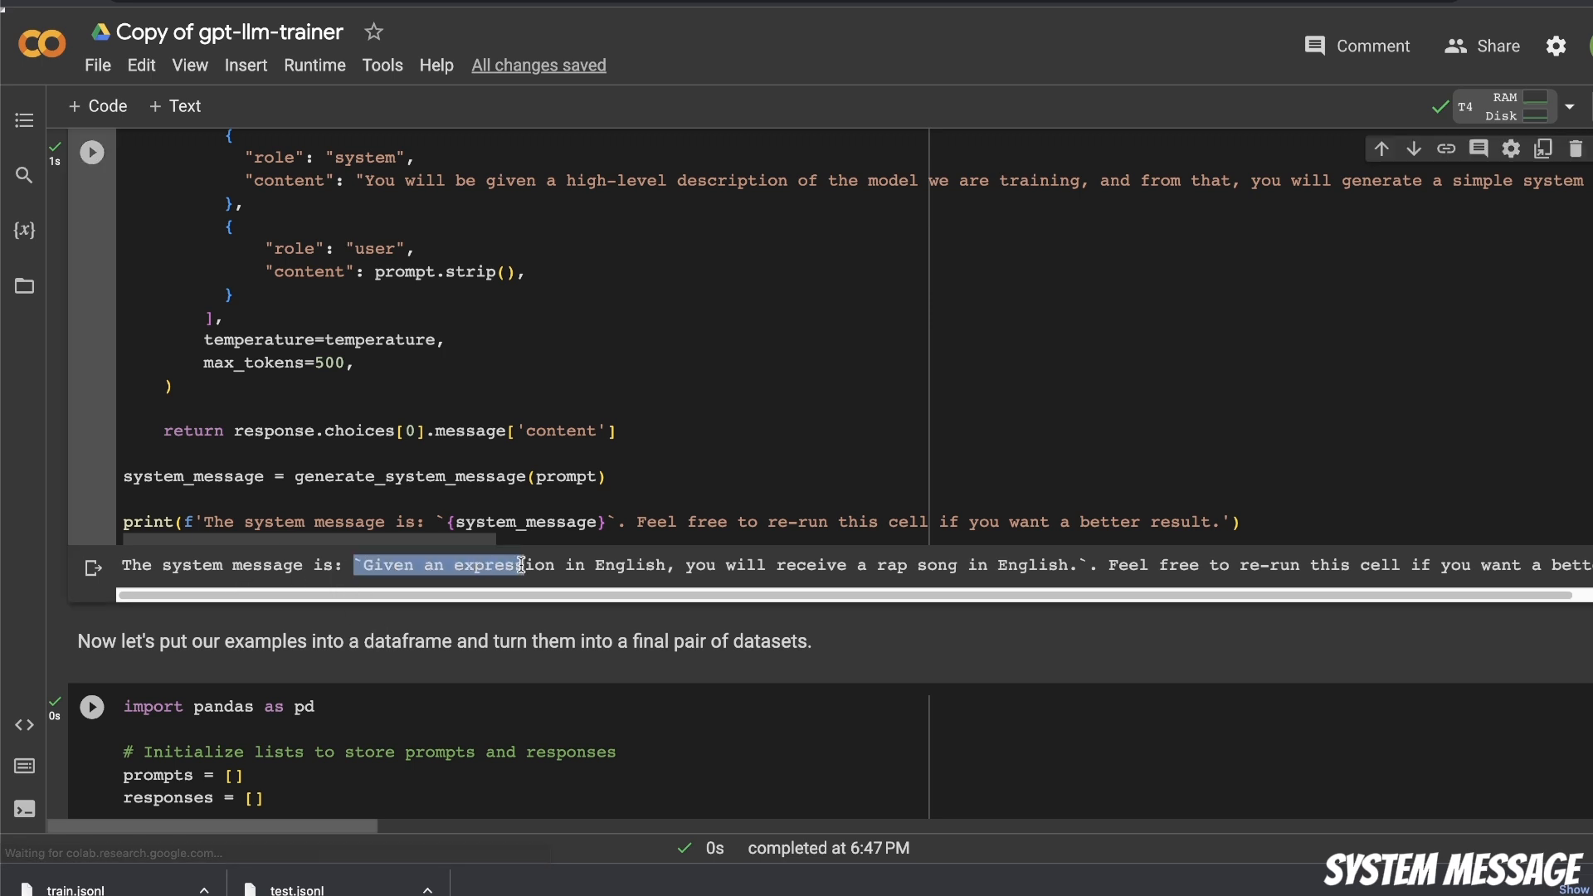
drag(518, 564, 818, 564)
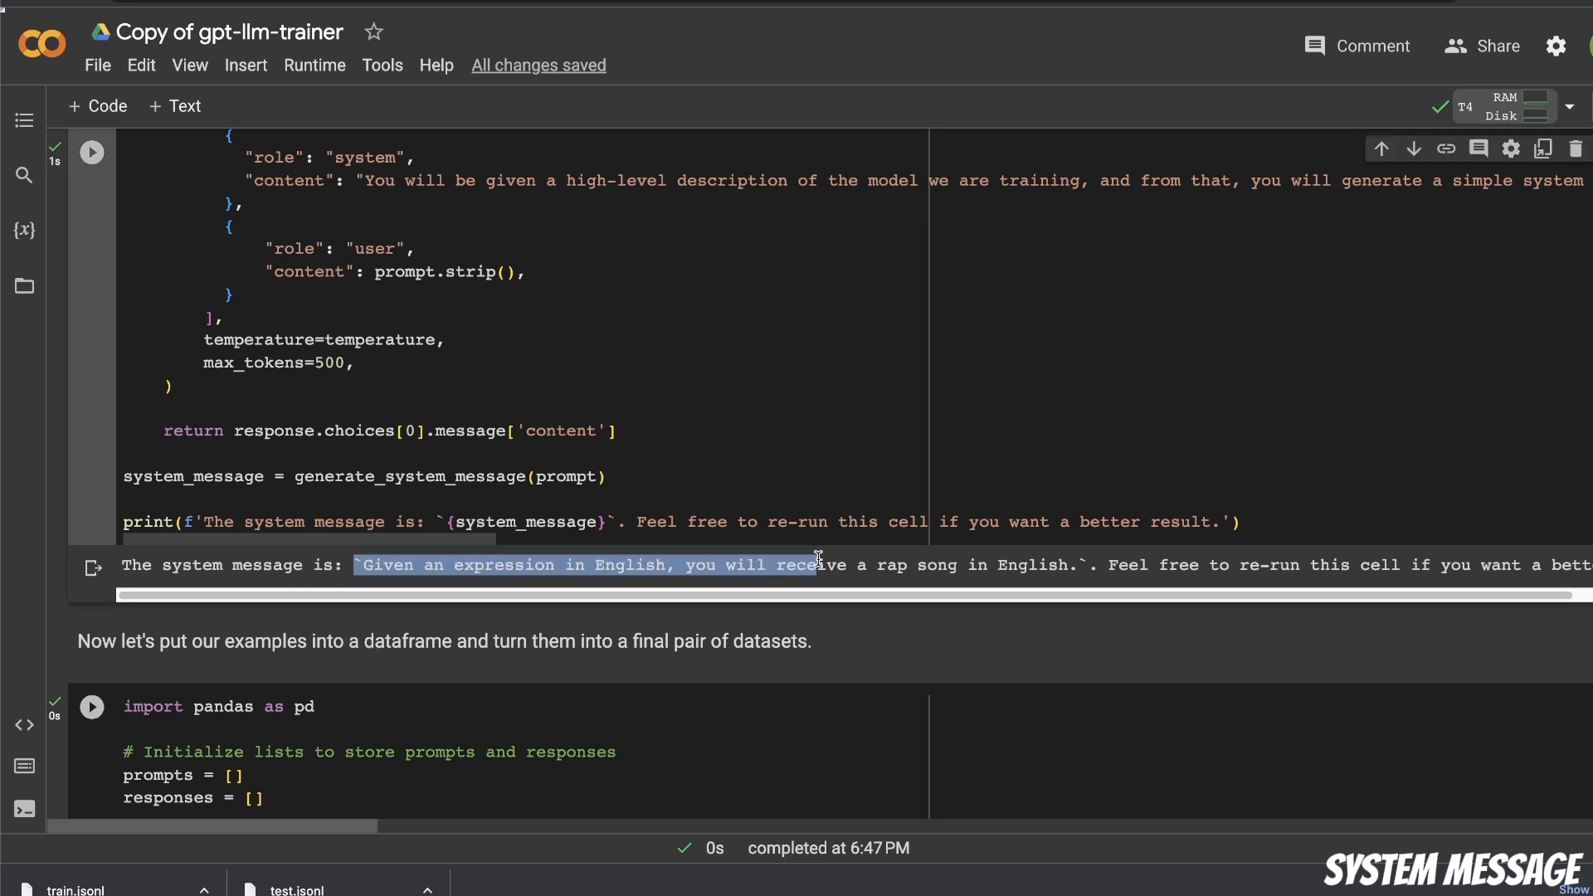
click(475, 565)
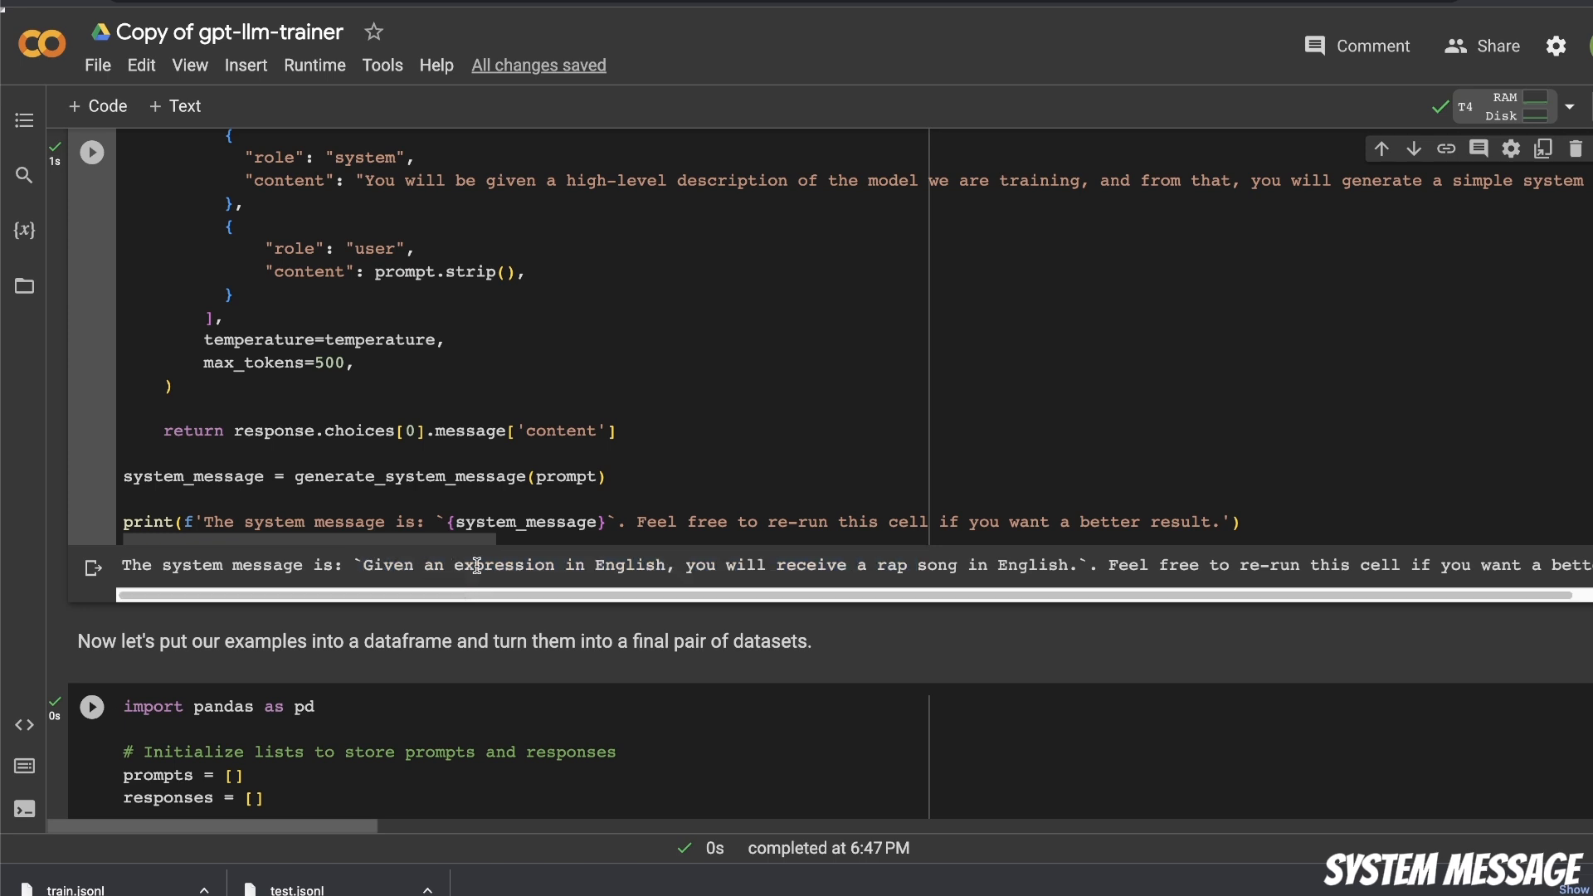
drag(674, 565, 919, 565)
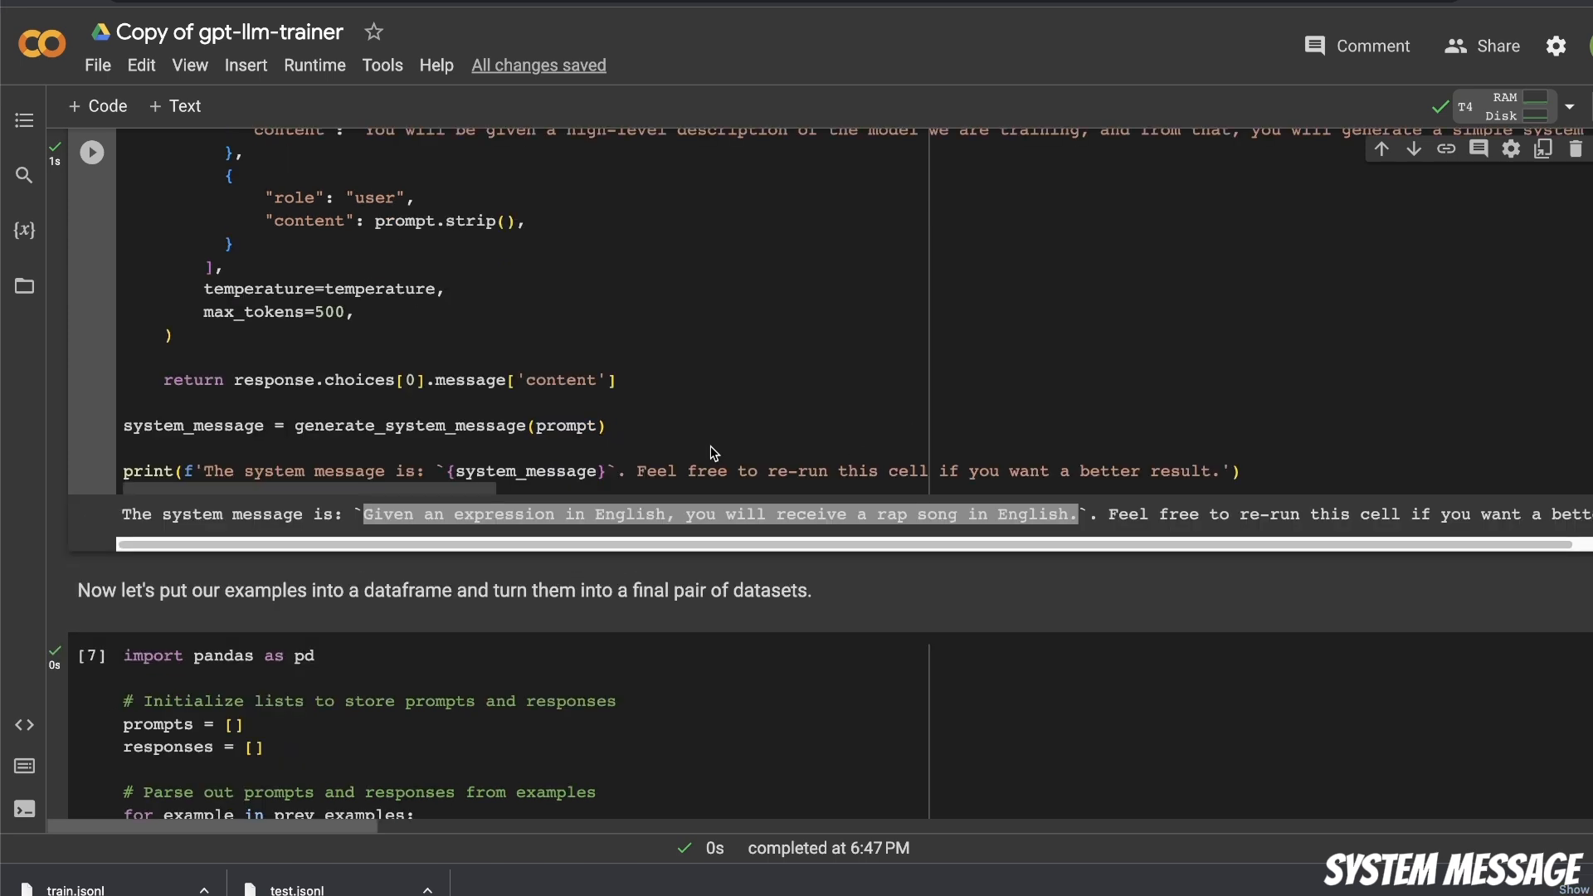
mouse_move(699, 455)
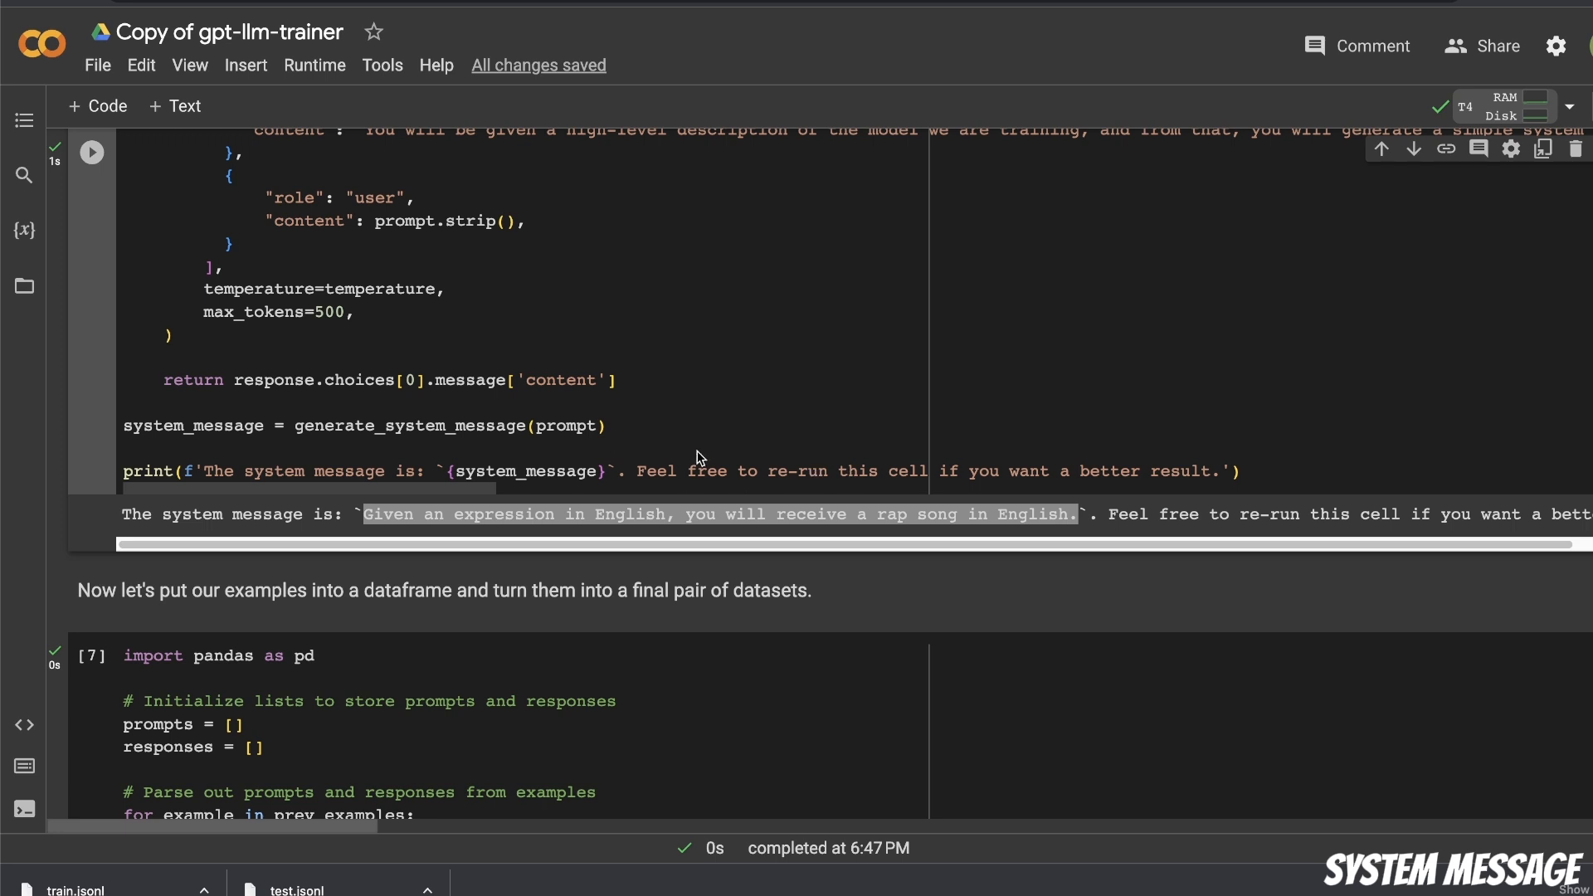
mouse_move(669, 513)
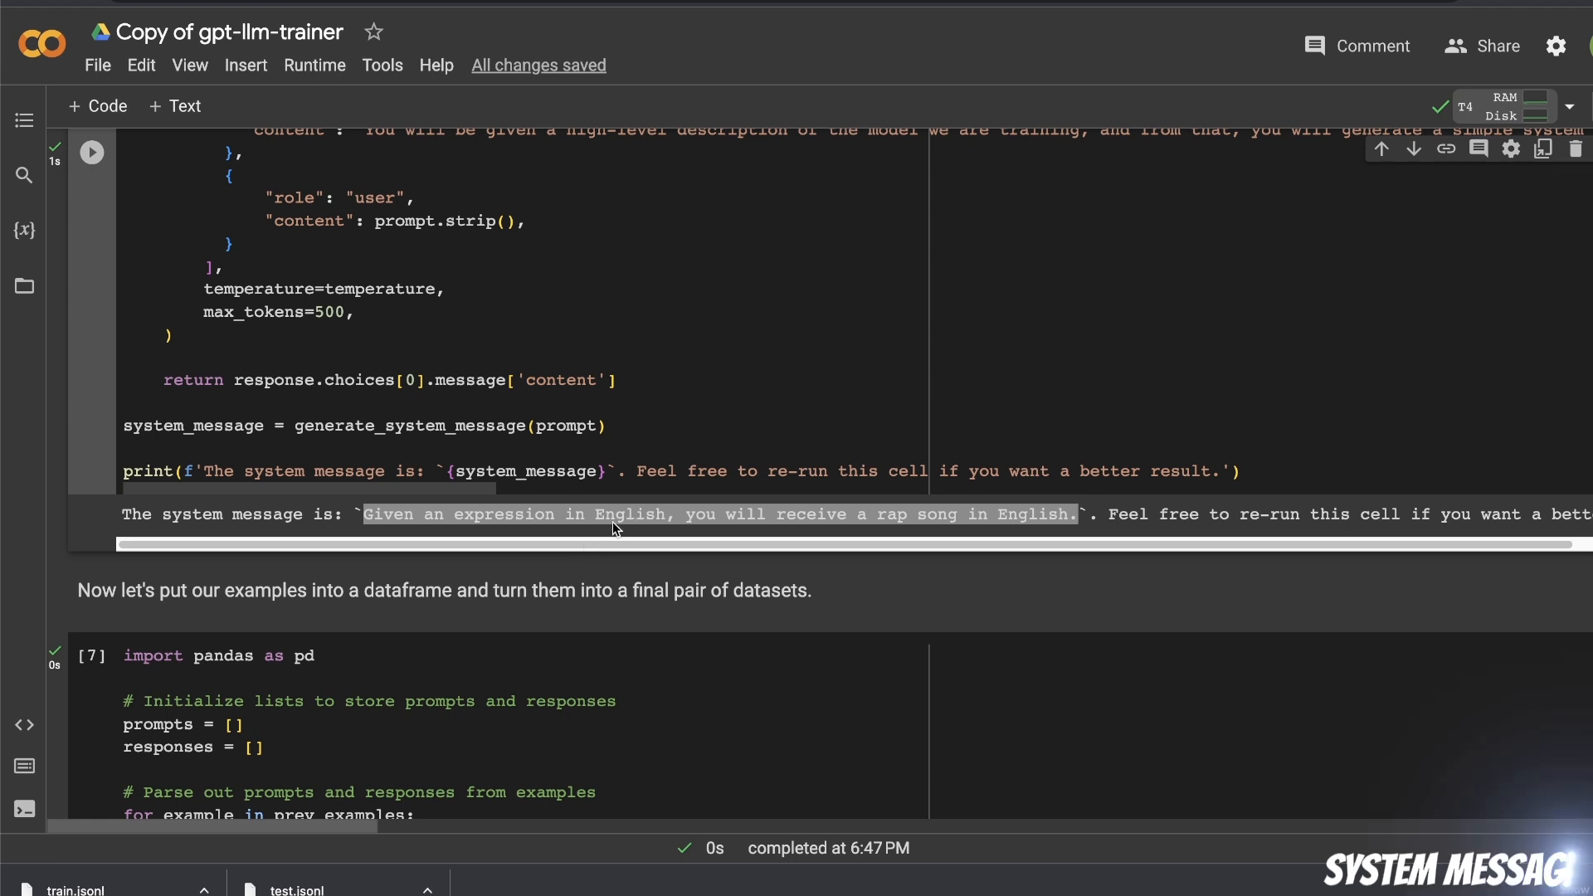
scroll(down, 3)
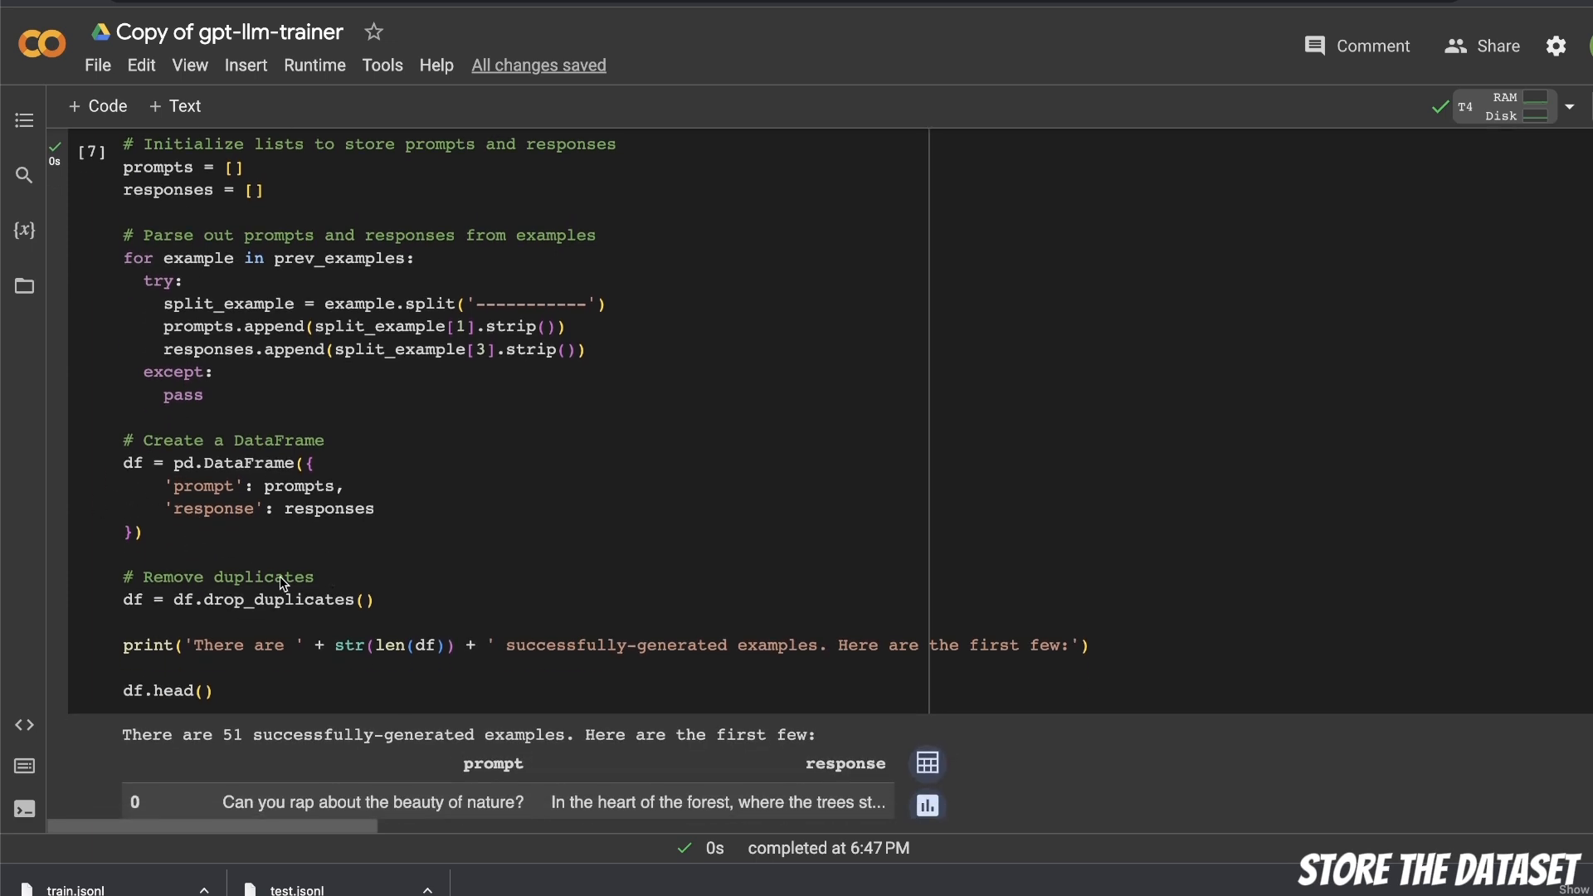
scroll(down, 3)
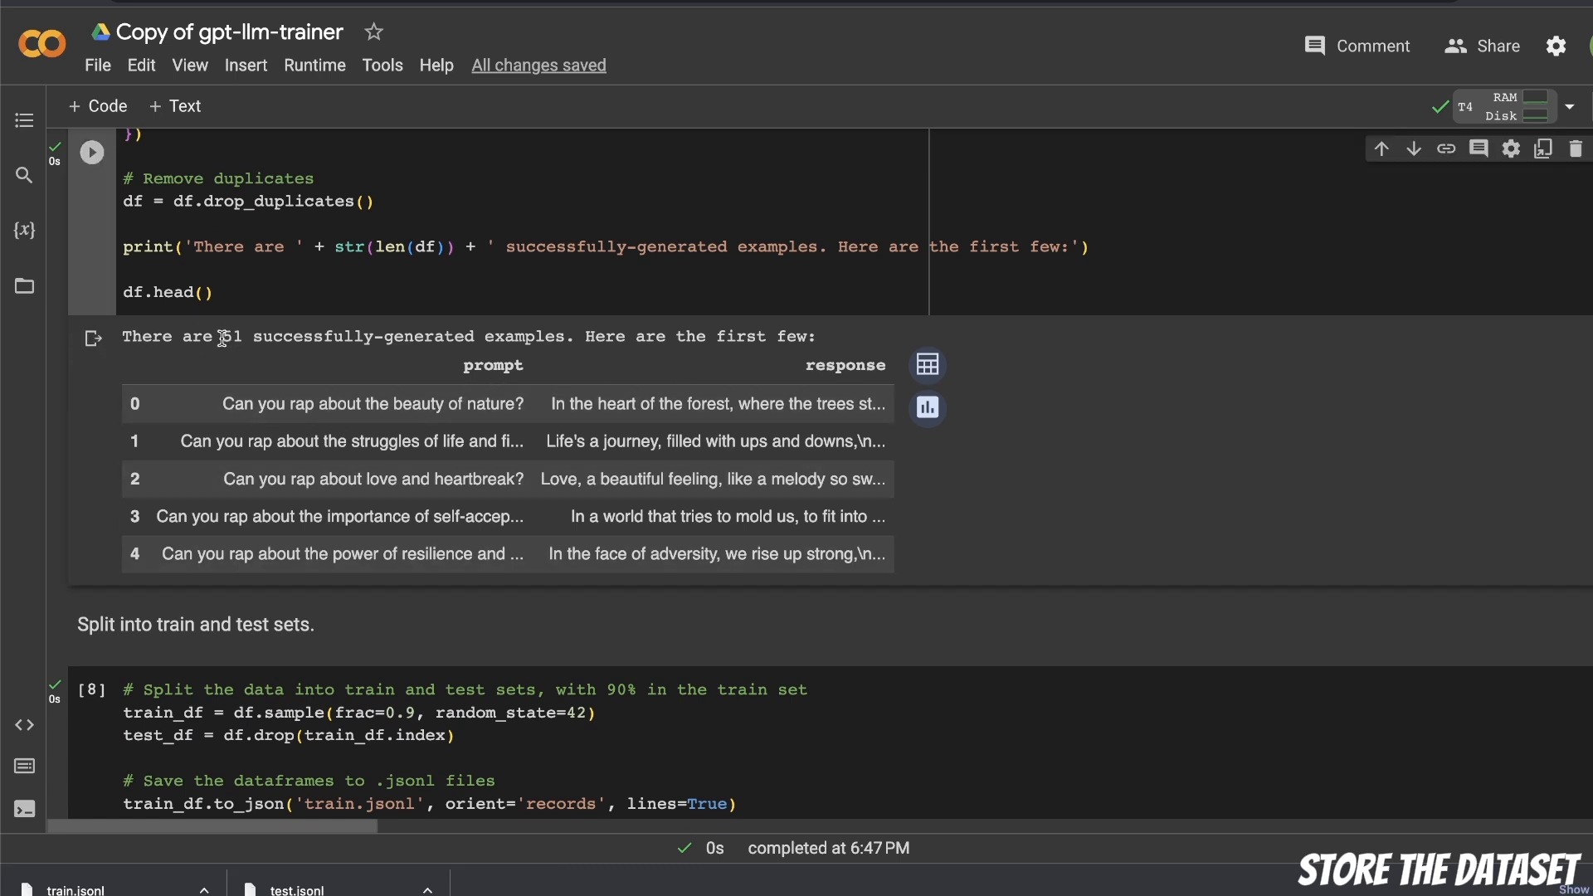
double_click(232, 336)
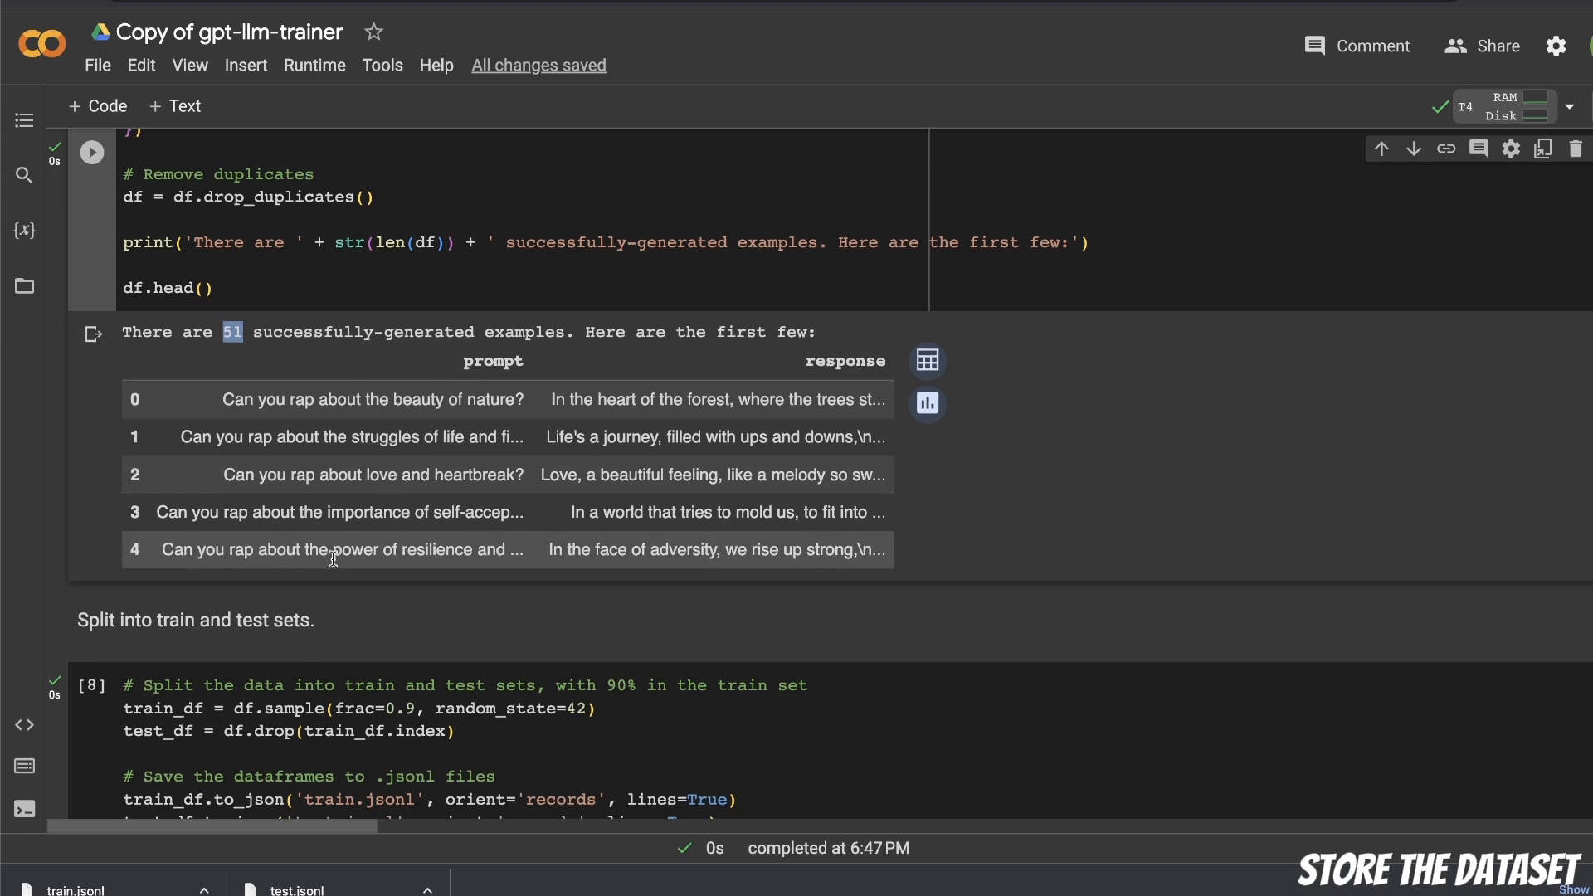
scroll(down, 3)
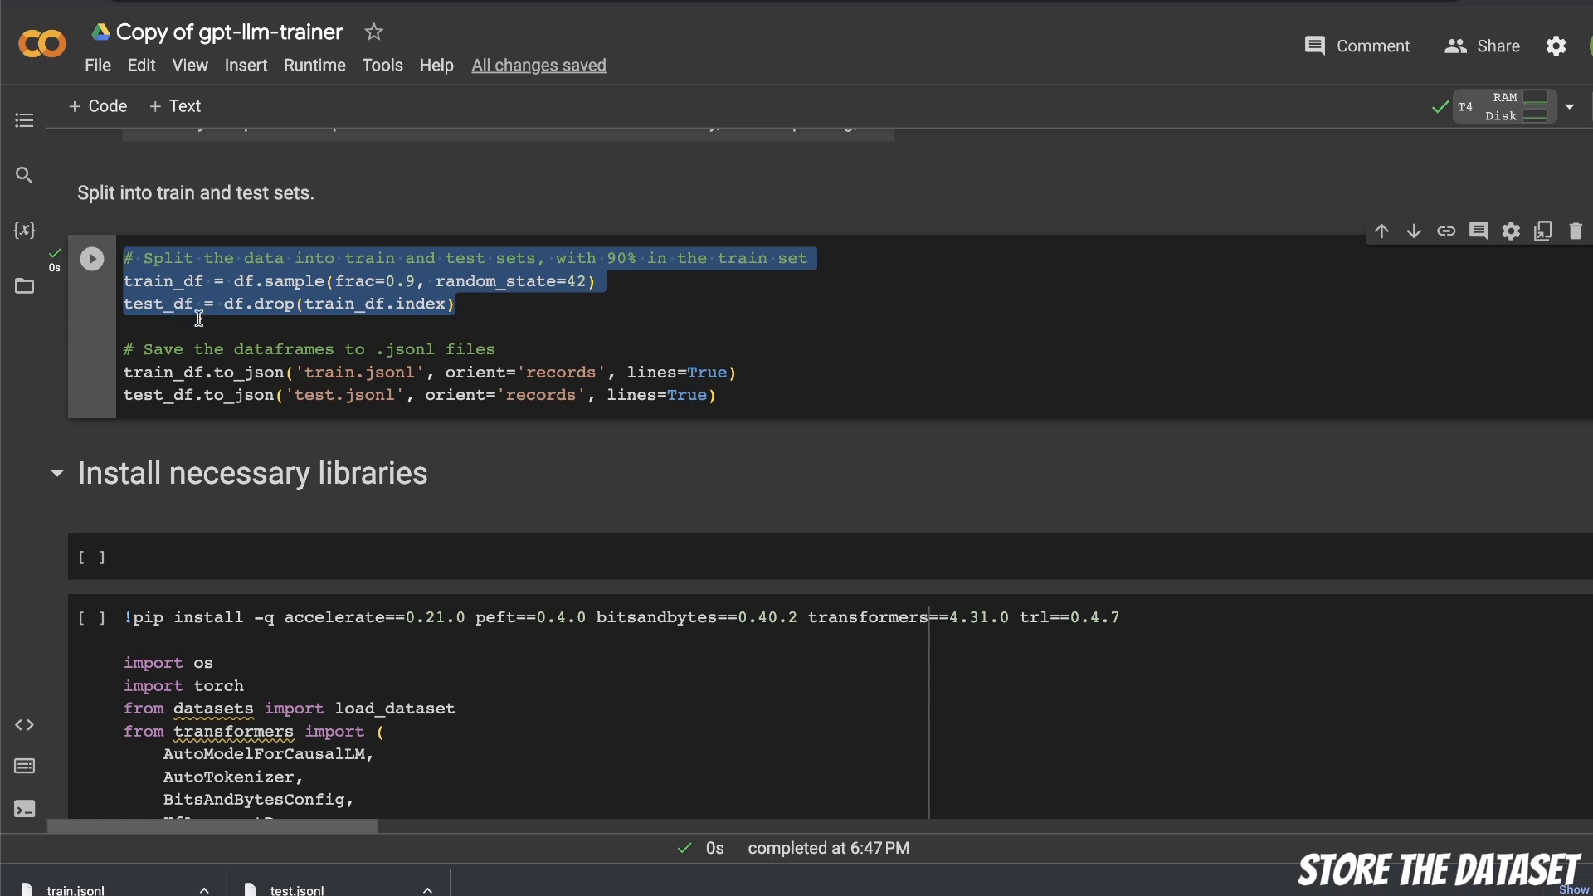
Highlight the test-set line in the split cell and open the Files pane with train.jsonl and test.jsonl
click(341, 281)
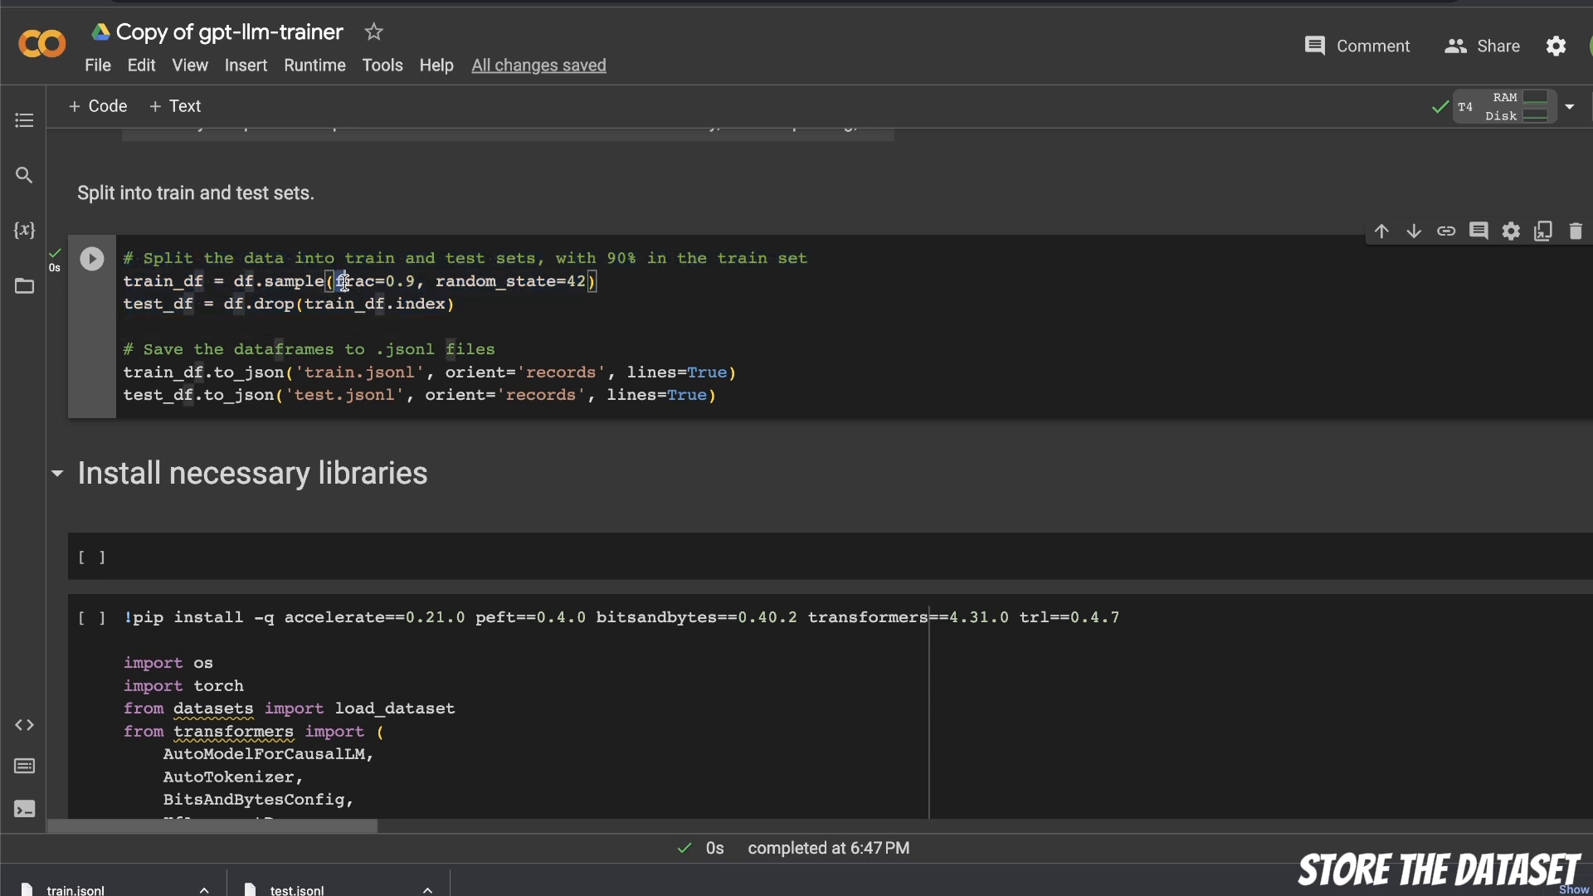
triple_click(289, 304)
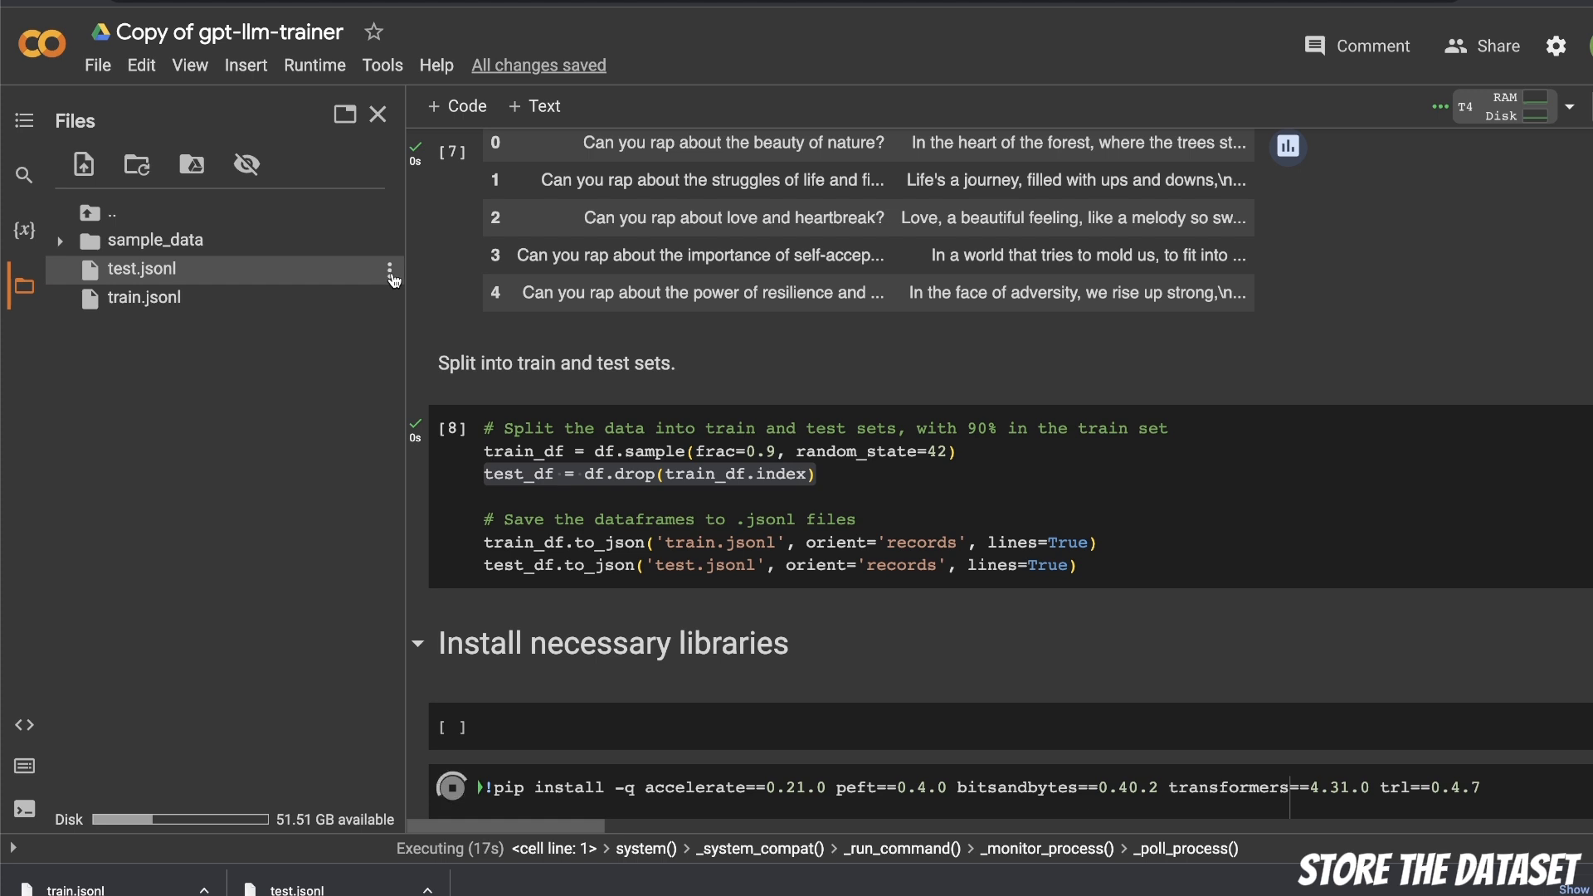
click(390, 271)
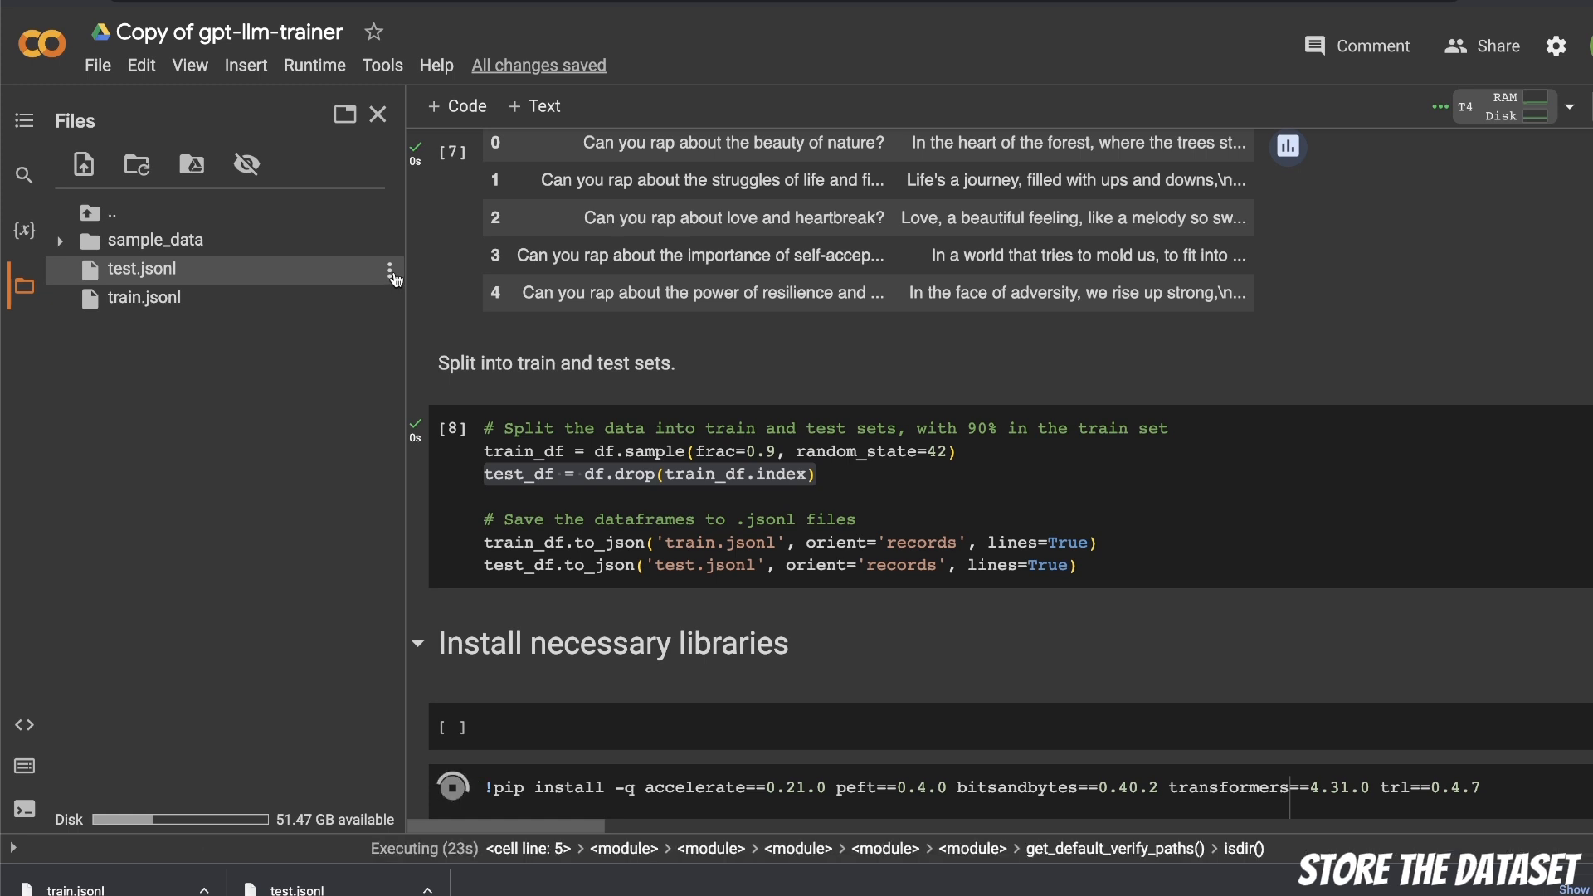
click(390, 270)
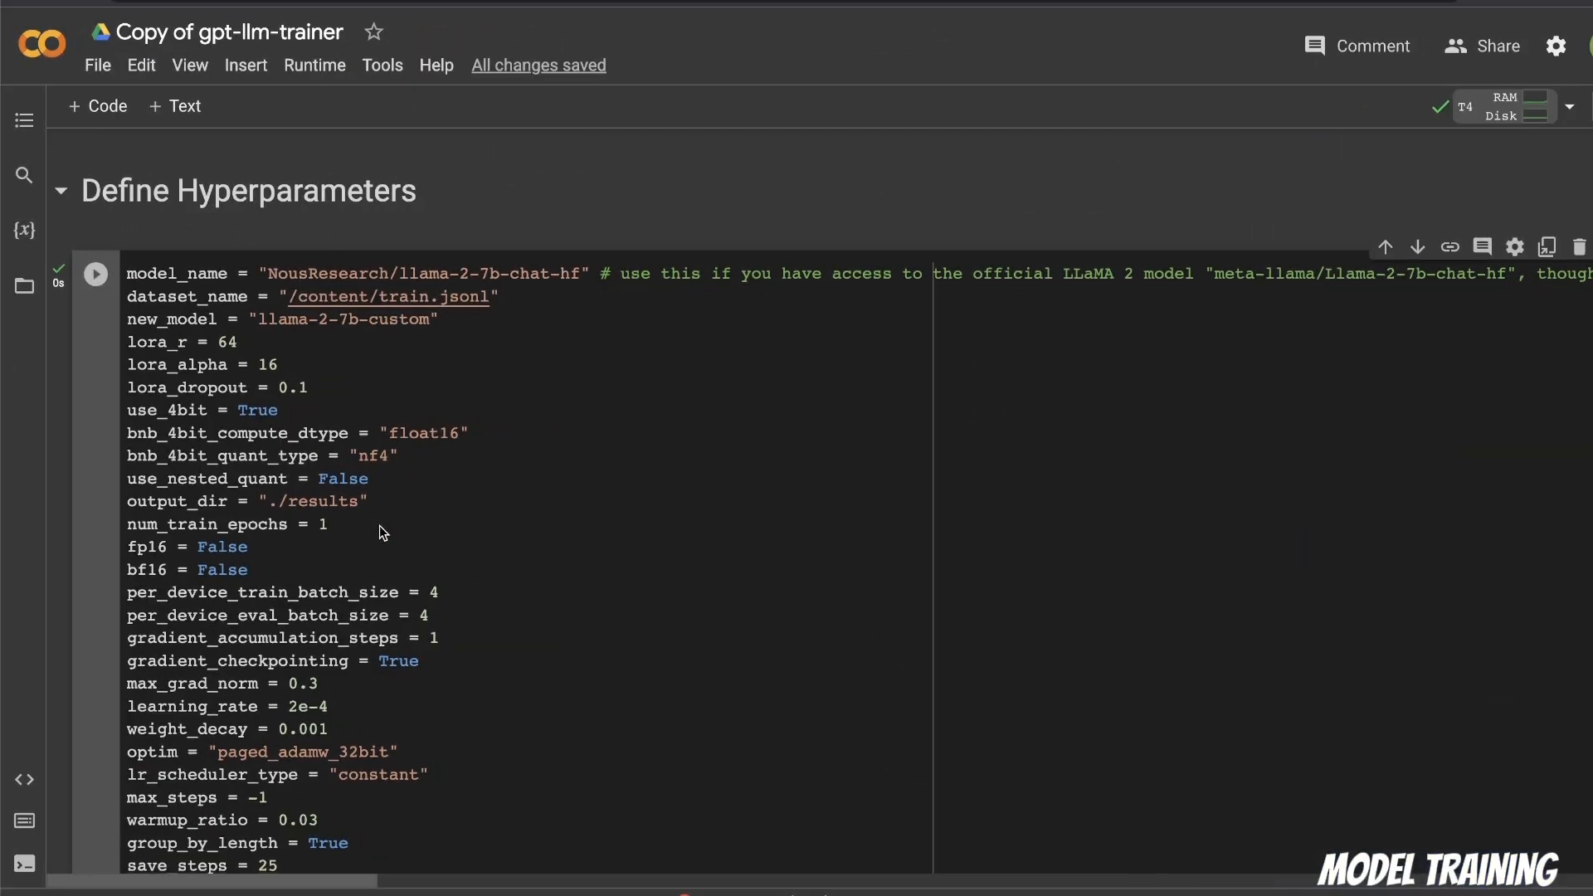
scroll(down, 3)
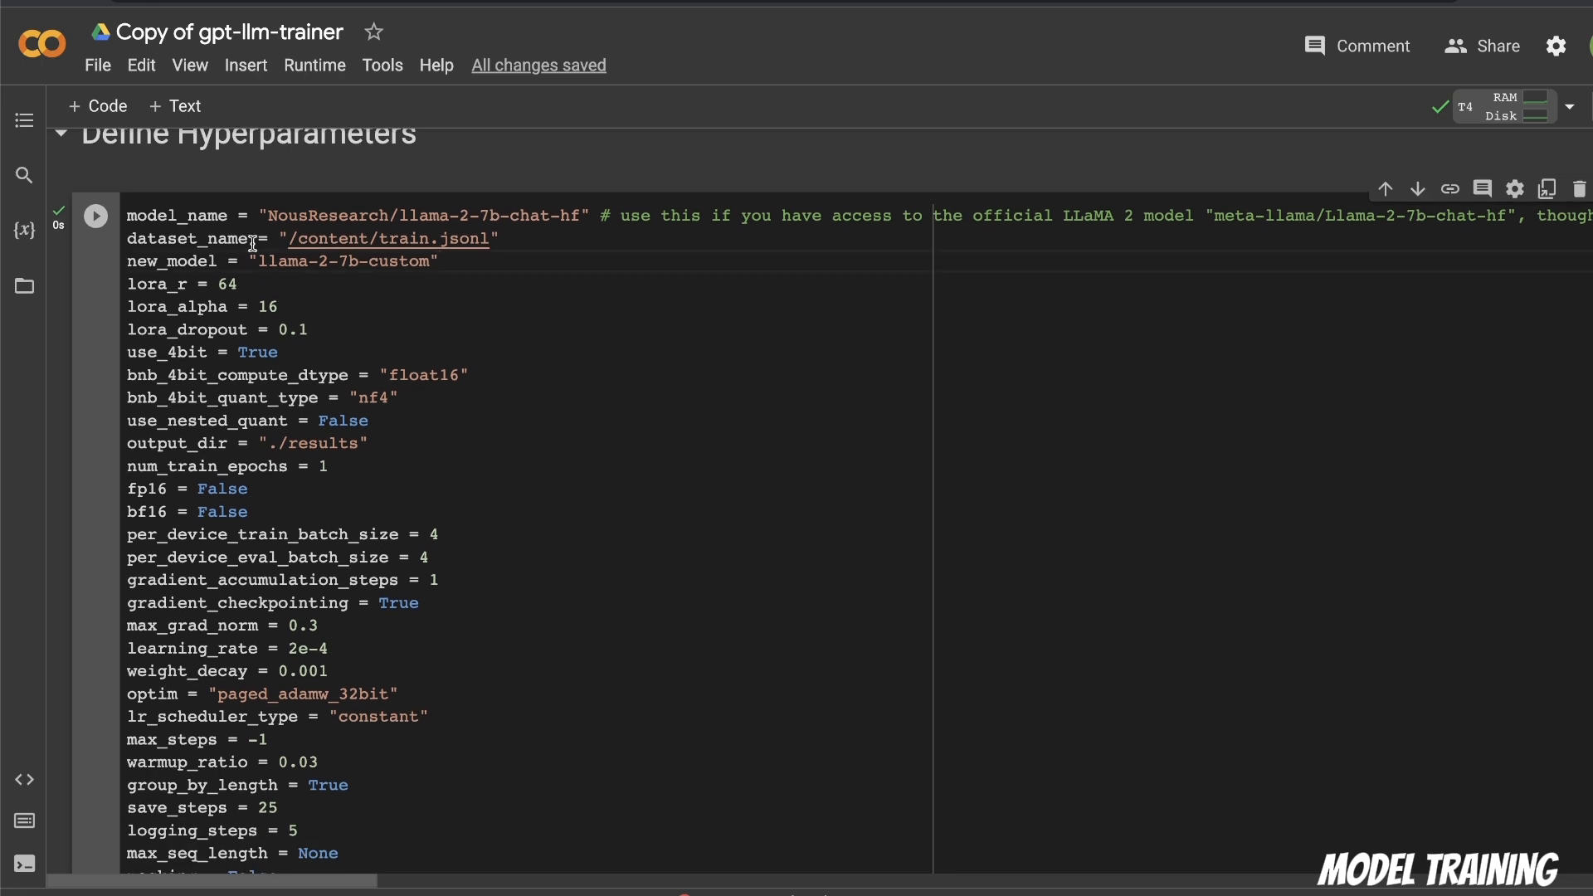
drag(261, 216, 619, 216)
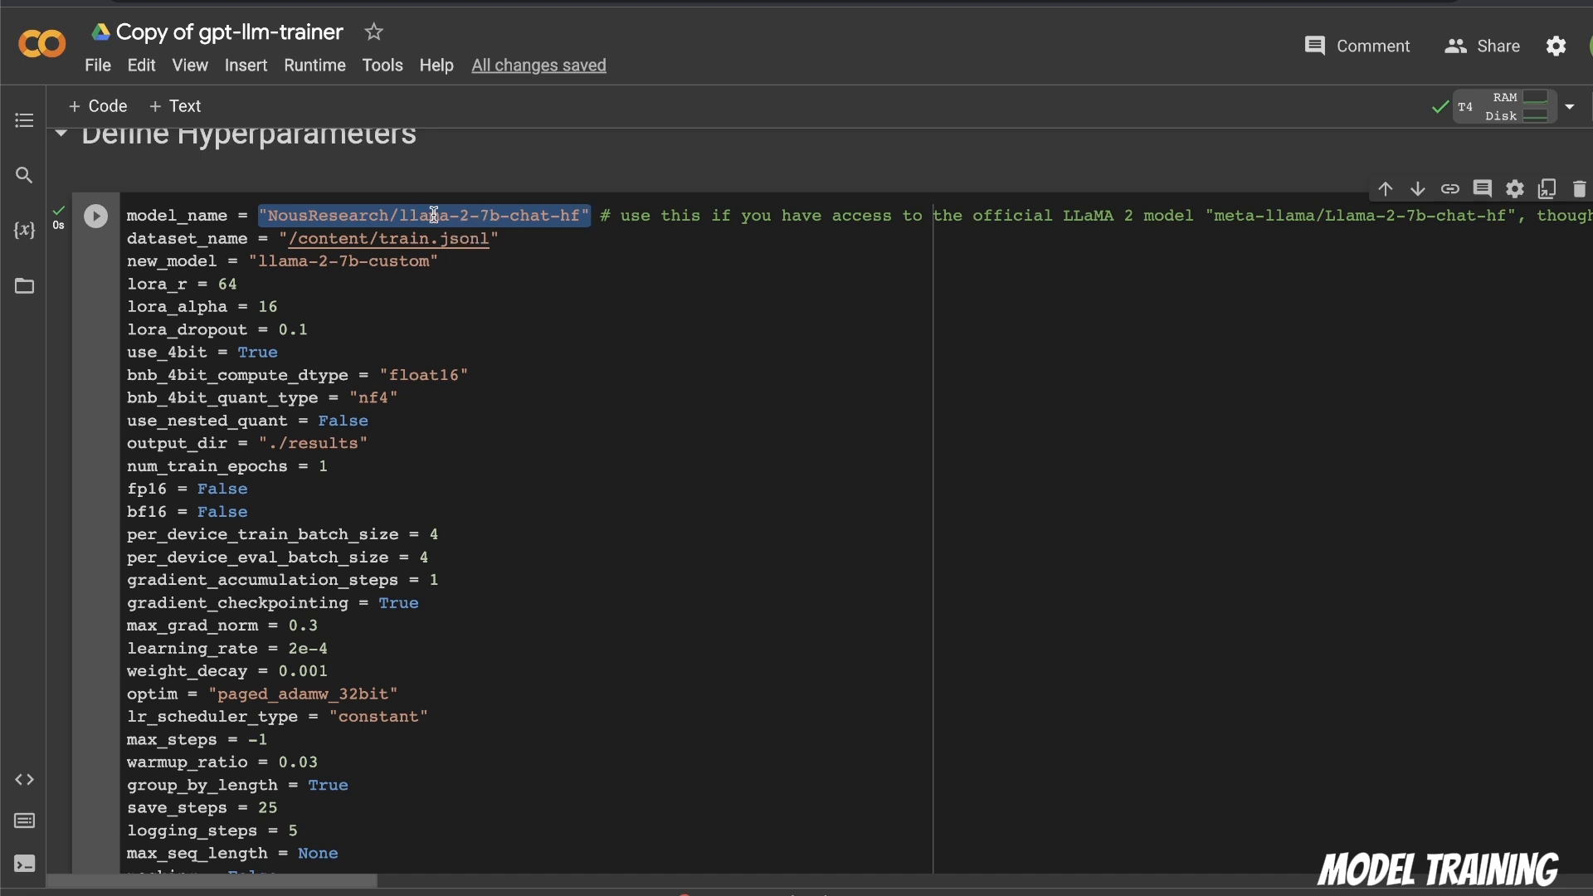
click(582, 216)
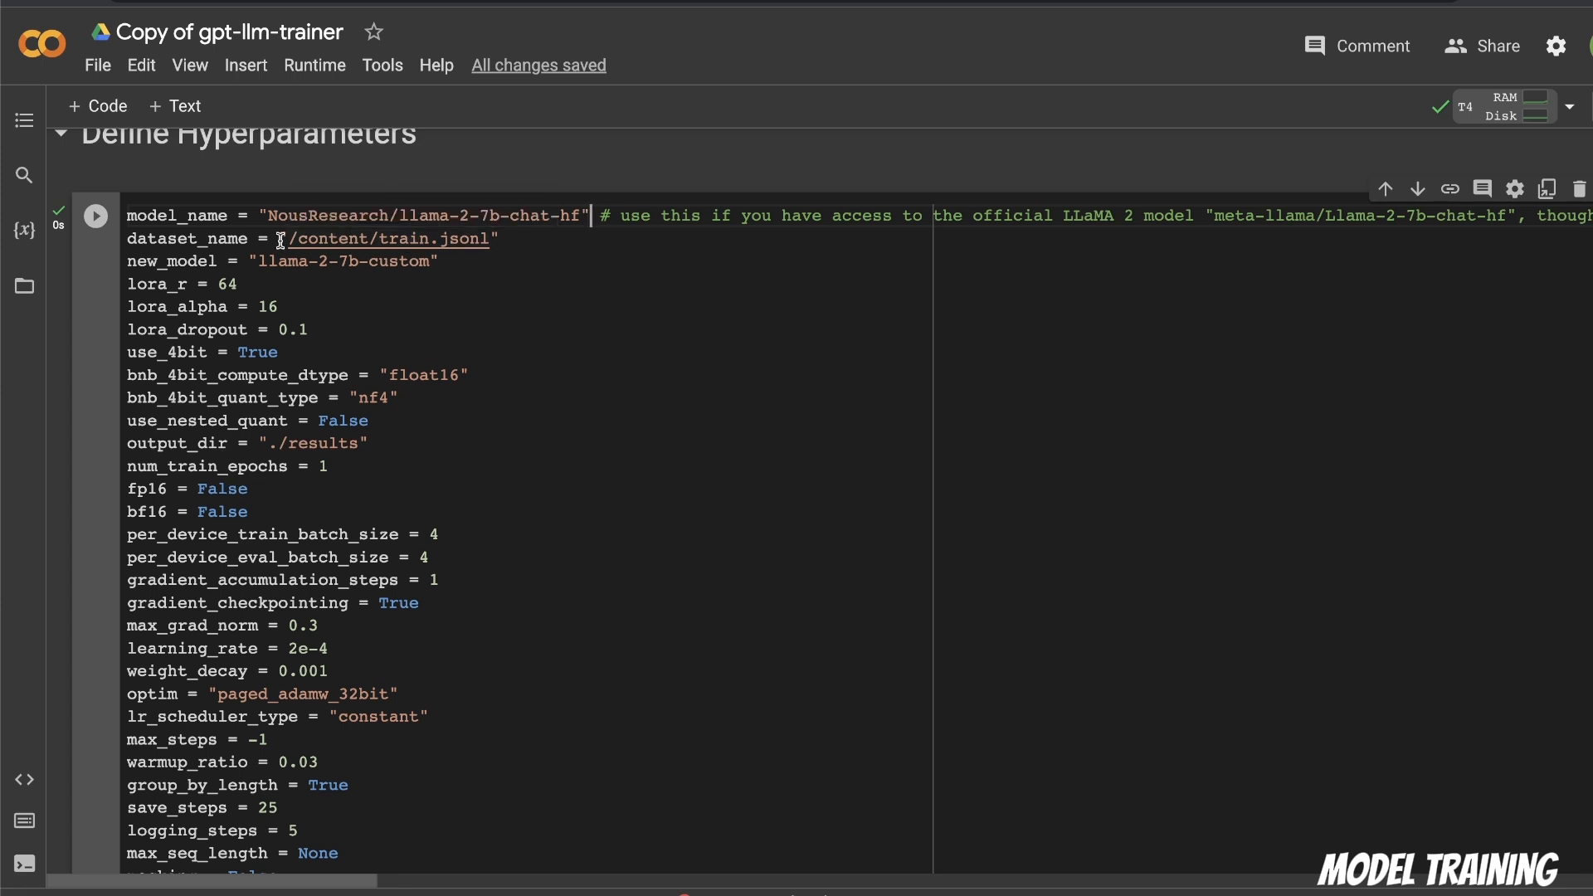
double_click(386, 239)
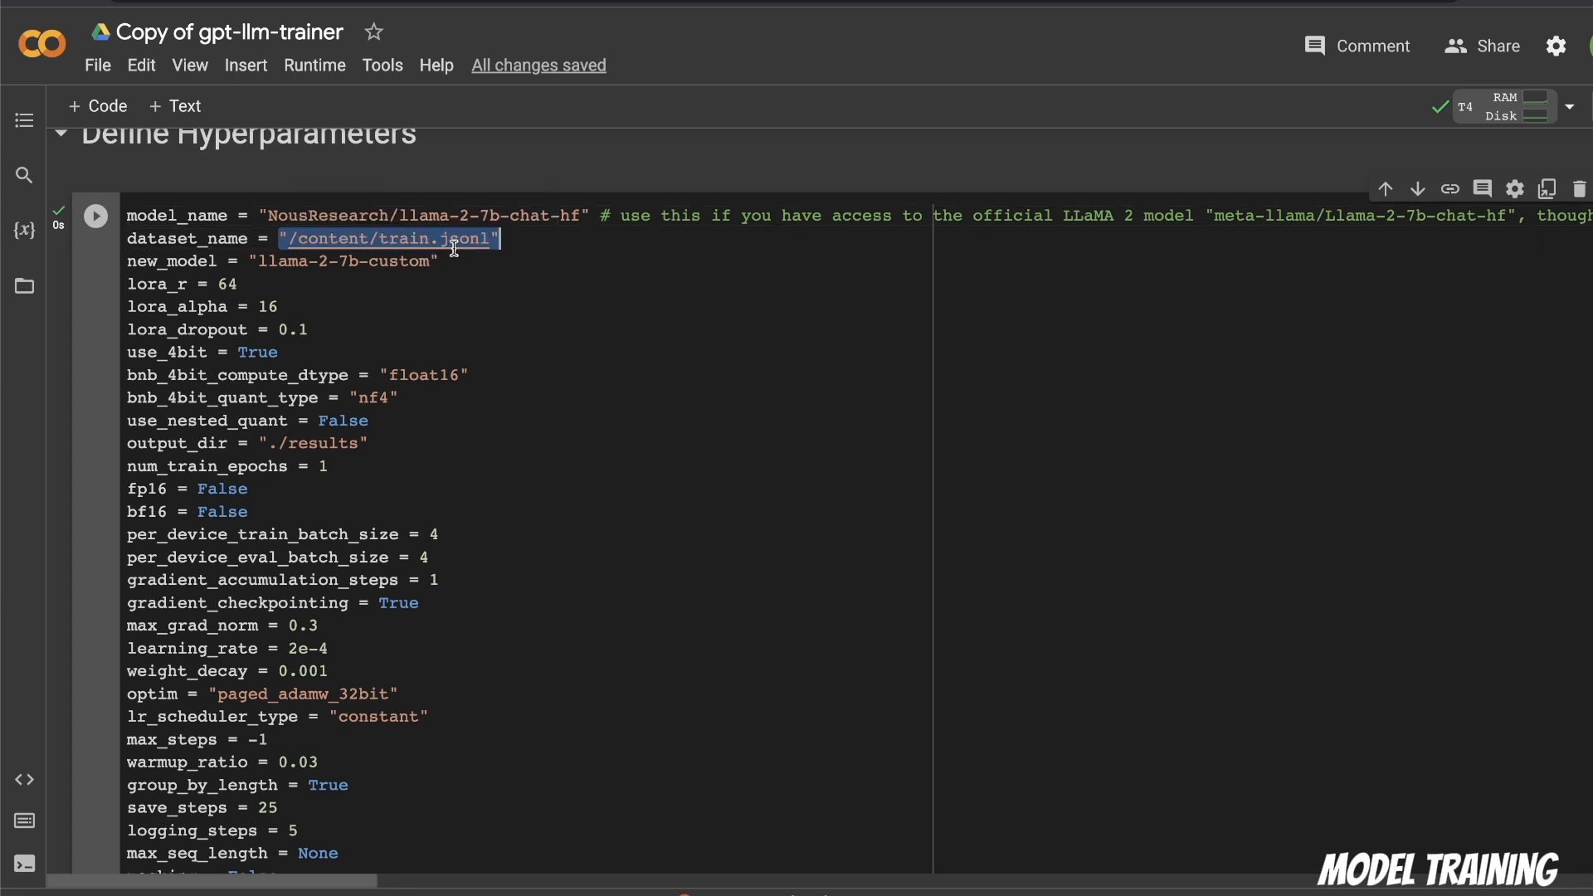
click(438, 261)
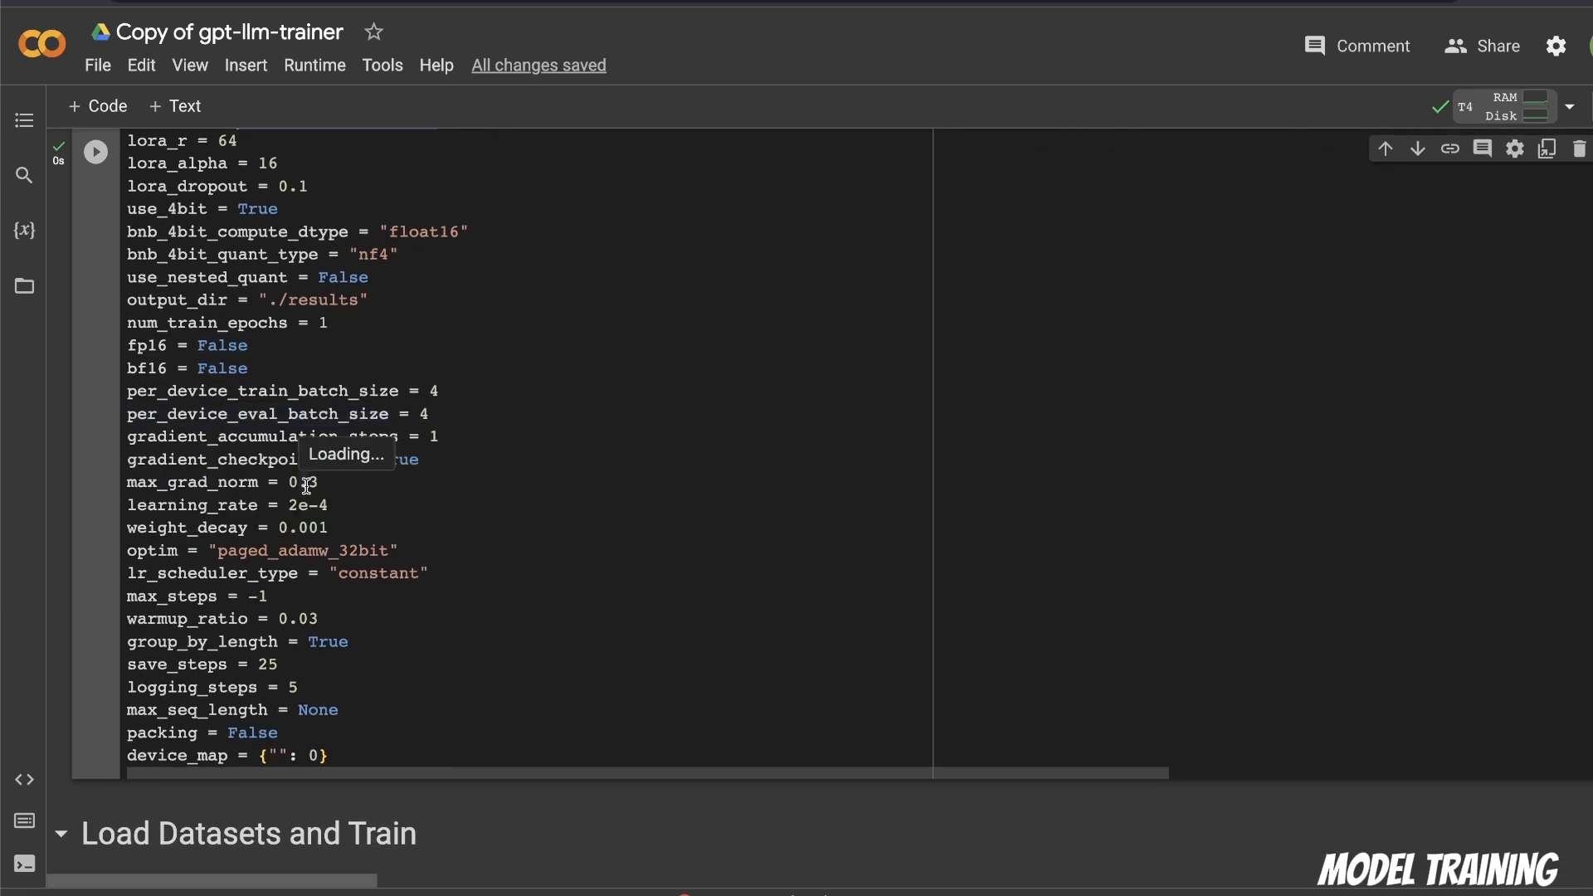
scroll(down, 3)
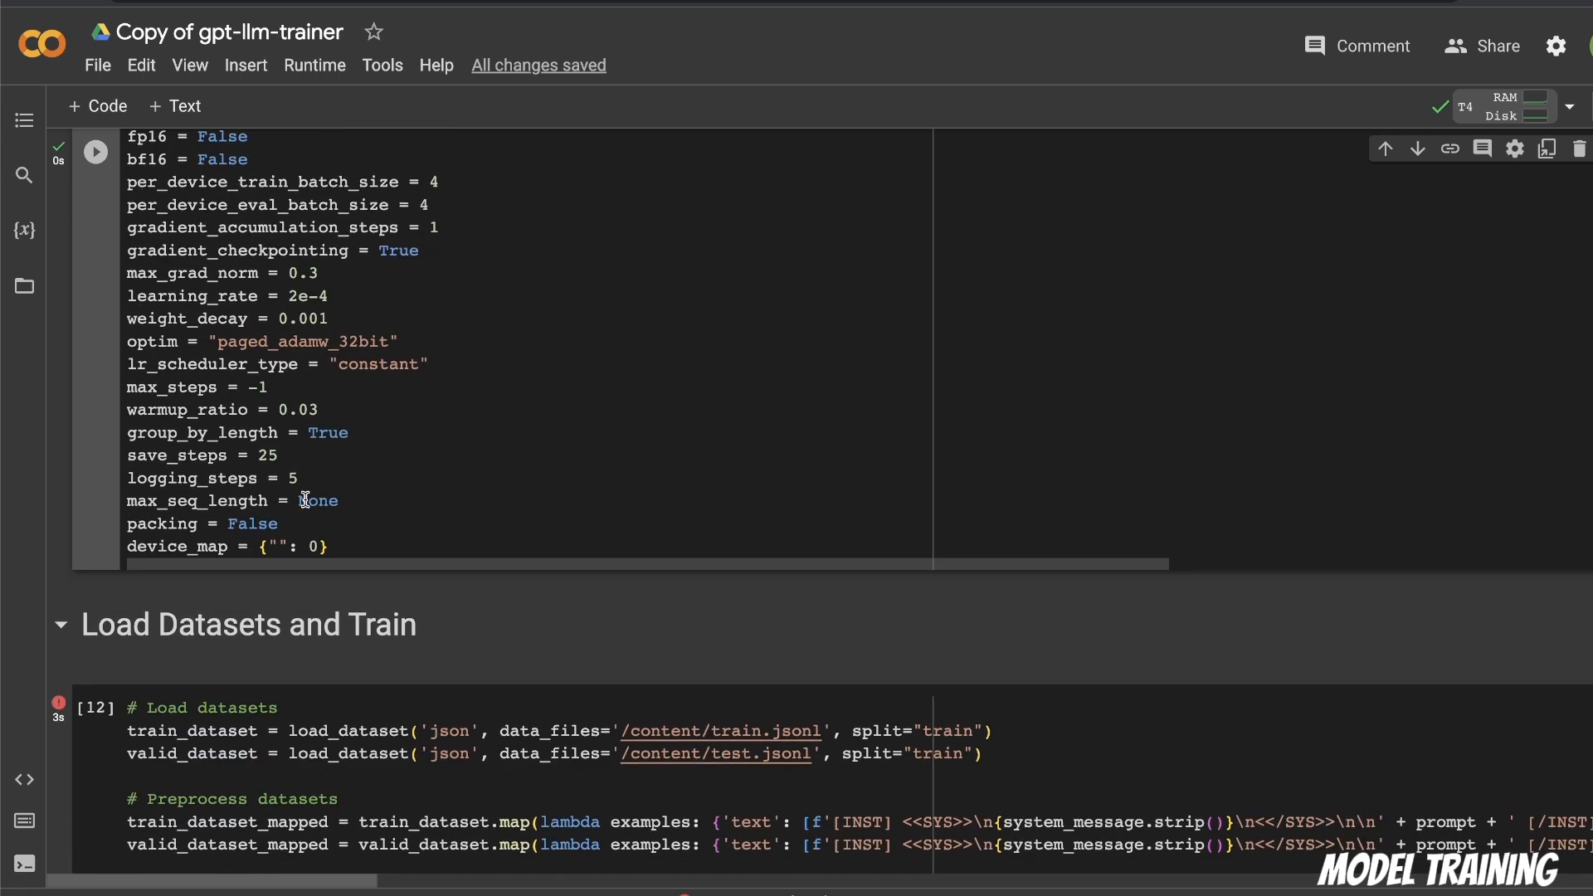
scroll(down, 3)
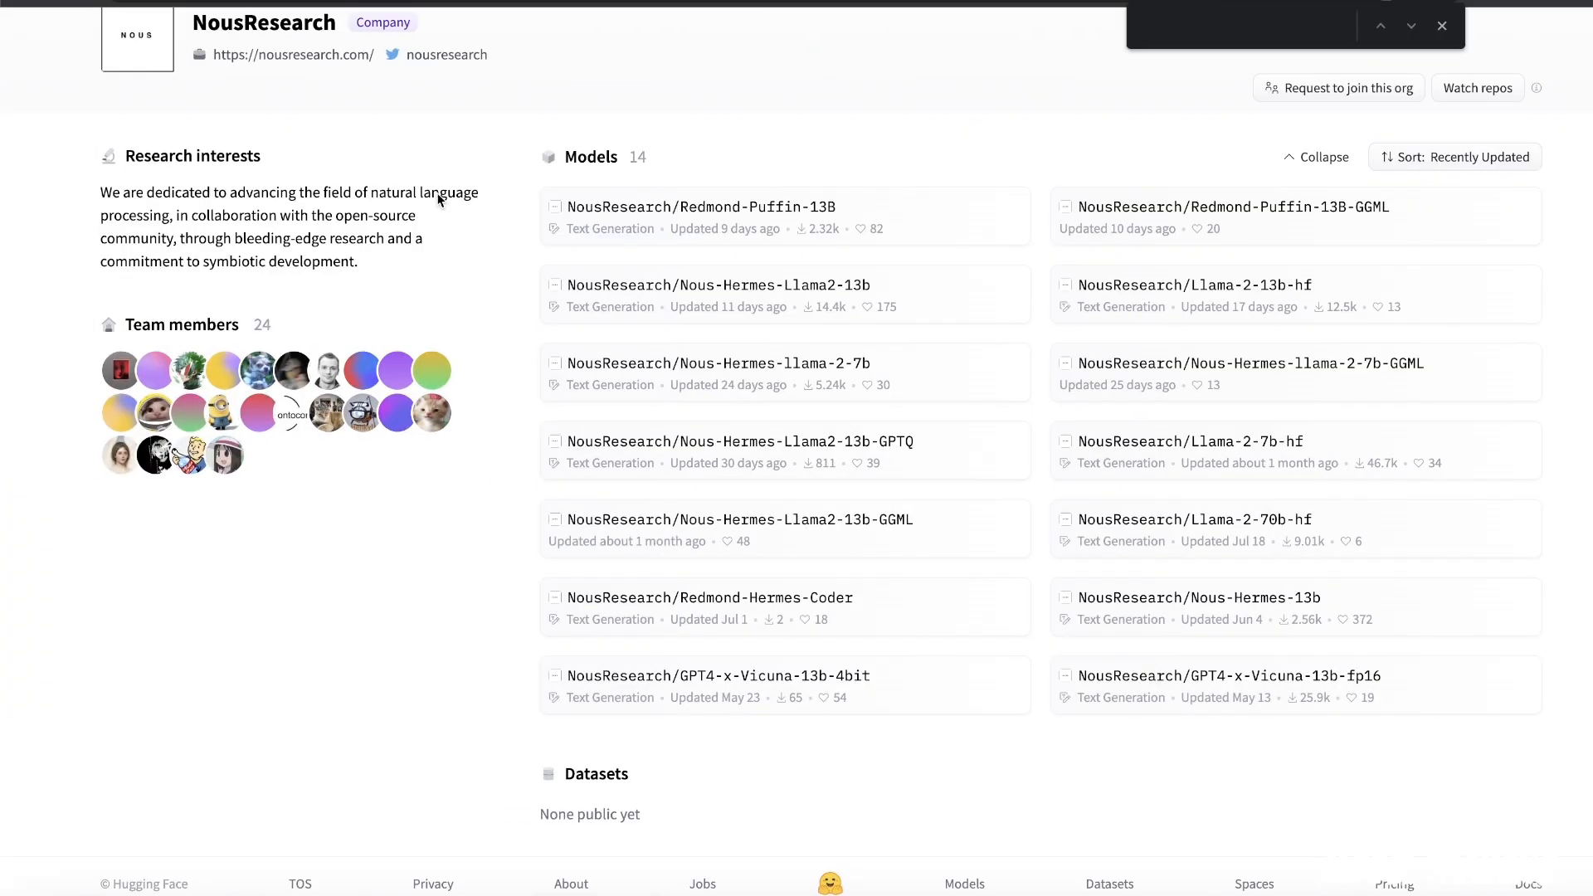
Scroll through the NousResearch organization's model list, including Llama-2-7b-hf
scroll(down, 3)
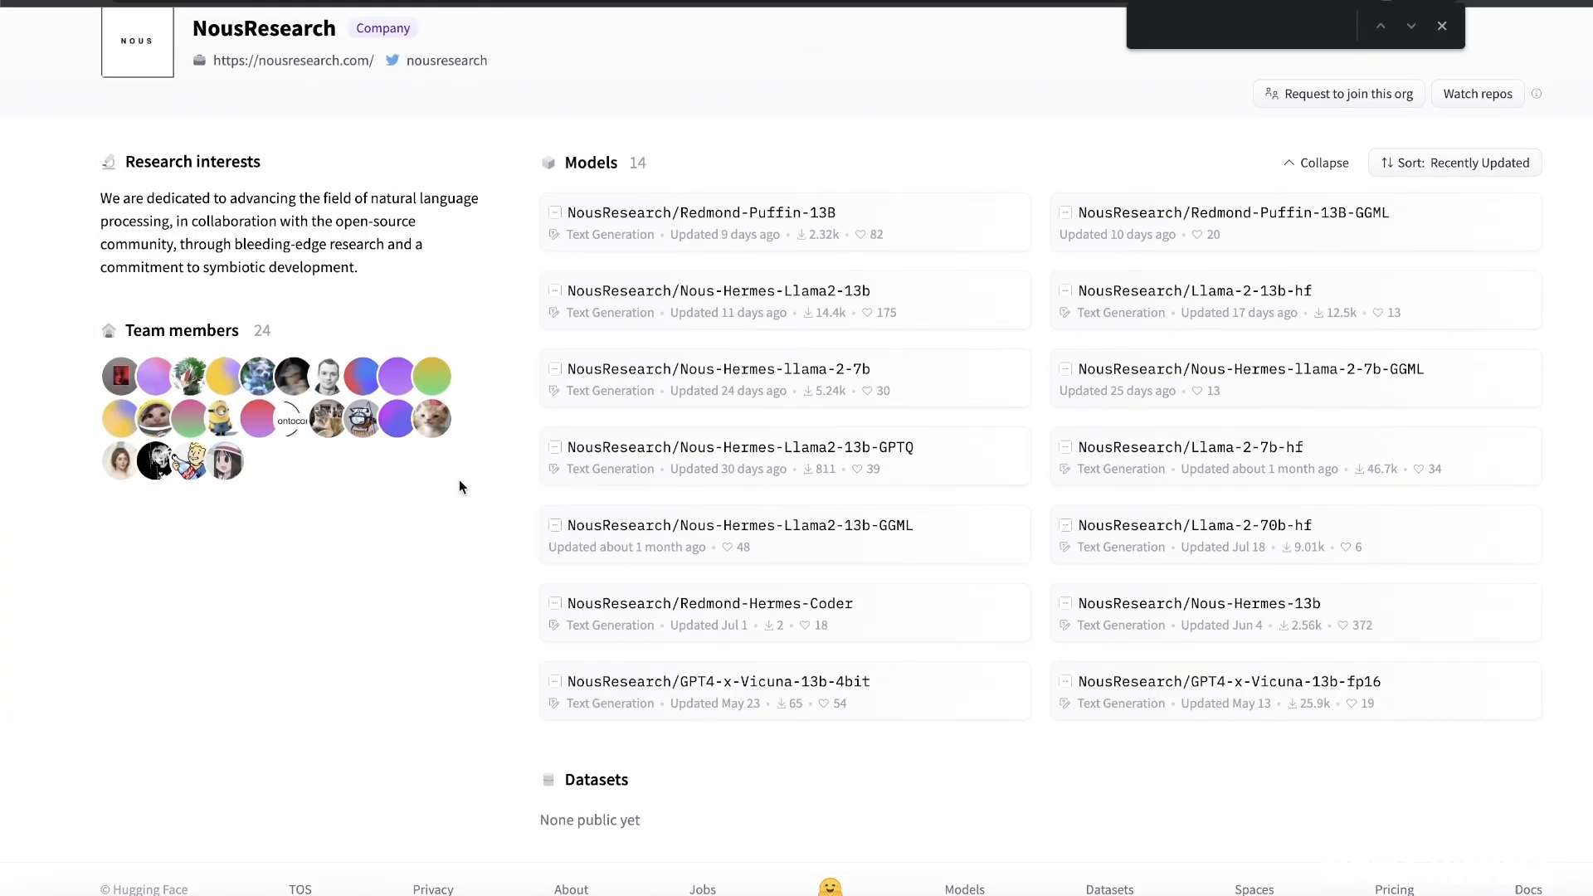
scroll(down, 3)
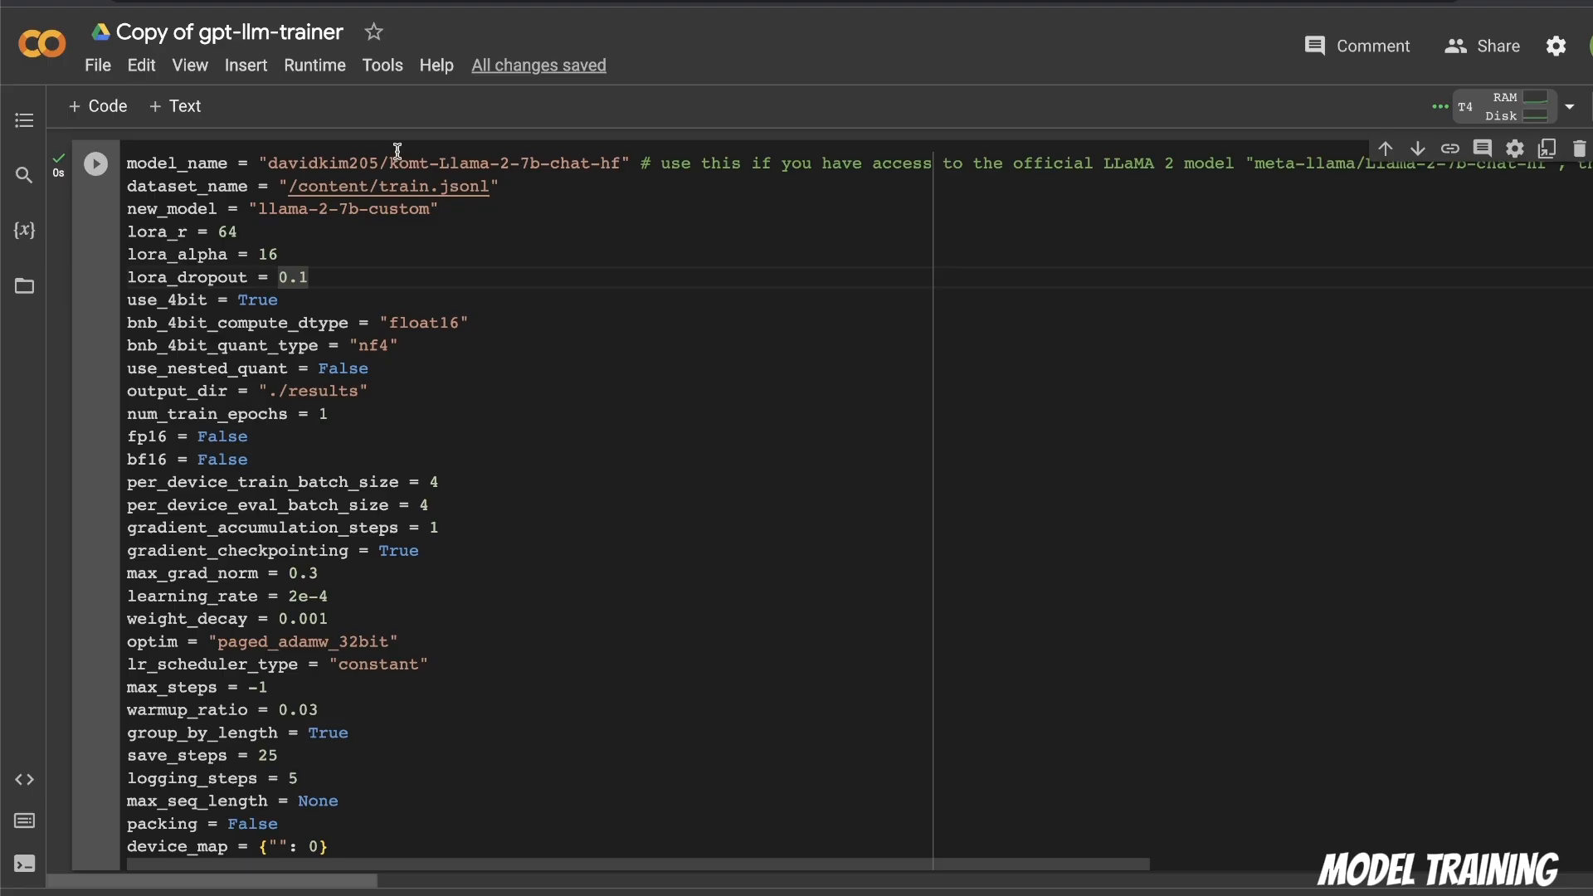
Select the model_name value and scroll down to the Load Datasets and Train cell
double_click(478, 163)
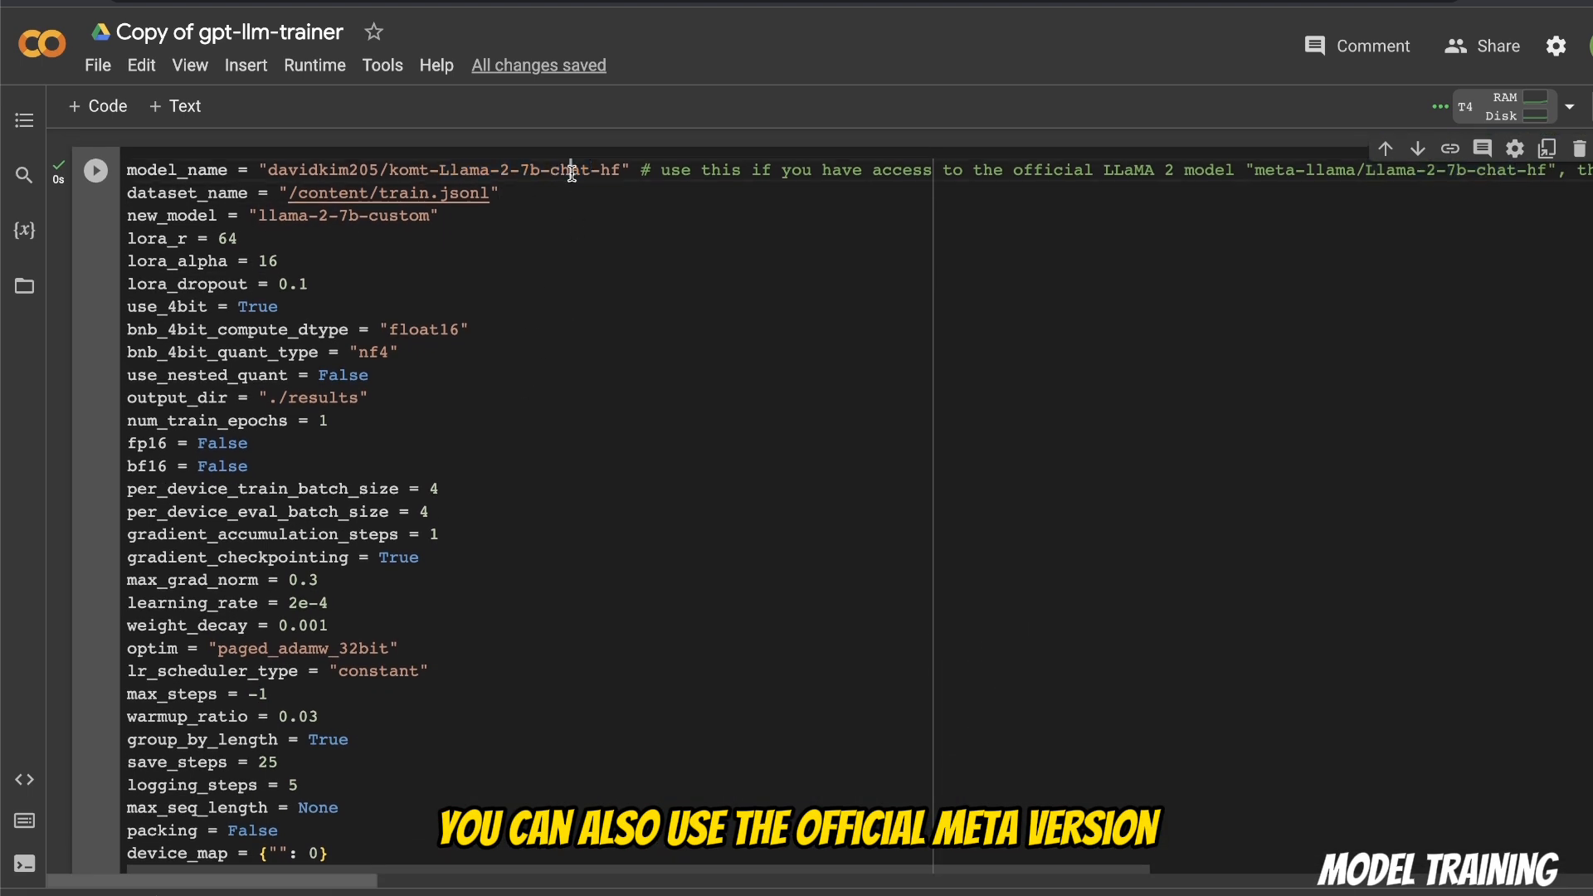
scroll(down, 3)
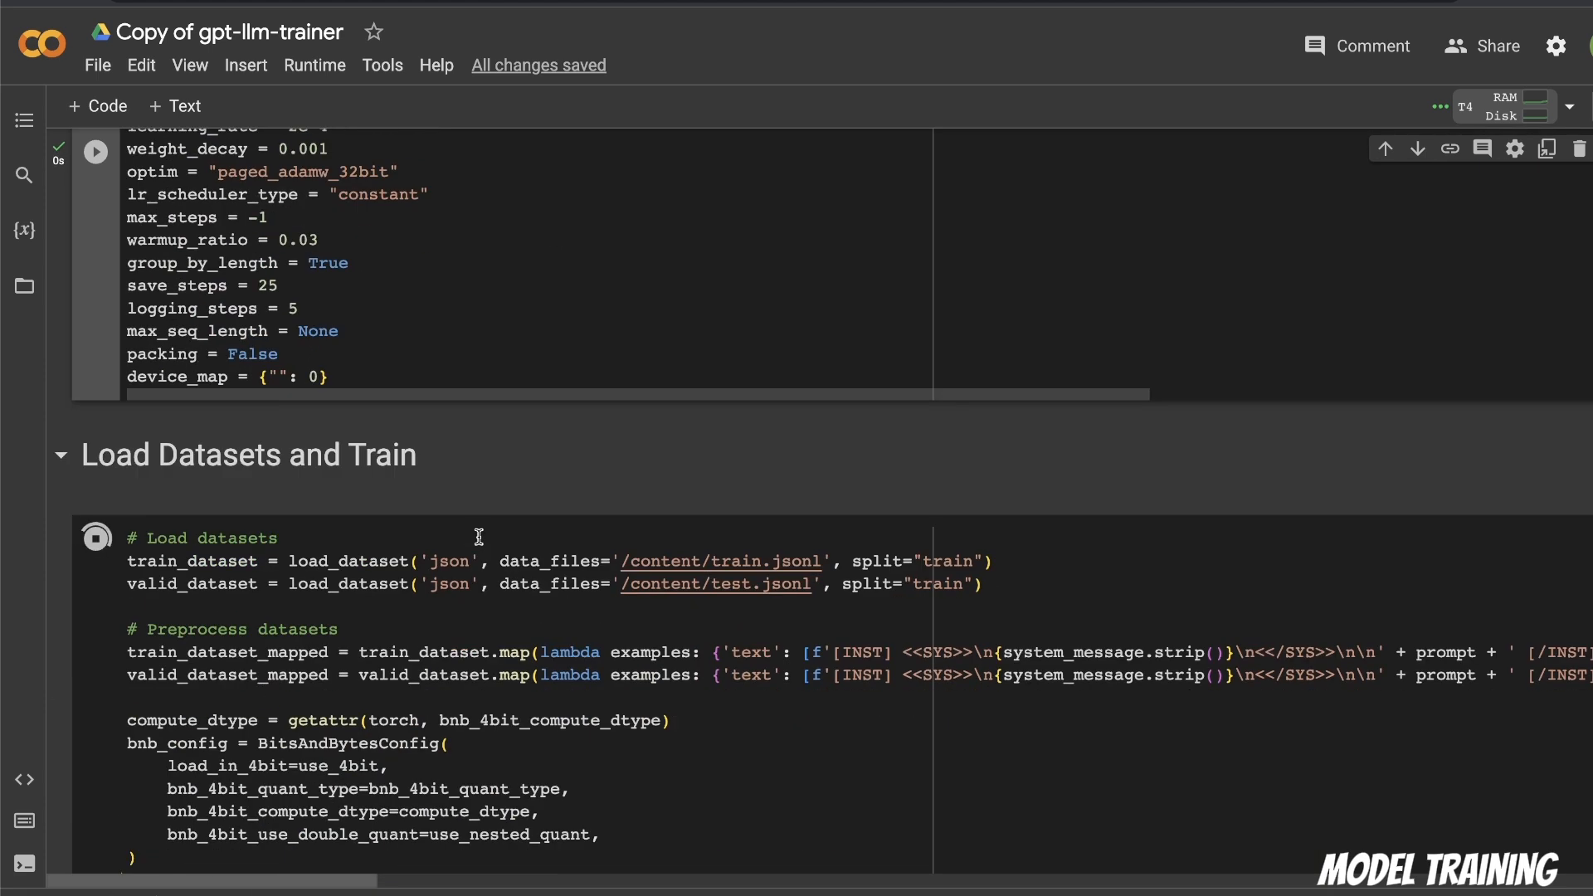
scroll(down, 3)
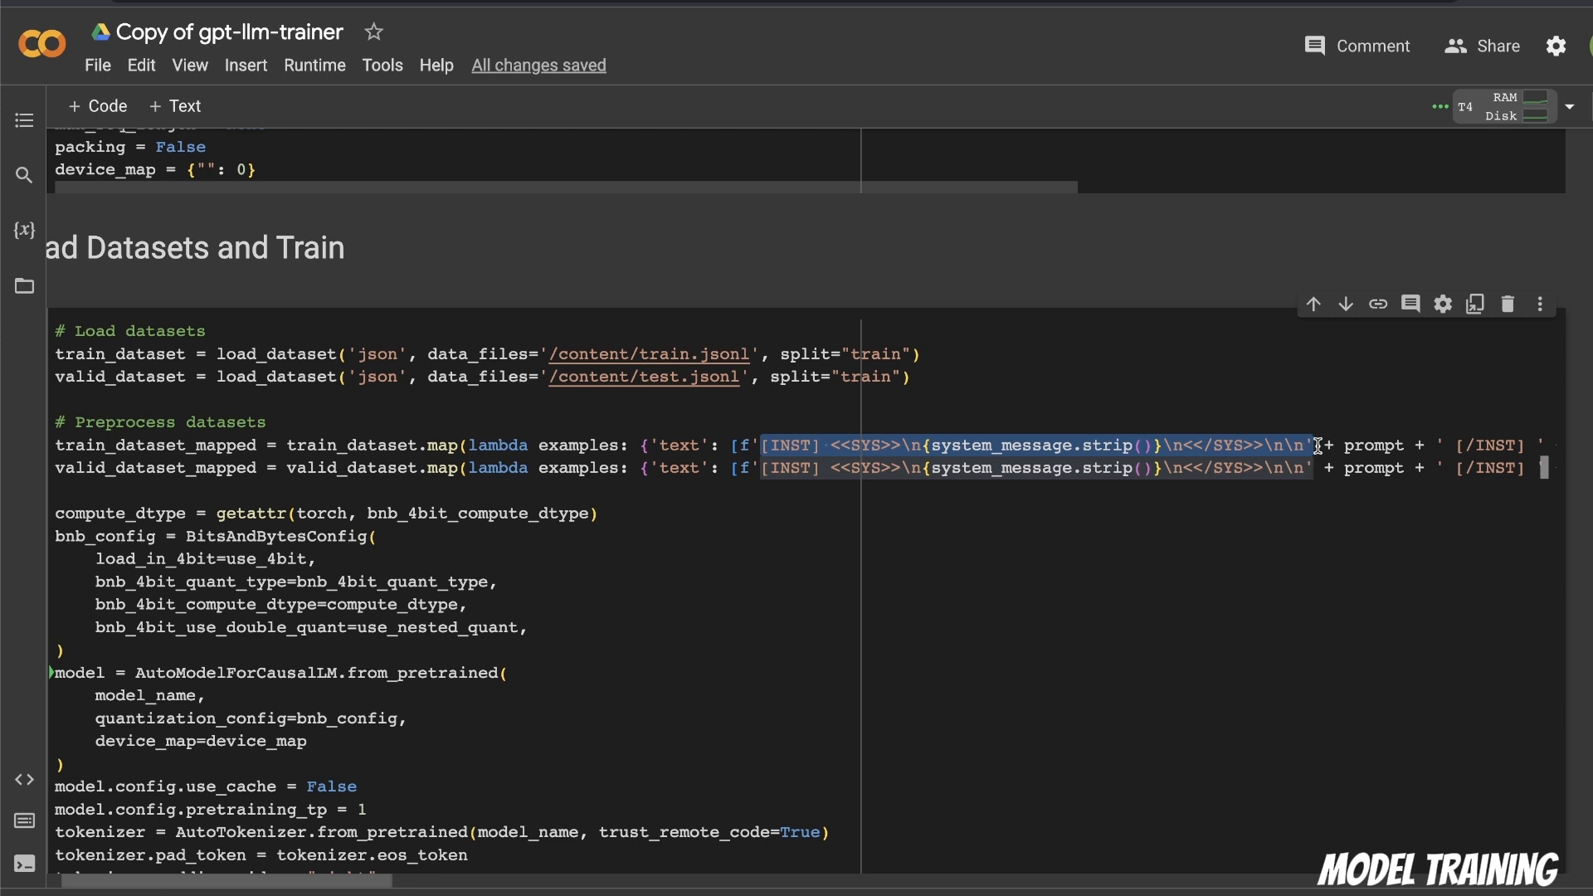
mouse_move(28, 851)
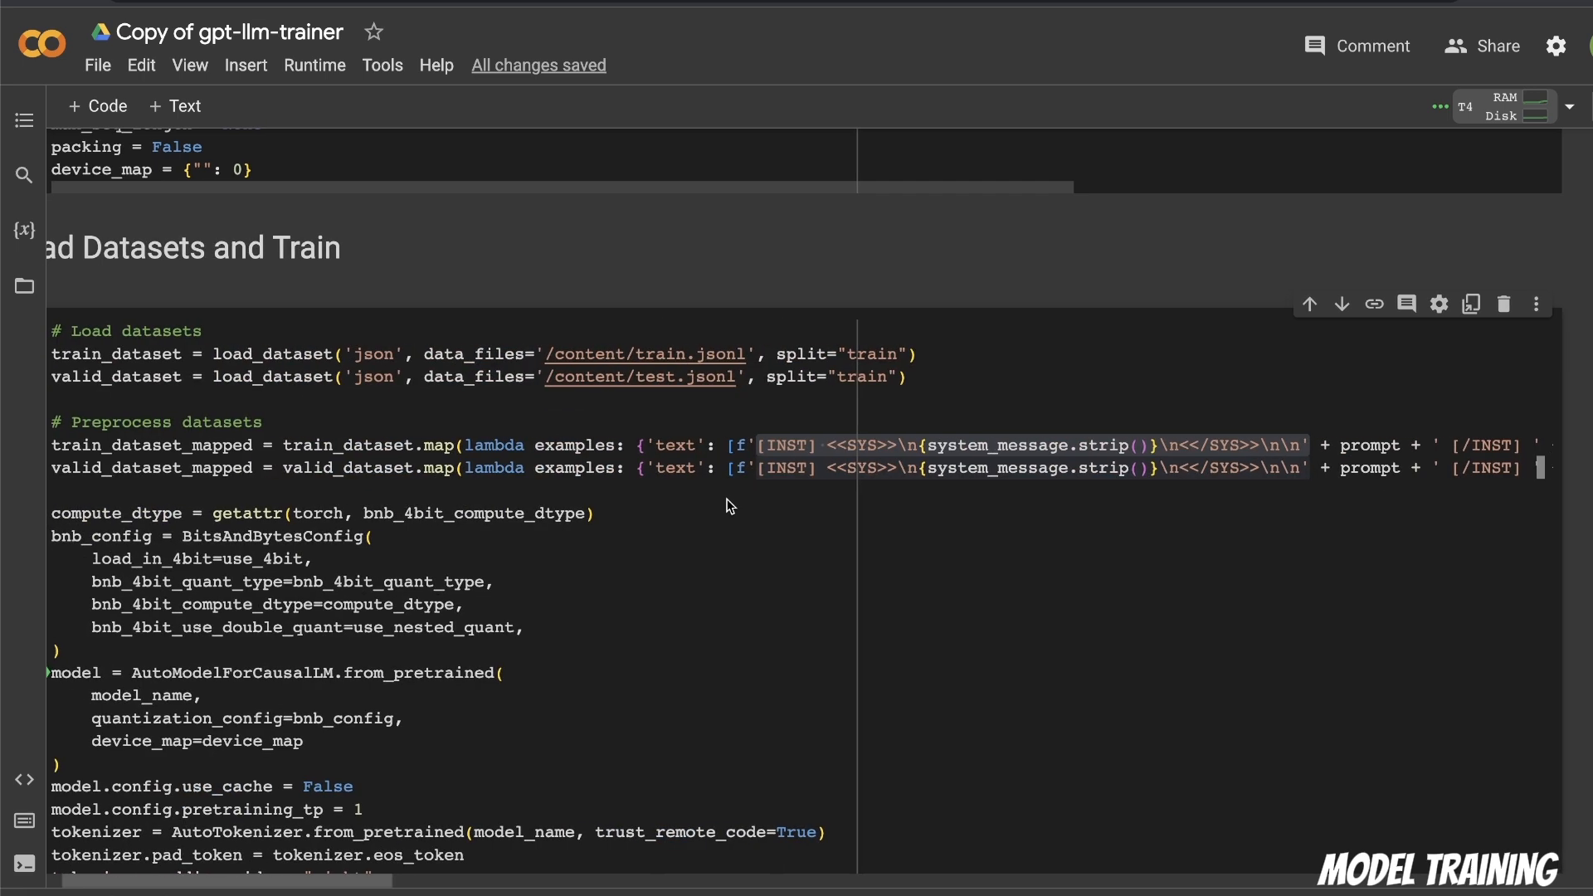
mouse_move(566, 561)
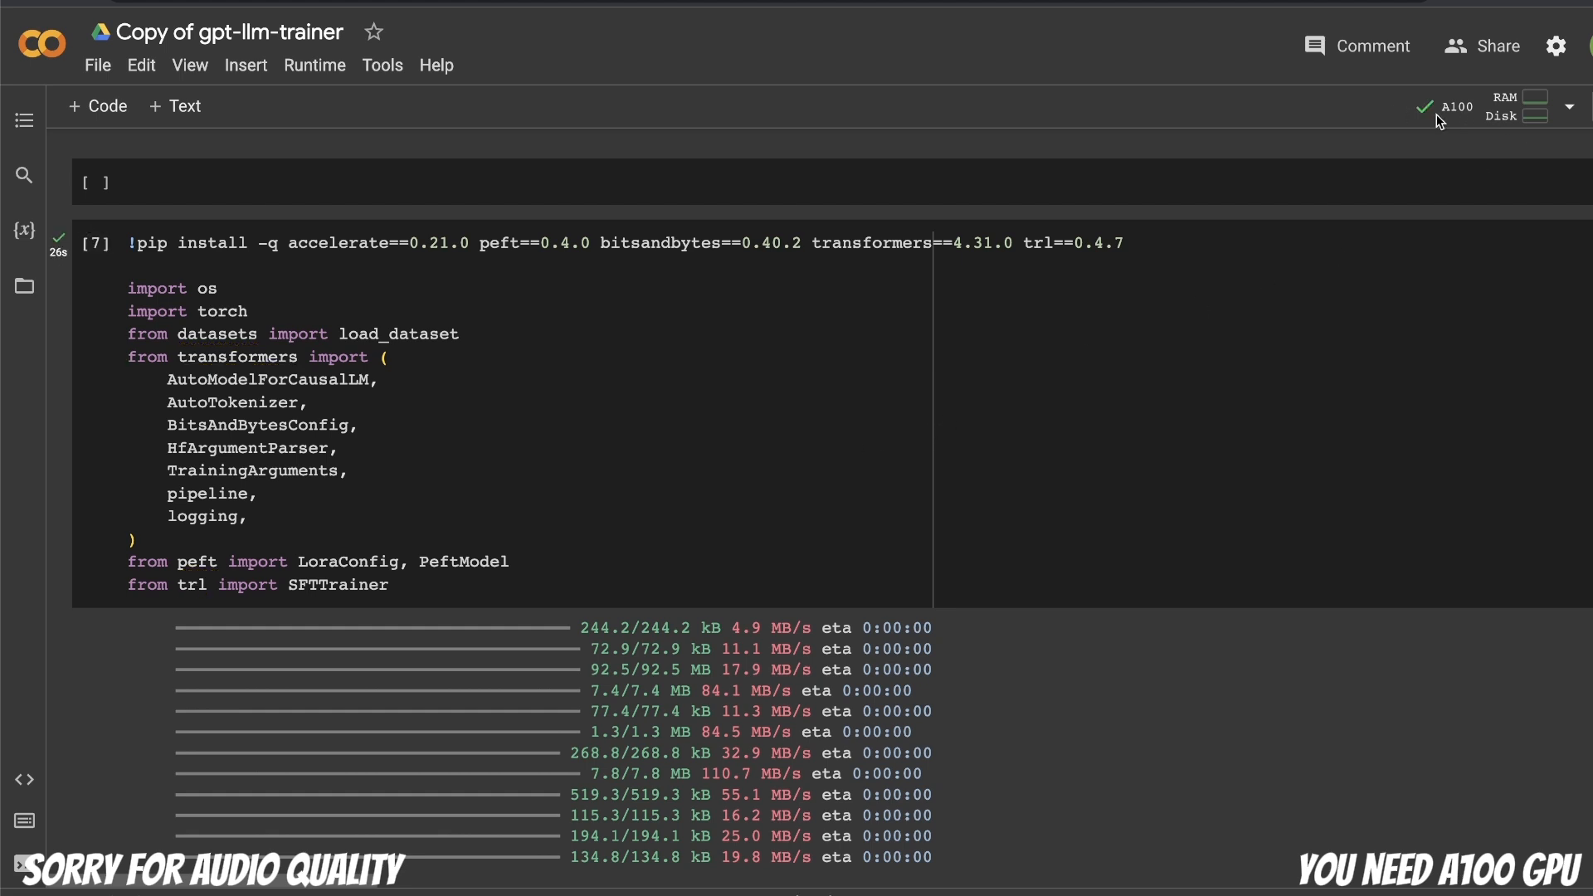
mouse_move(1445, 123)
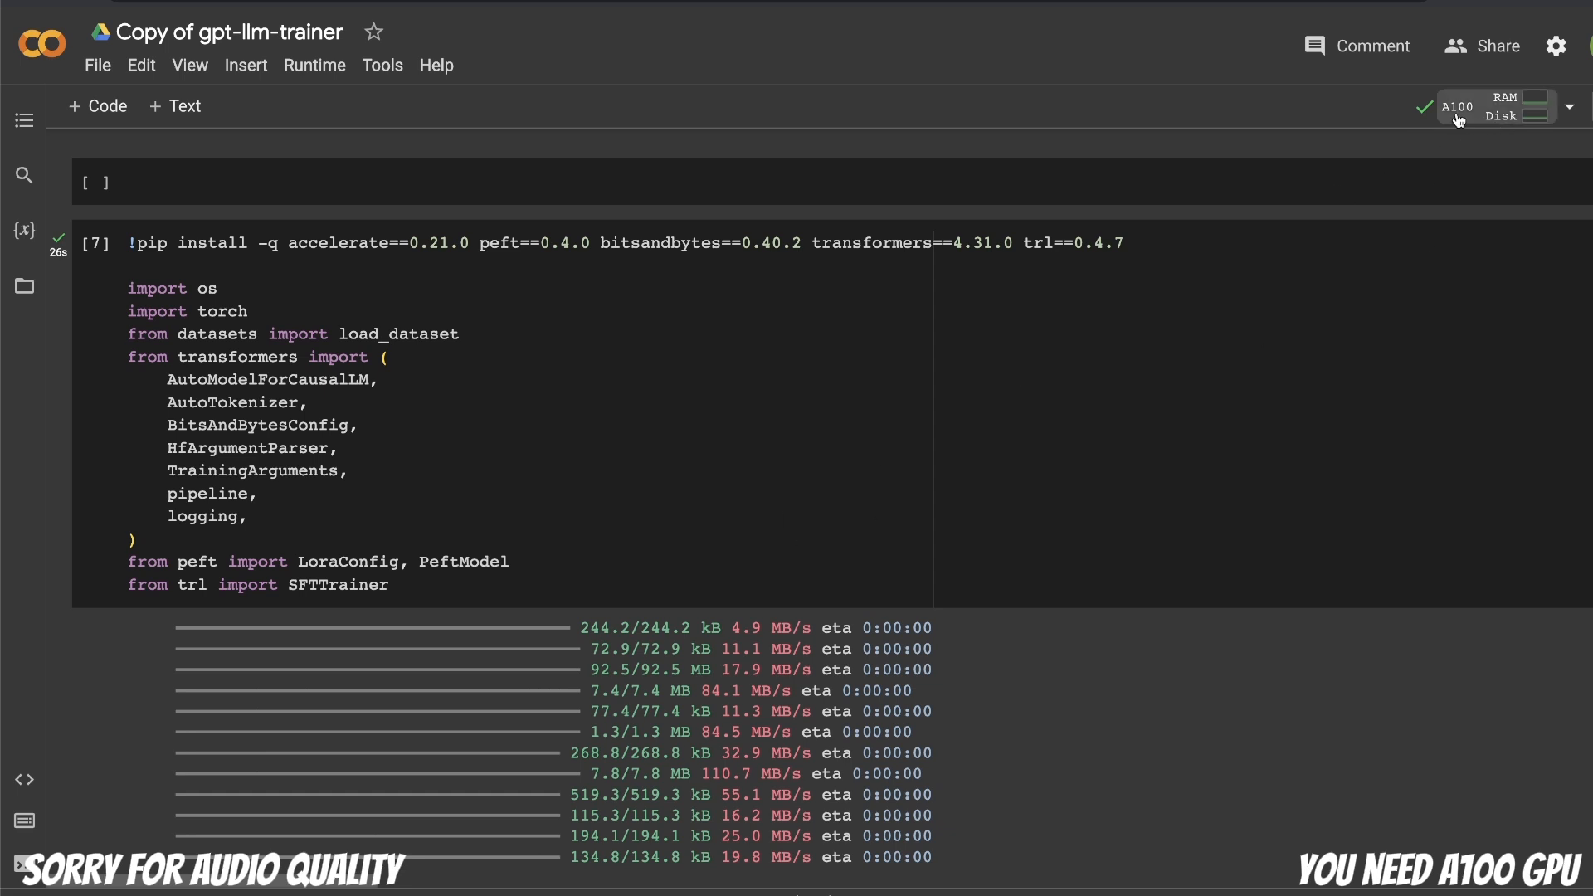
Show the A100 session's resources: 40 GB GPU RAM and 97.05 compute units
click(1498, 106)
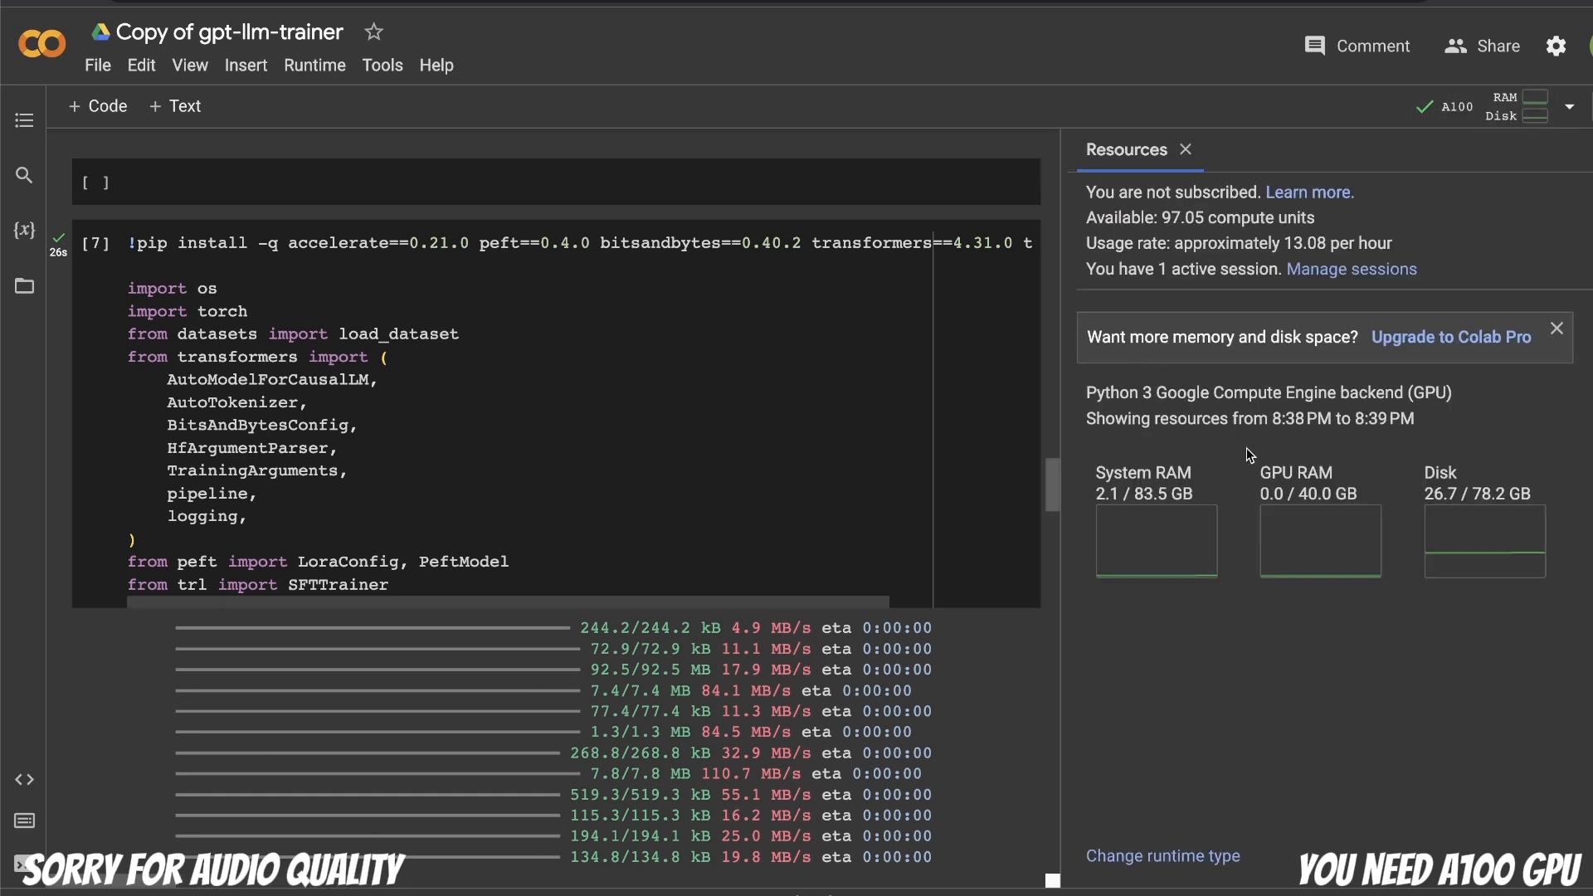
mouse_move(1496, 221)
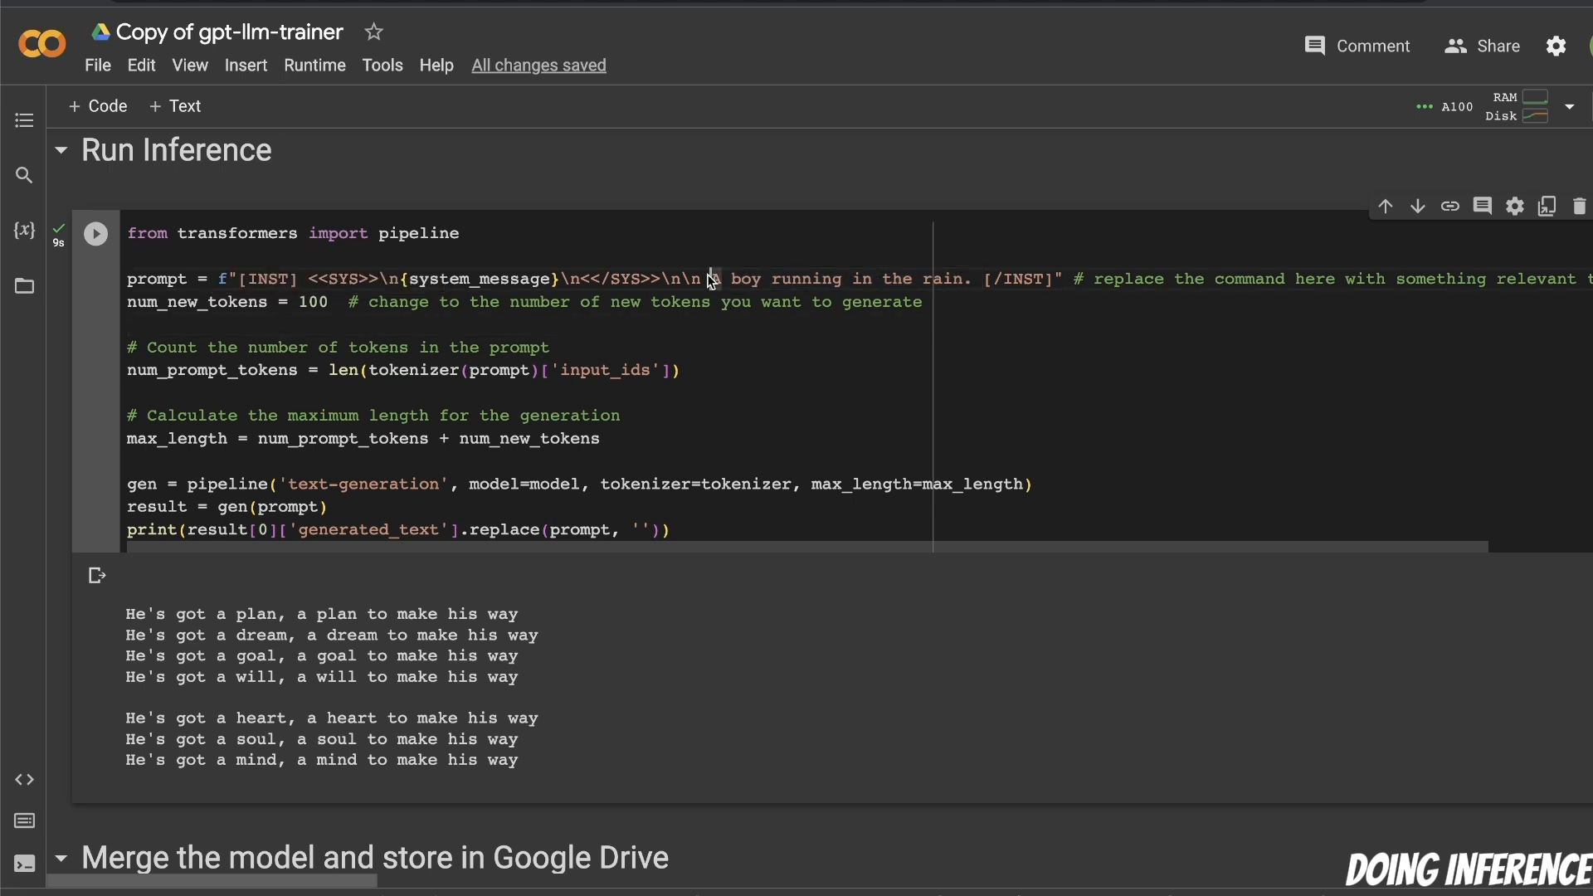
Add a period so the inference prompt reads 'A boy running in the rain.'
drag(716, 279, 965, 279)
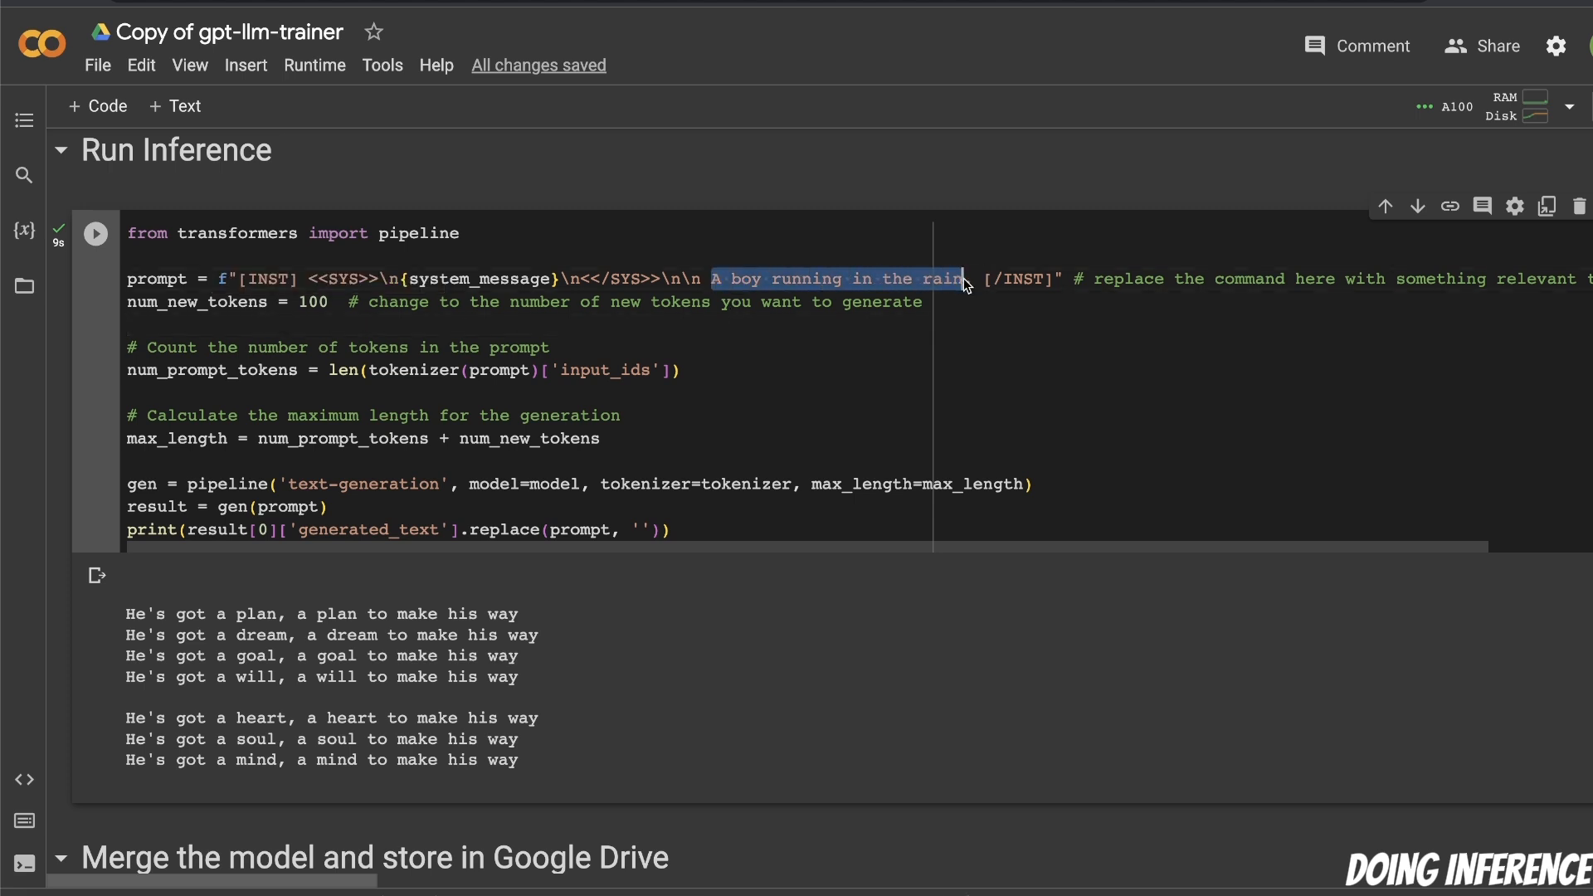
text(.)
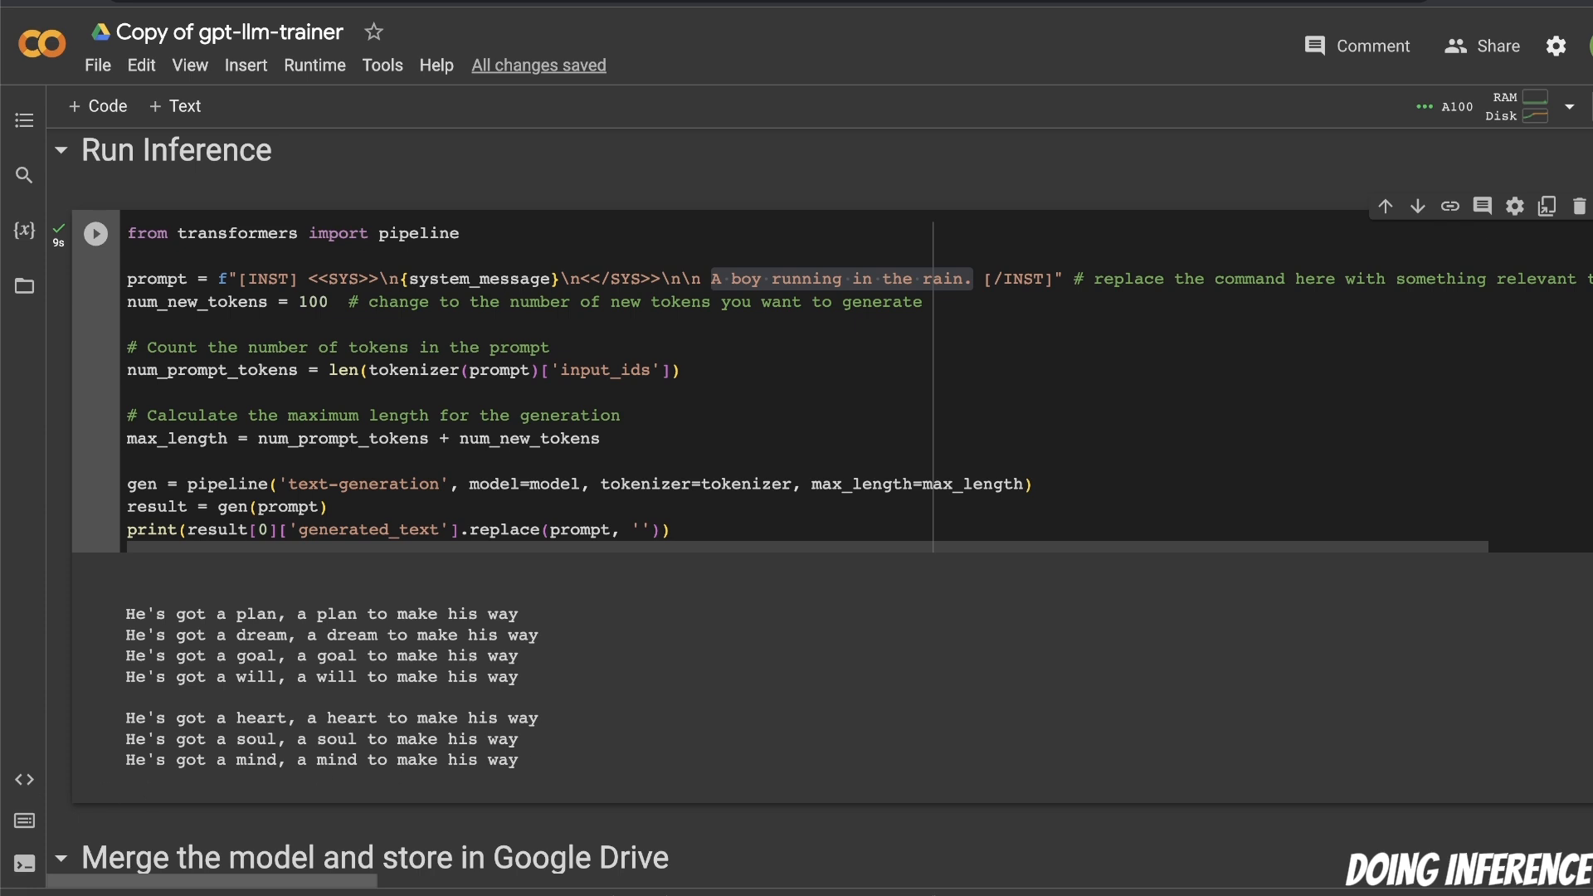
scroll(down, 3)
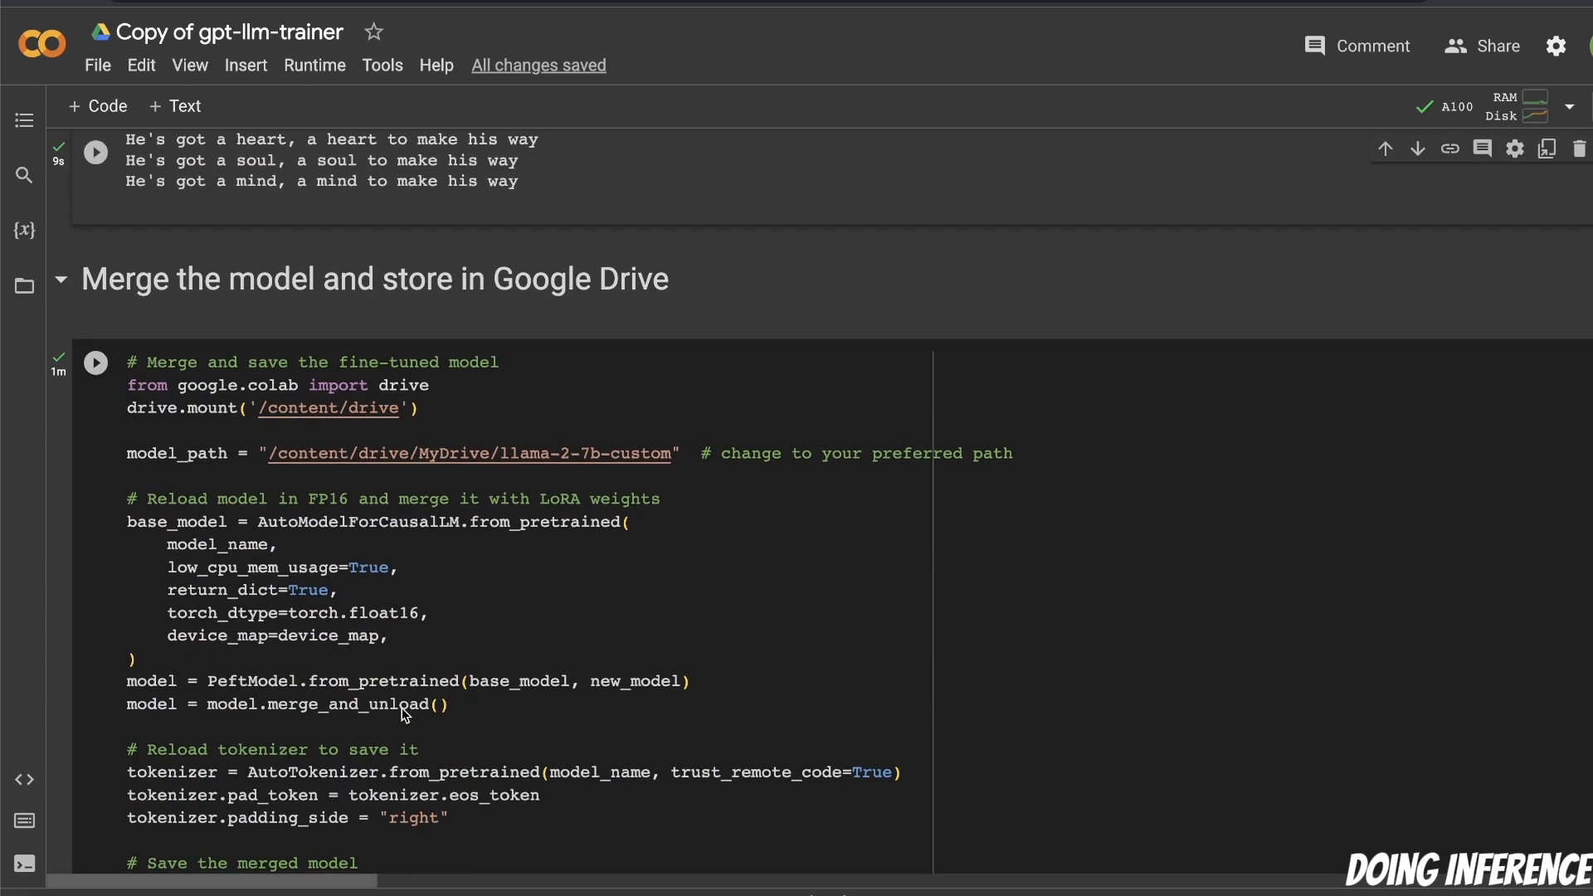
scroll(down, 3)
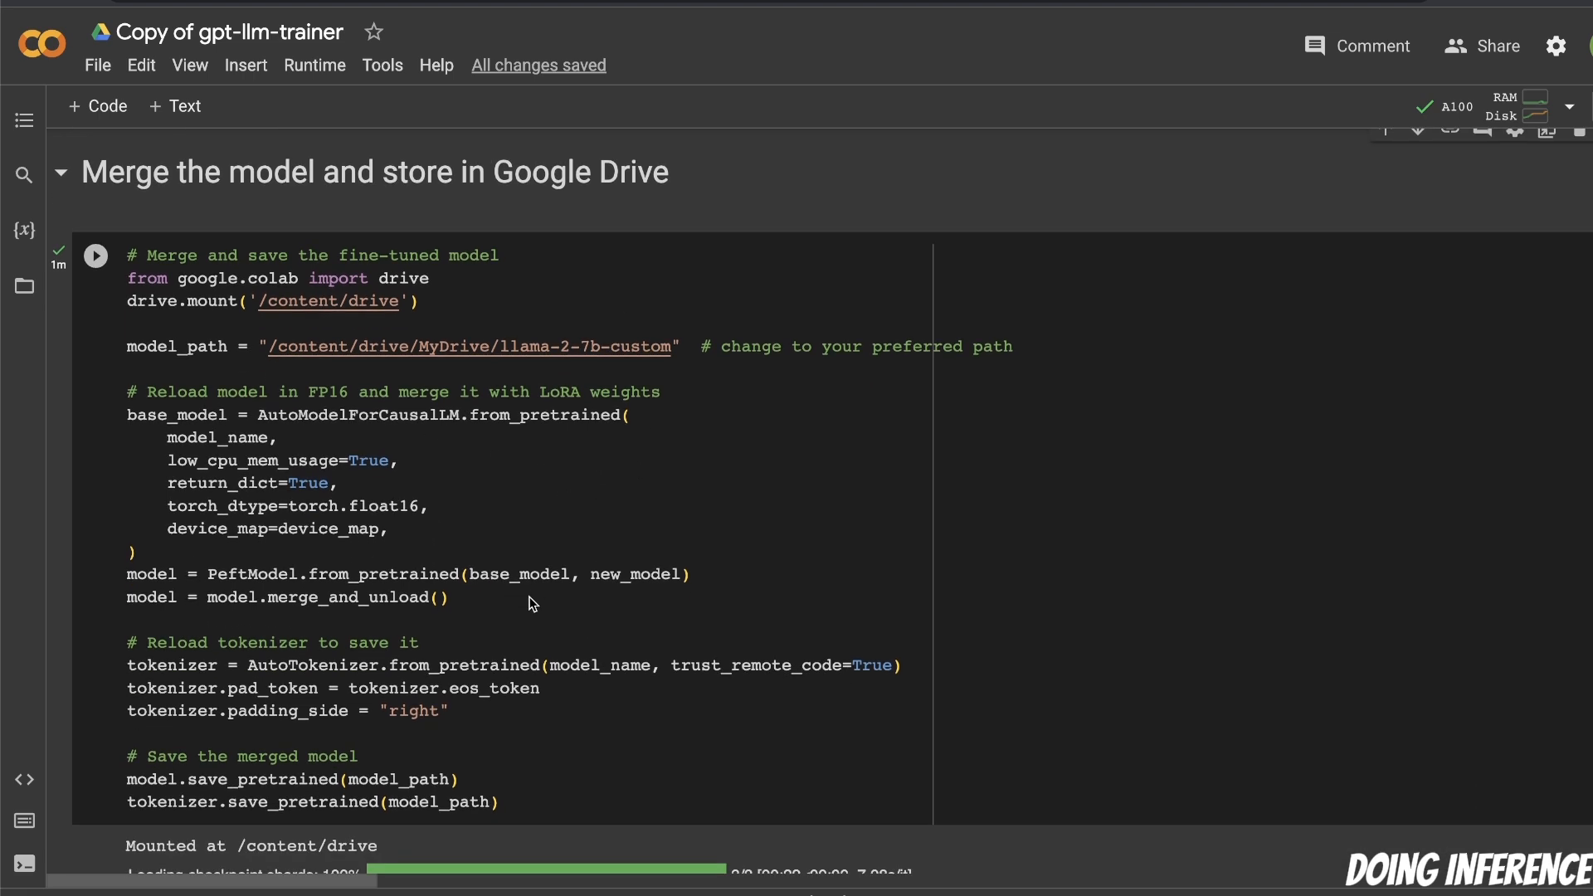
scroll(down, 3)
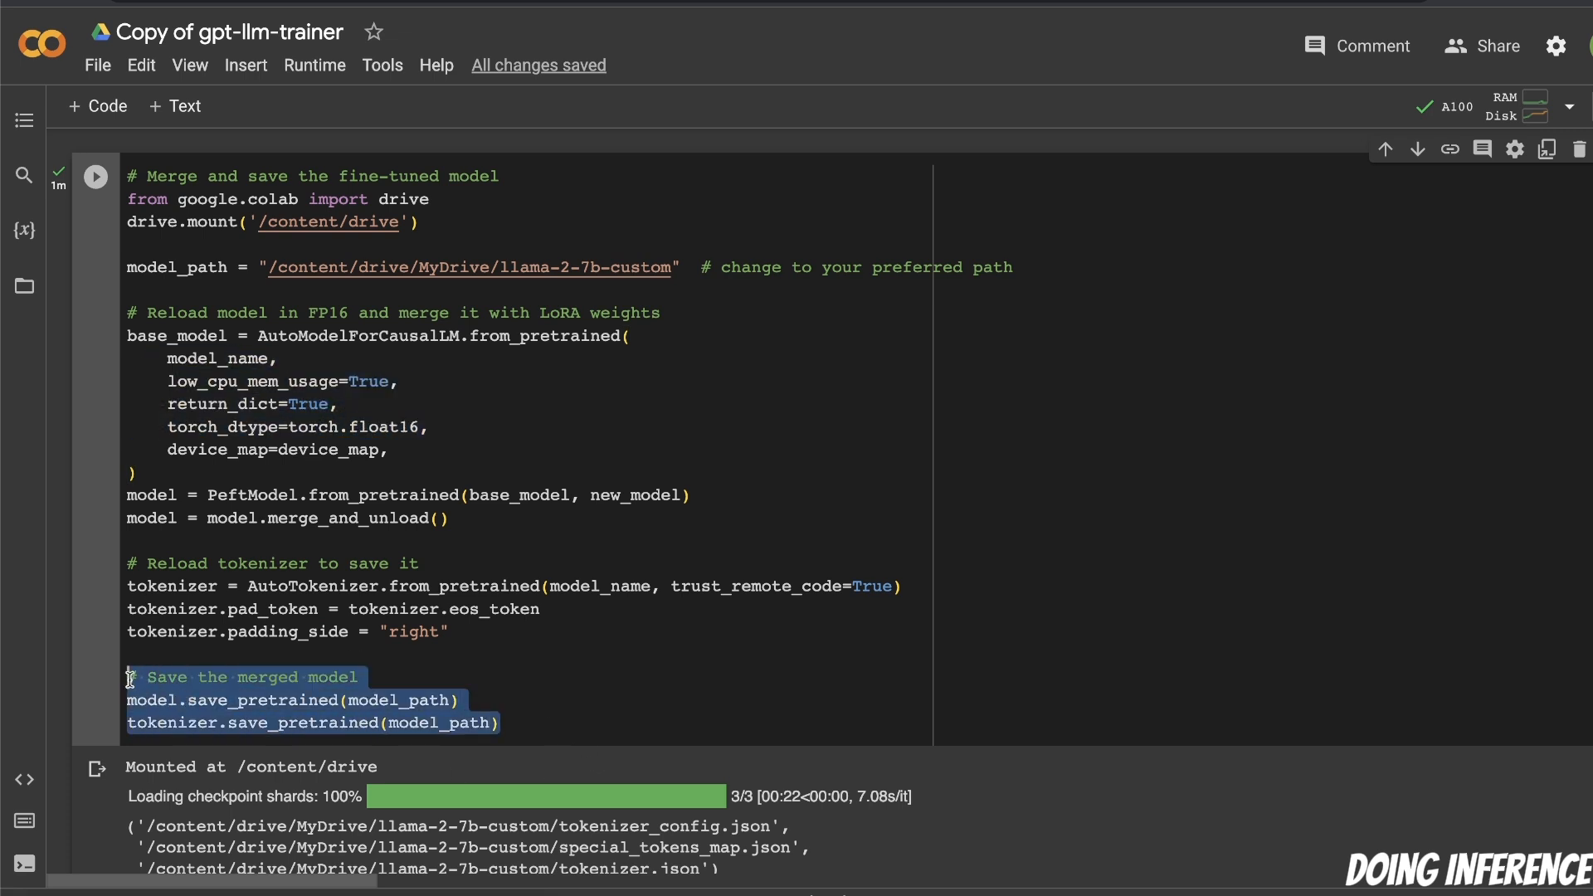
mouse_move(606, 304)
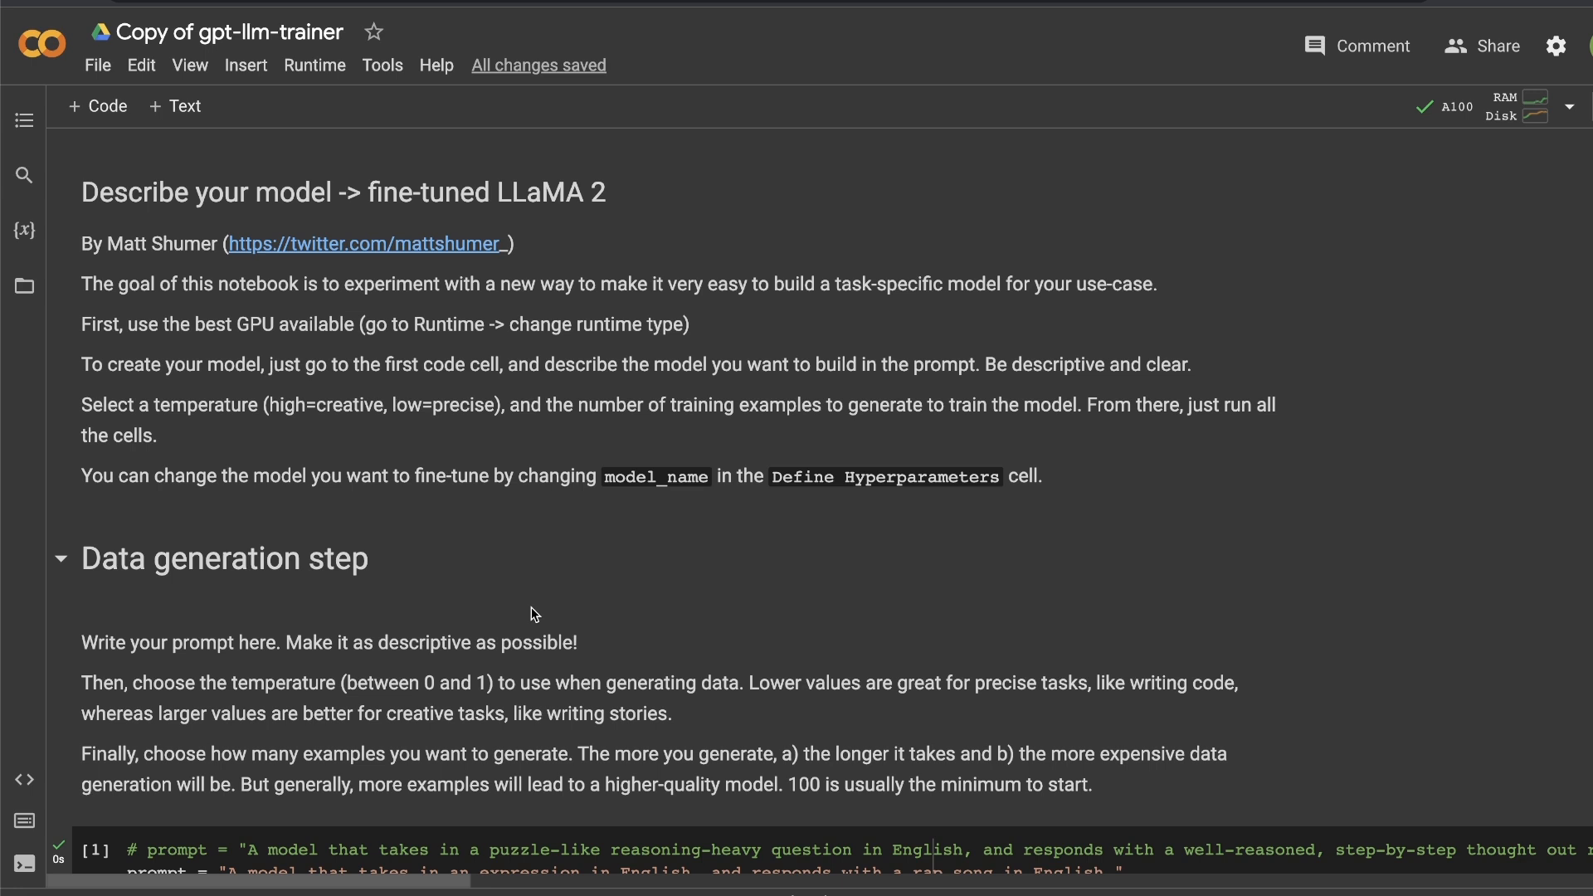
mouse_move(349, 624)
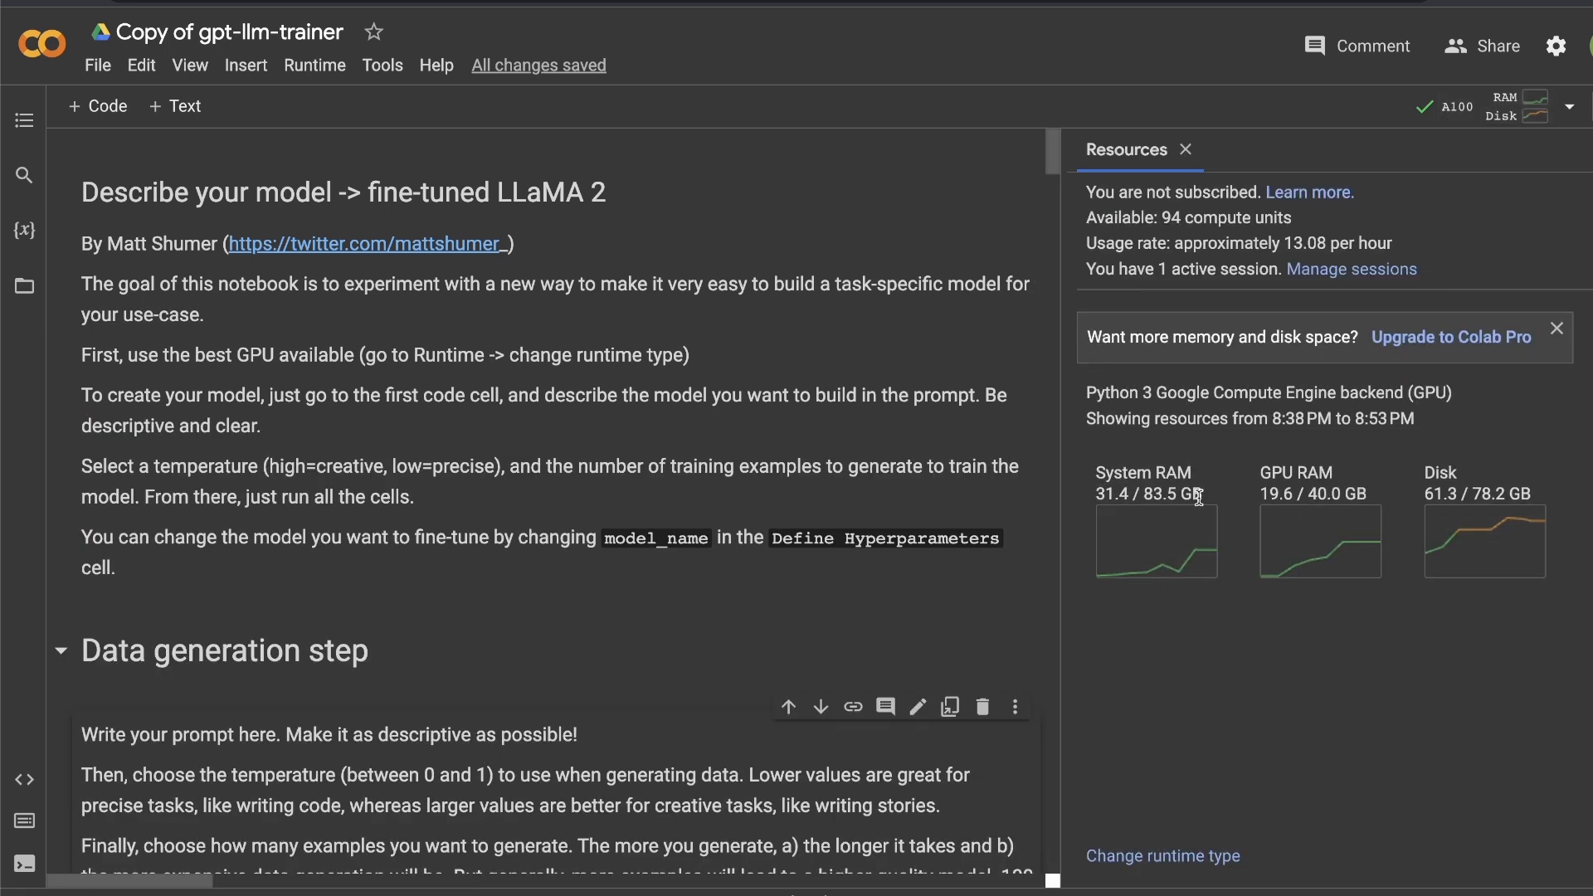
Highlight the 31.4 GB System RAM usage figure in the Resources panel
double_click(1148, 493)
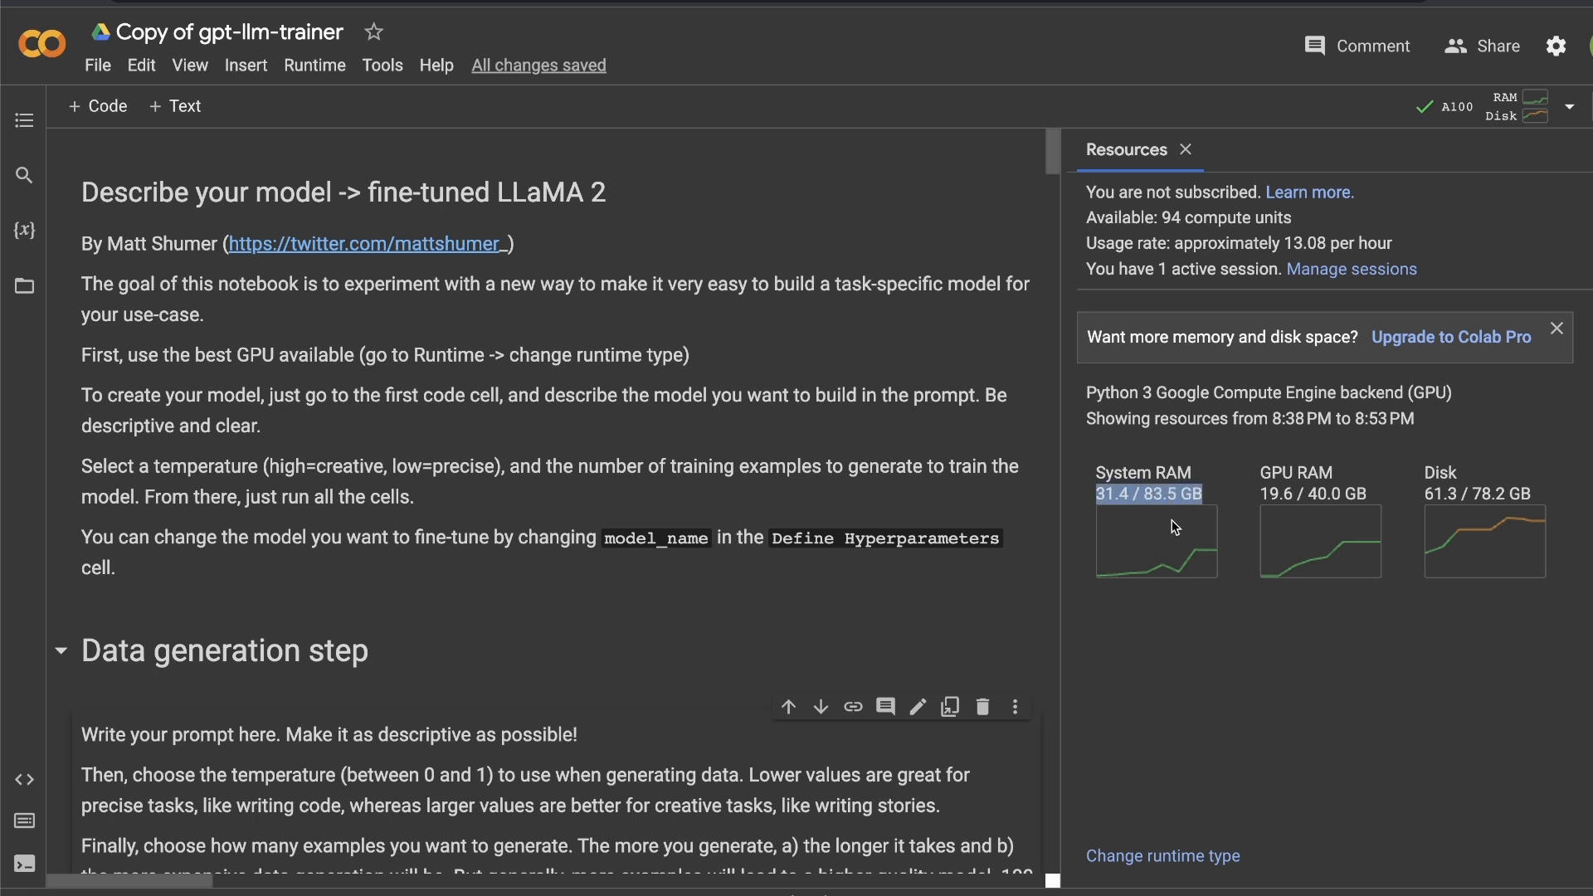
mouse_move(705, 638)
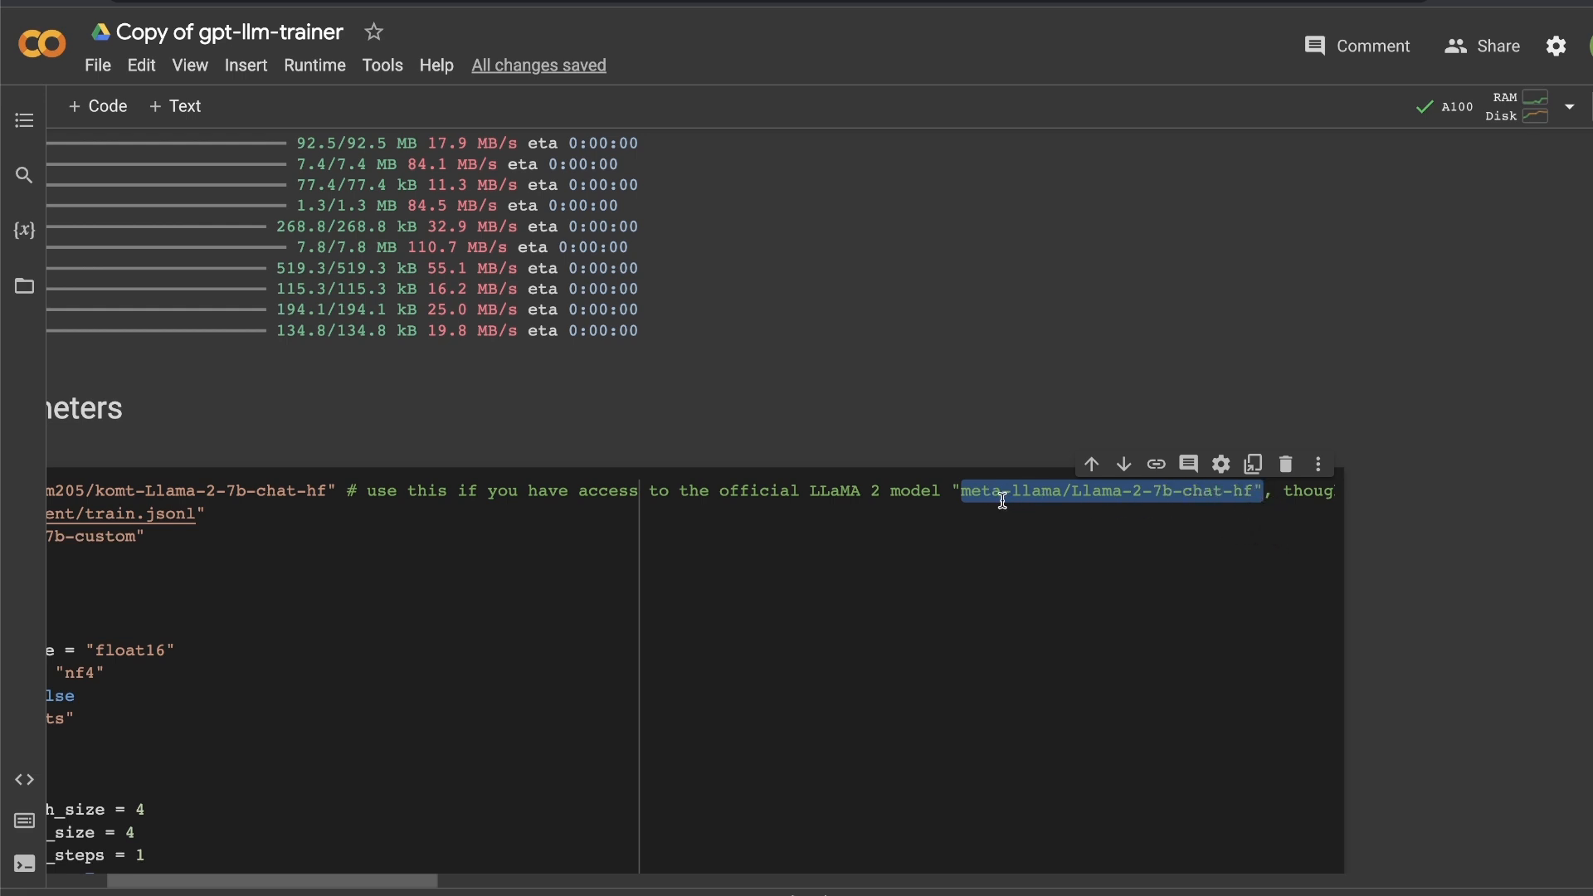
mouse_move(879, 475)
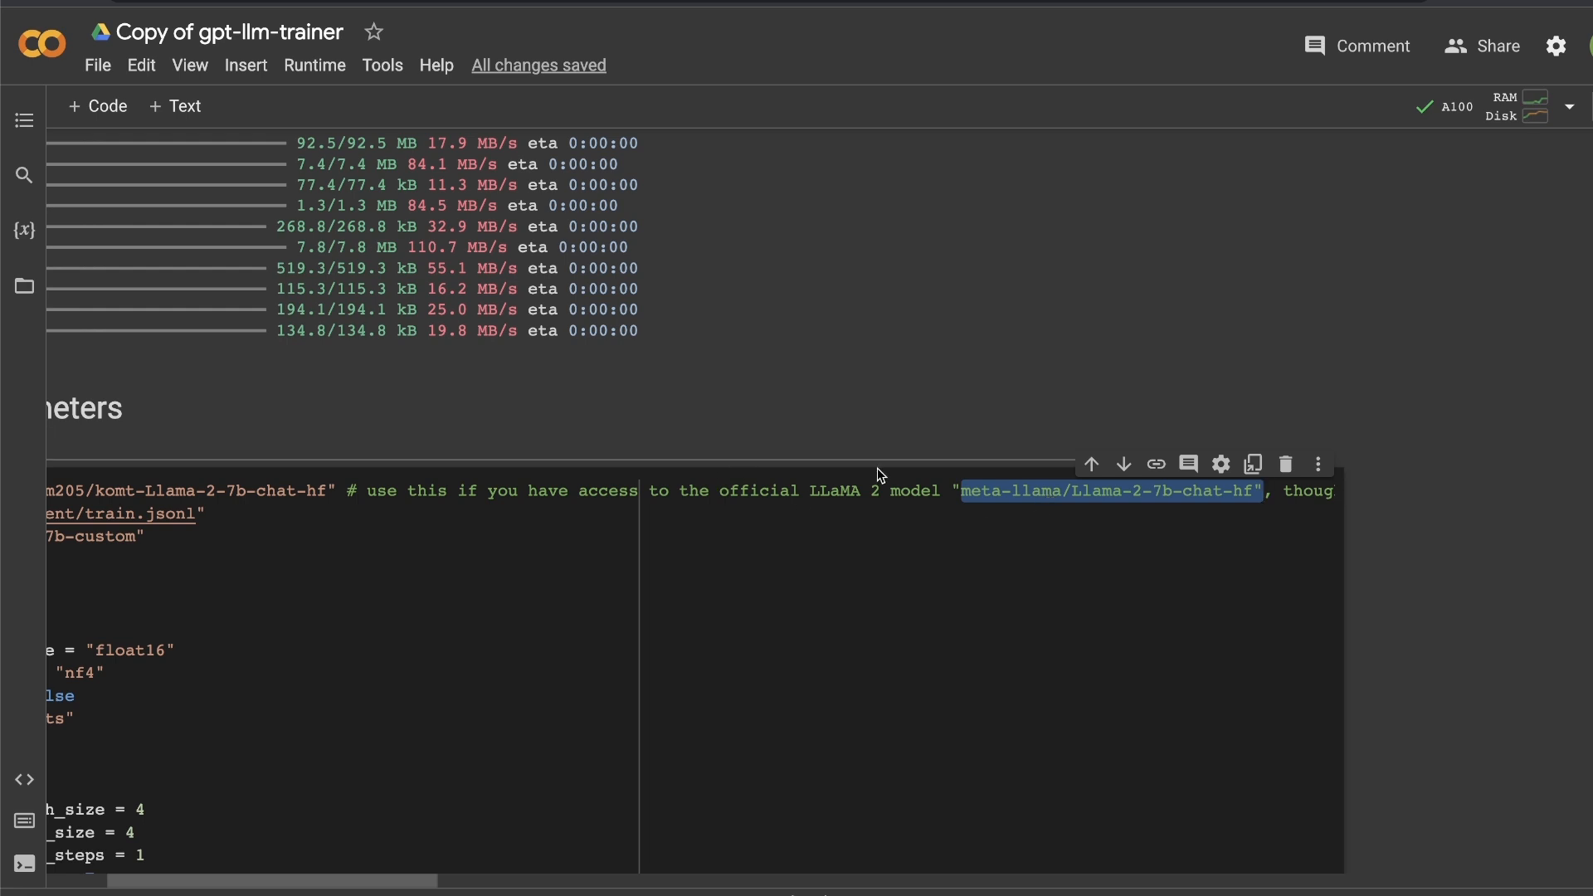
mouse_move(912, 505)
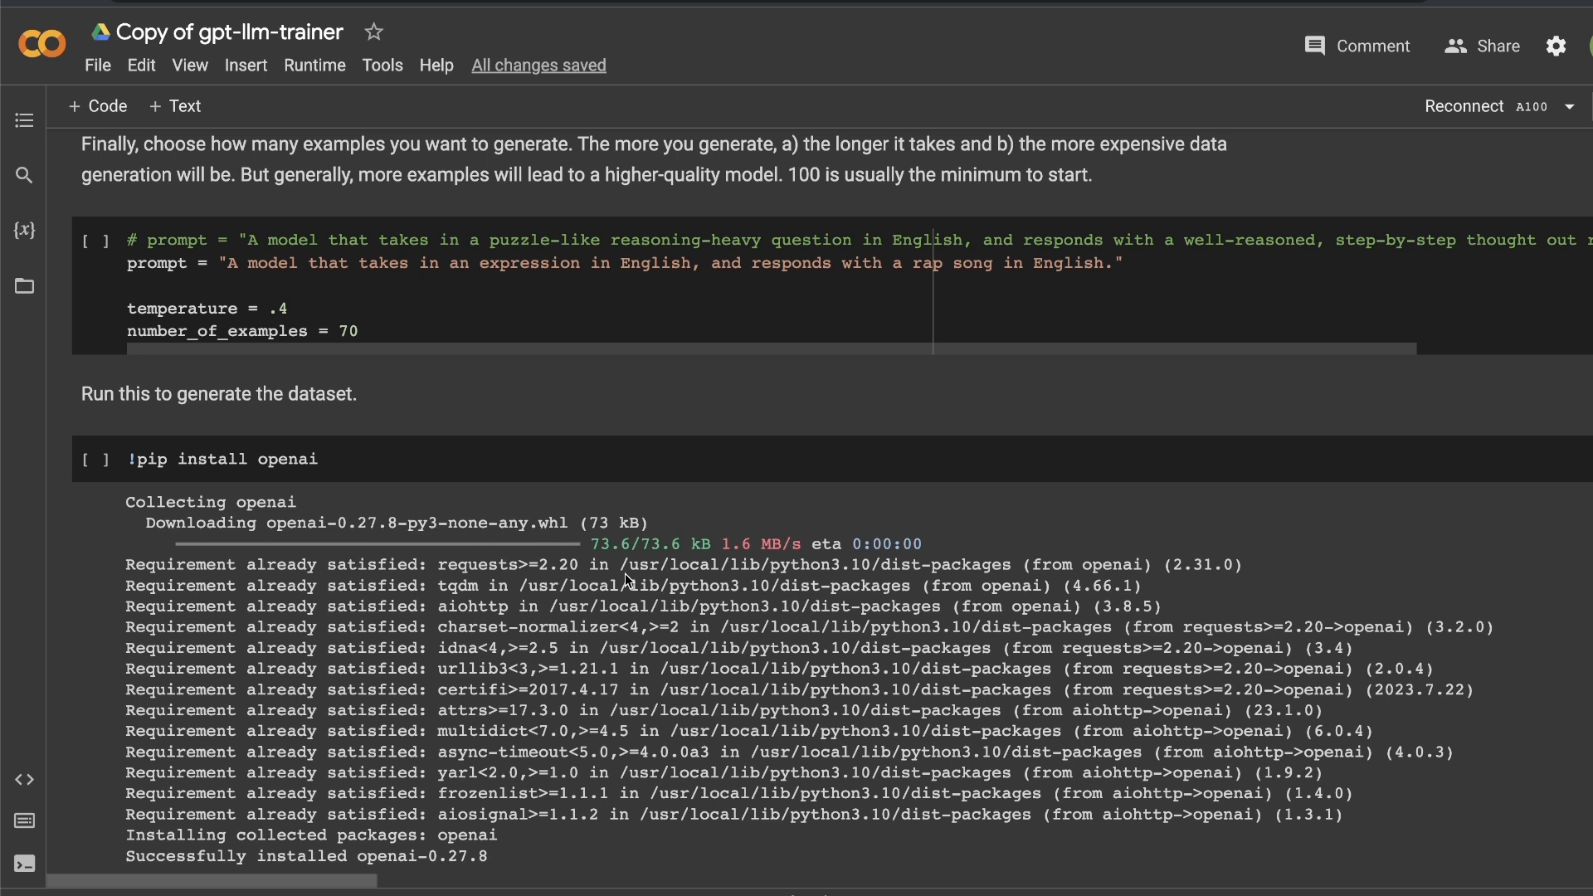
mouse_move(627, 580)
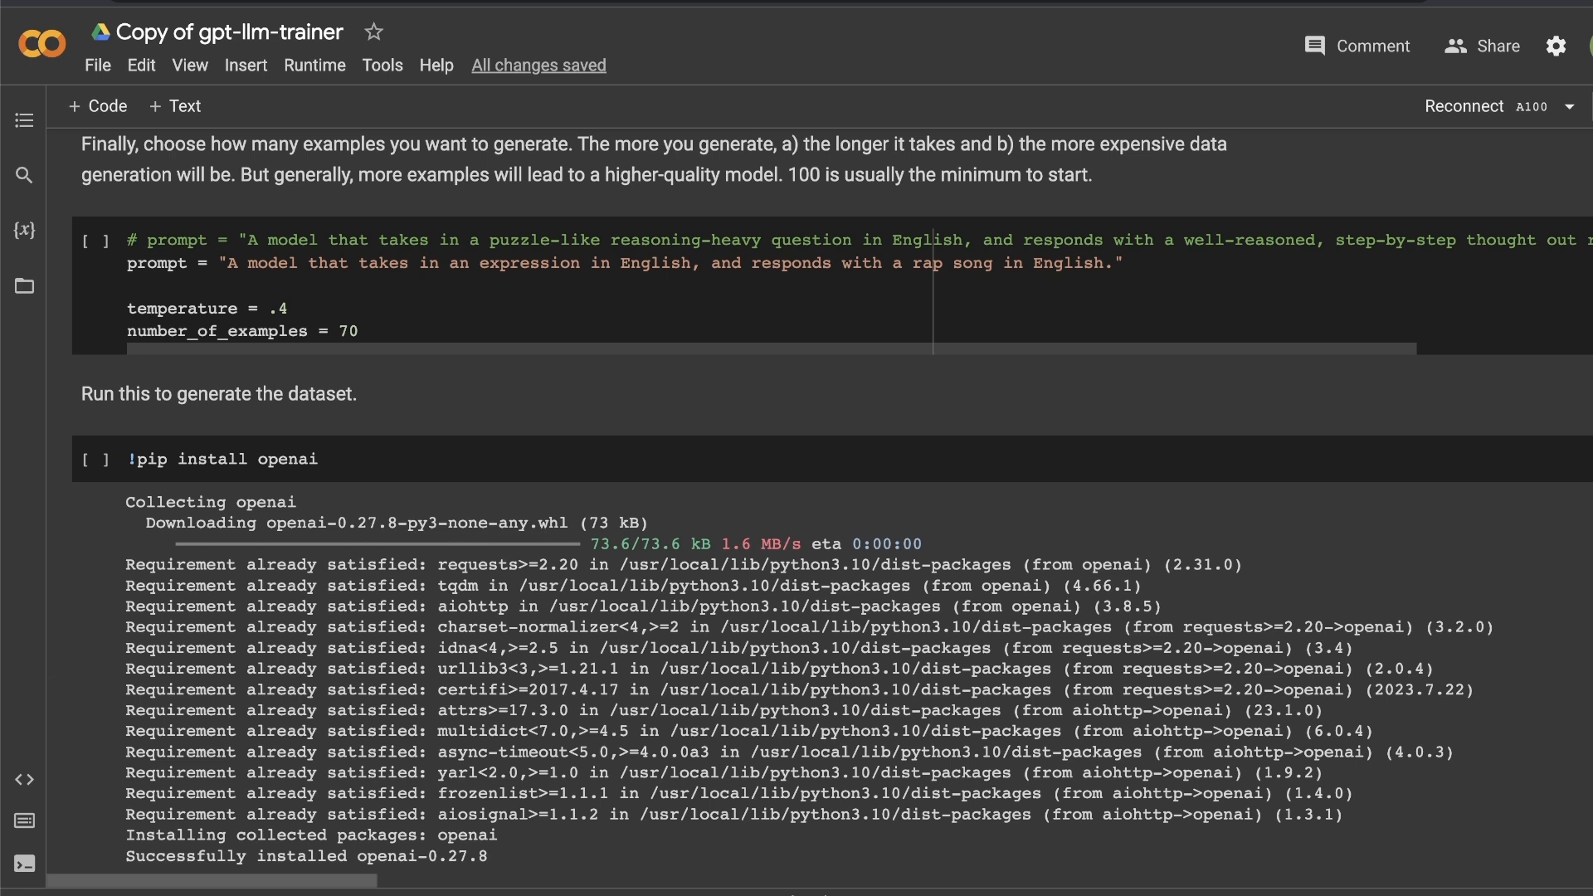